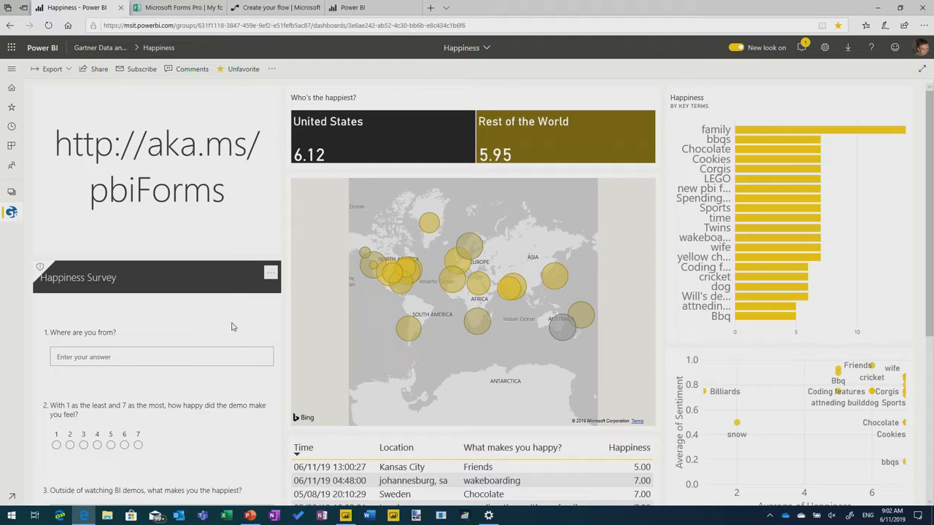
pyautogui.moveTo(206, 340)
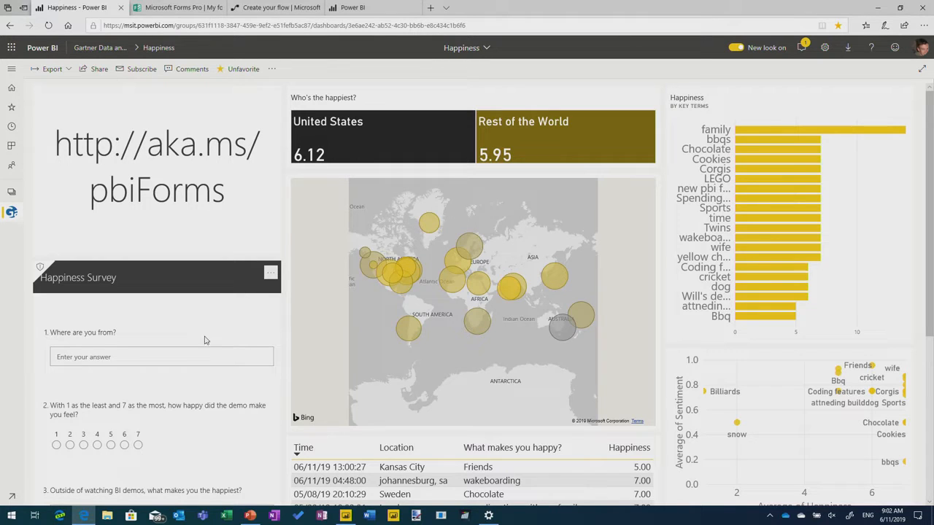
# Submit a survey response from sao paulo with rating 7 and 'tea' as happiest answer.
pyautogui.scroll(-3)
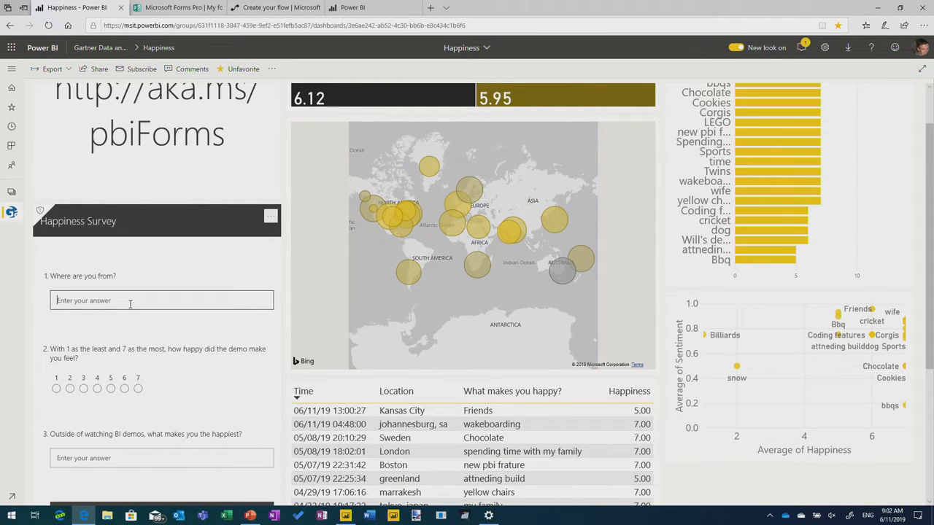
pyautogui.write('sao paulo')
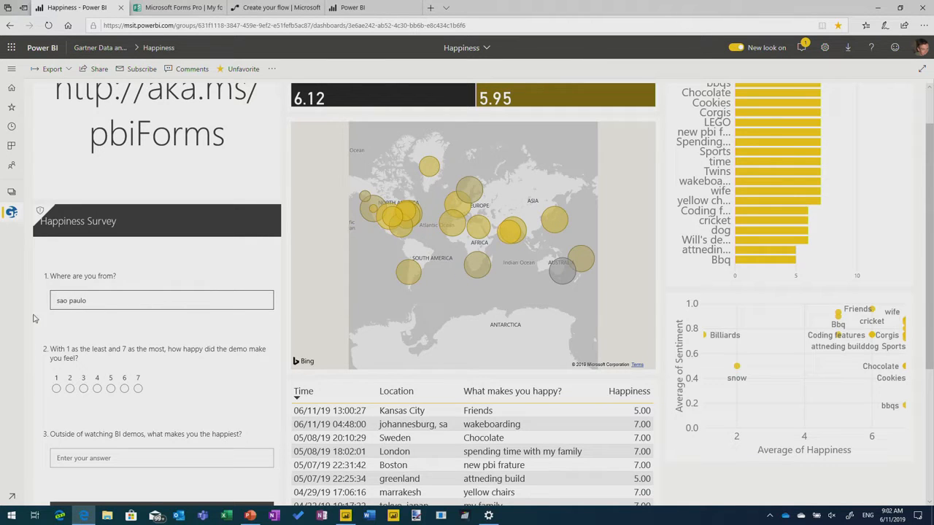
pyautogui.click(138, 388)
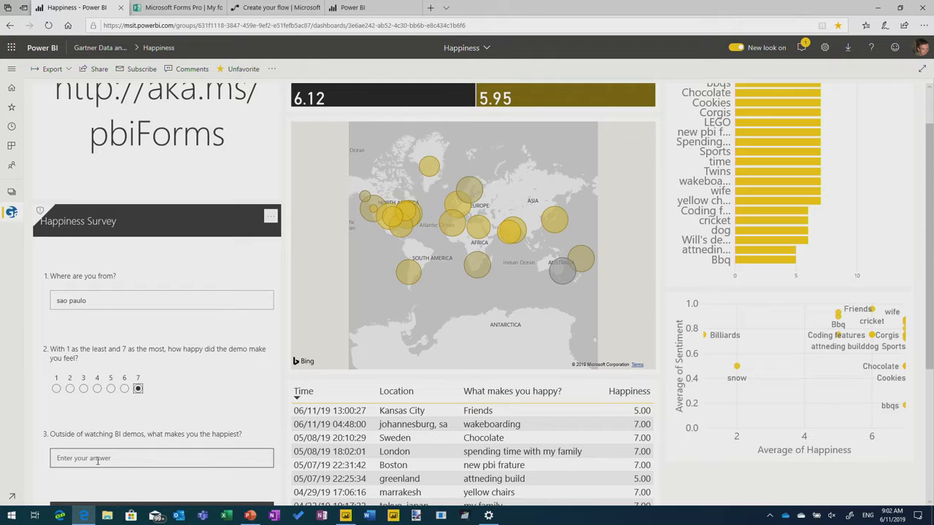
pyautogui.click(138, 389)
pyautogui.write('tea')
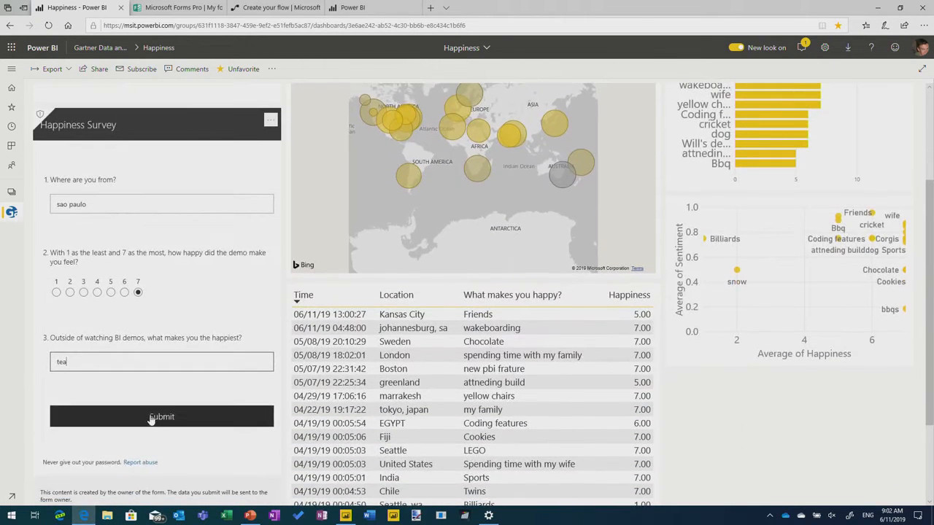
pyautogui.click(161, 417)
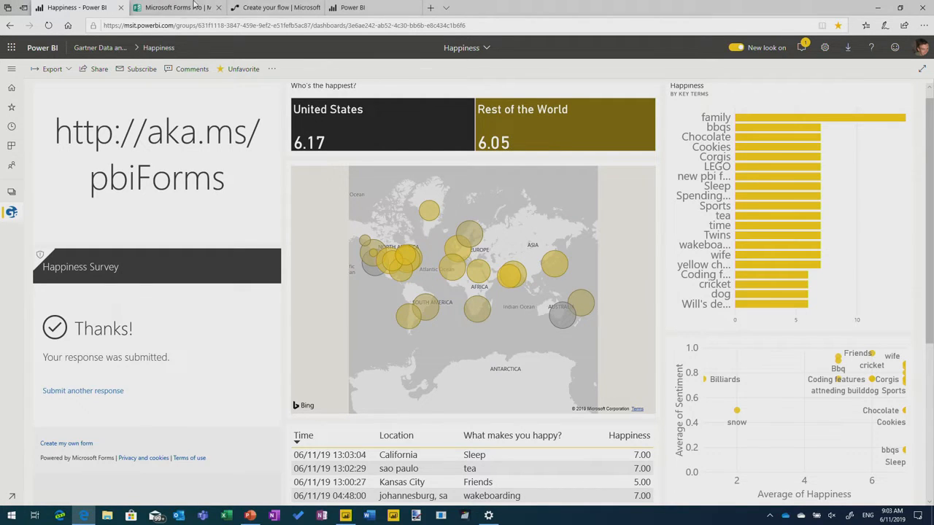
pyautogui.click(175, 8)
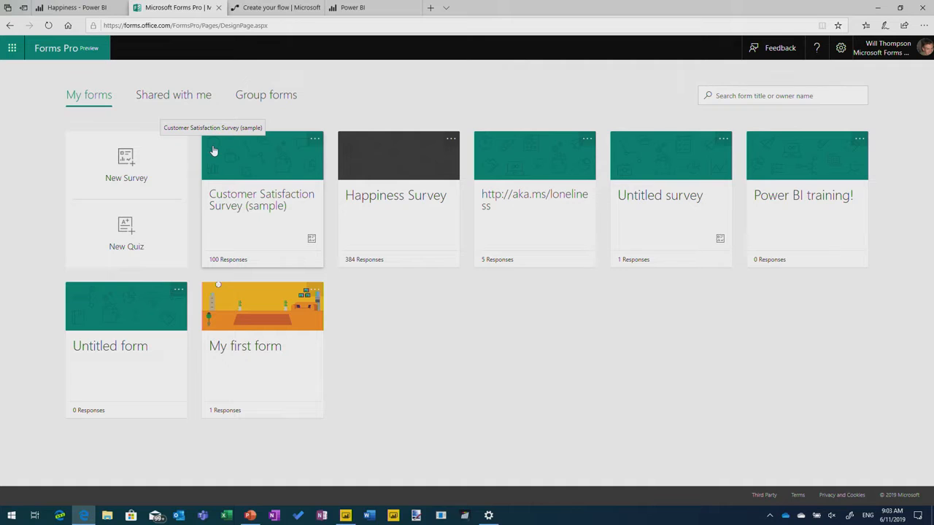
pyautogui.moveTo(464, 252)
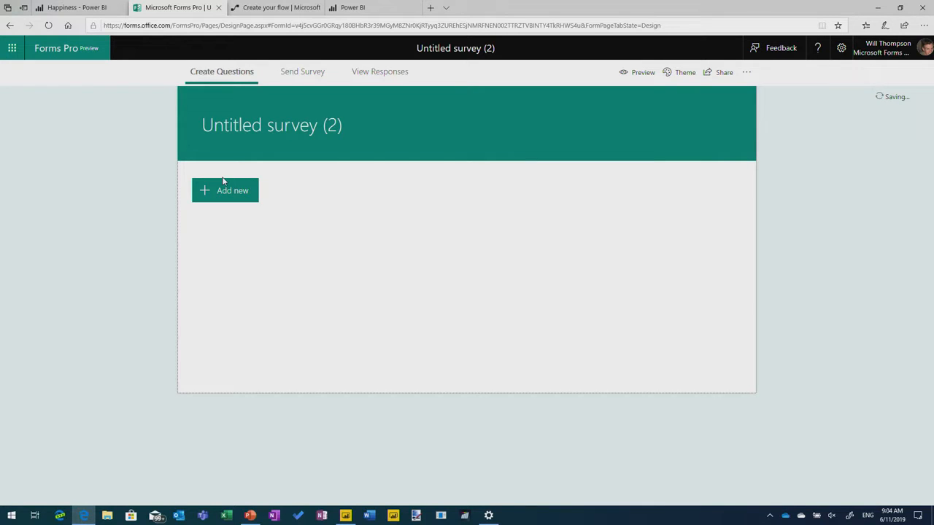
# Add a Text question to a new untitled survey, then open the Happiness Survey.
pyautogui.click(225, 190)
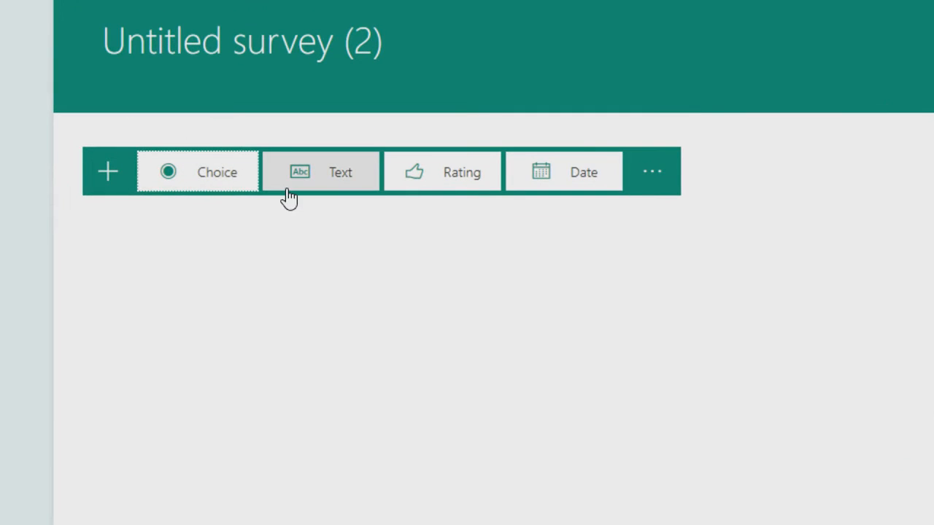
pyautogui.click(320, 172)
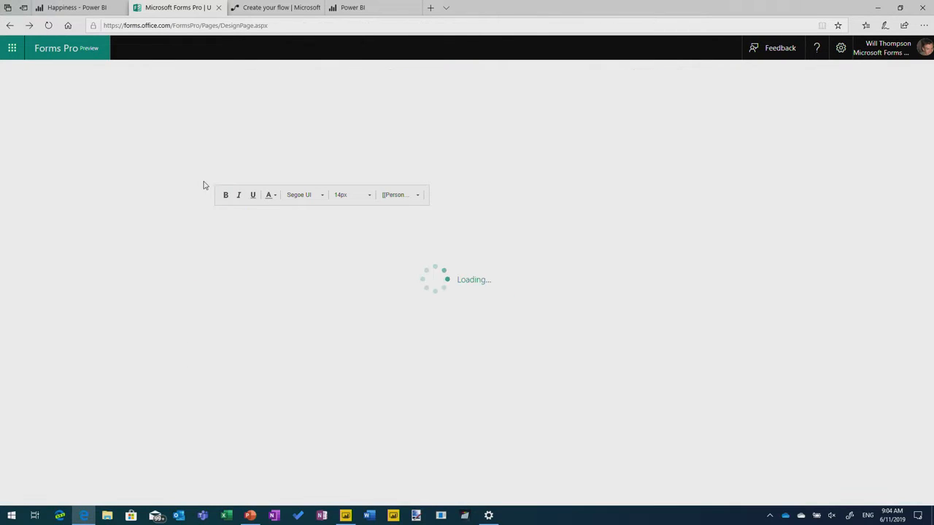
pyautogui.moveTo(502, 302)
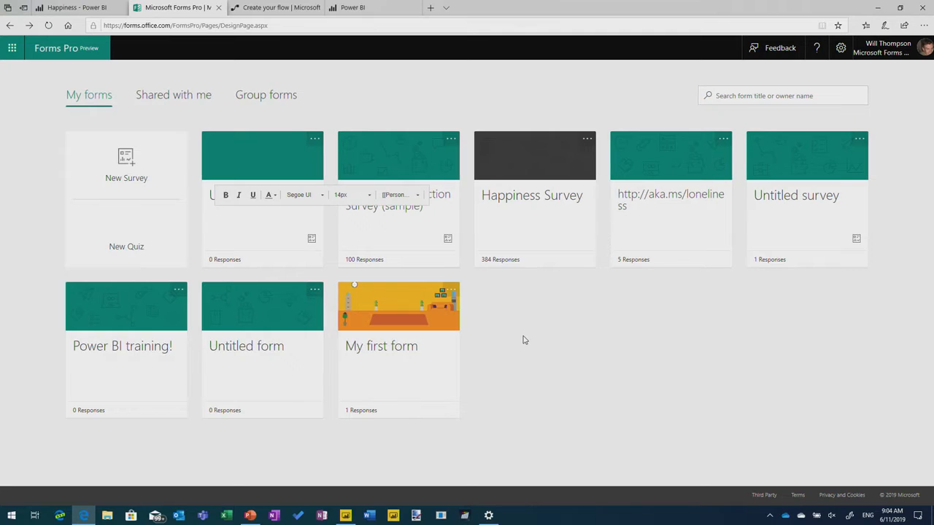
pyautogui.click(533, 156)
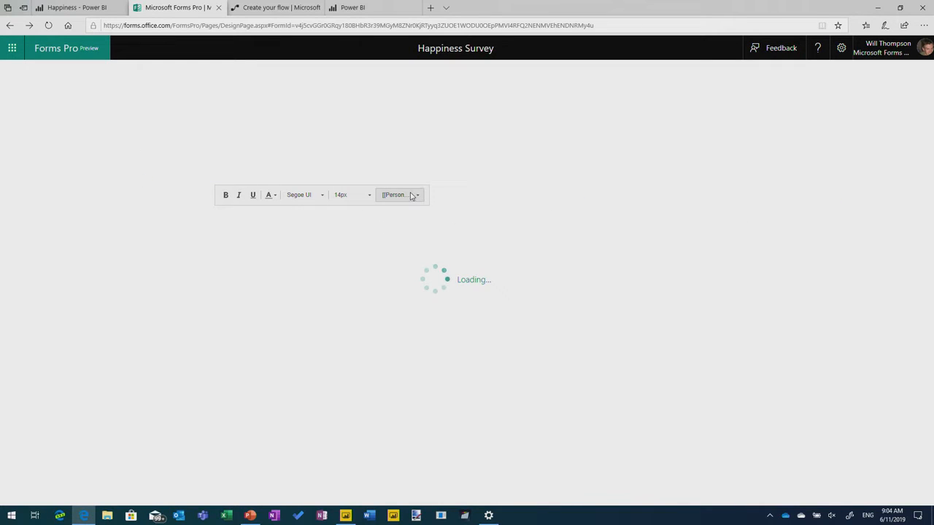
pyautogui.click(400, 195)
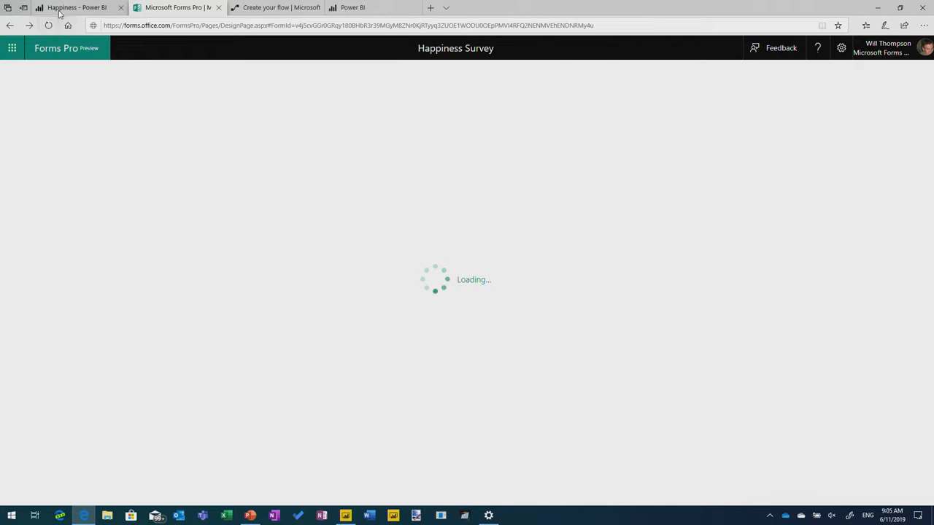
pyautogui.moveTo(73, 7)
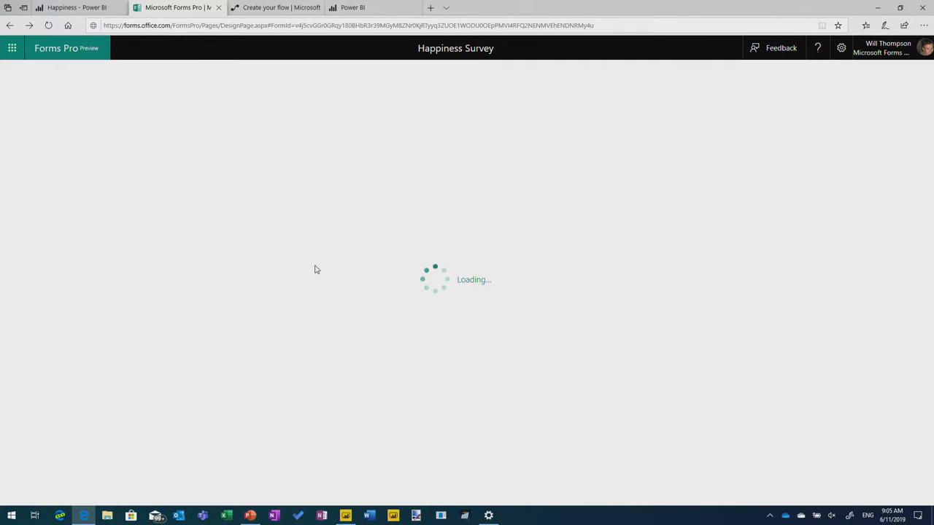
pyautogui.moveTo(292, 137)
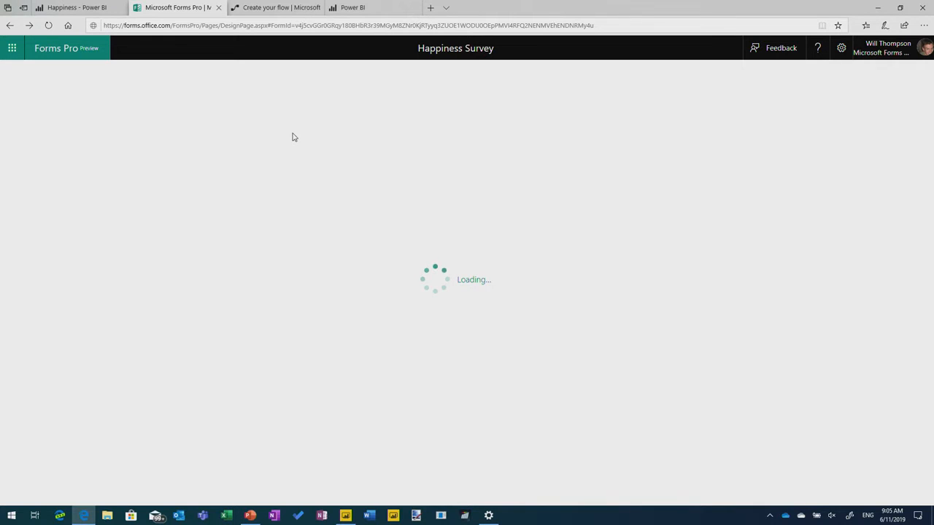
# Open the Happiness form flow in edit mode and review its trigger, sentiment, key phrase and dataset steps.
pyautogui.click(277, 7)
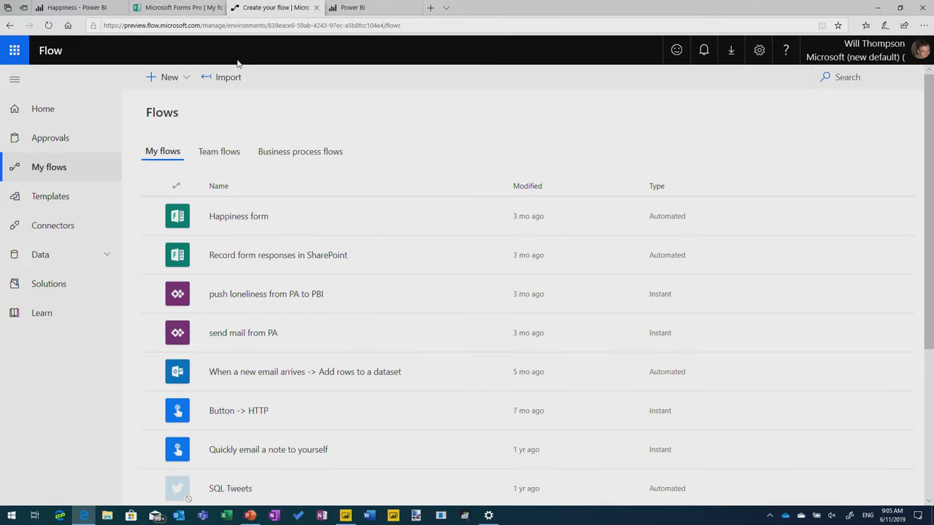
pyautogui.moveTo(130, 40)
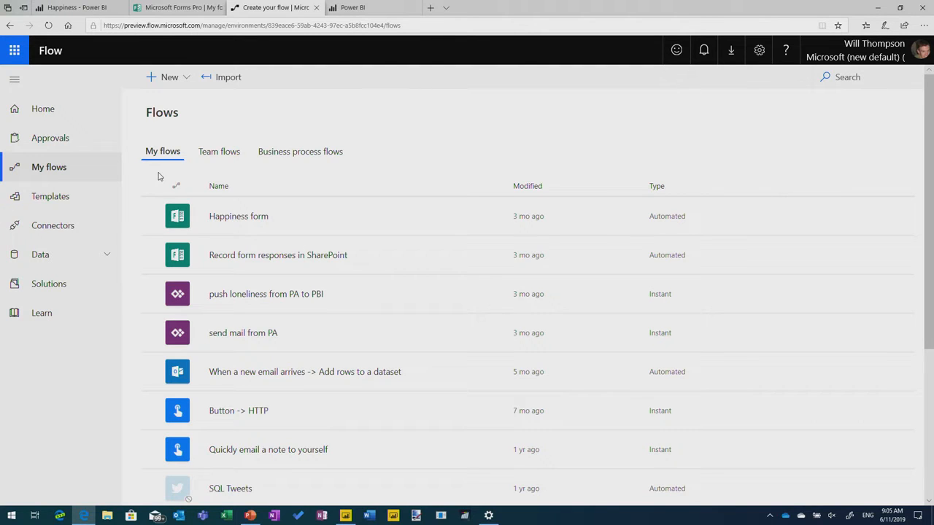
pyautogui.click(239, 216)
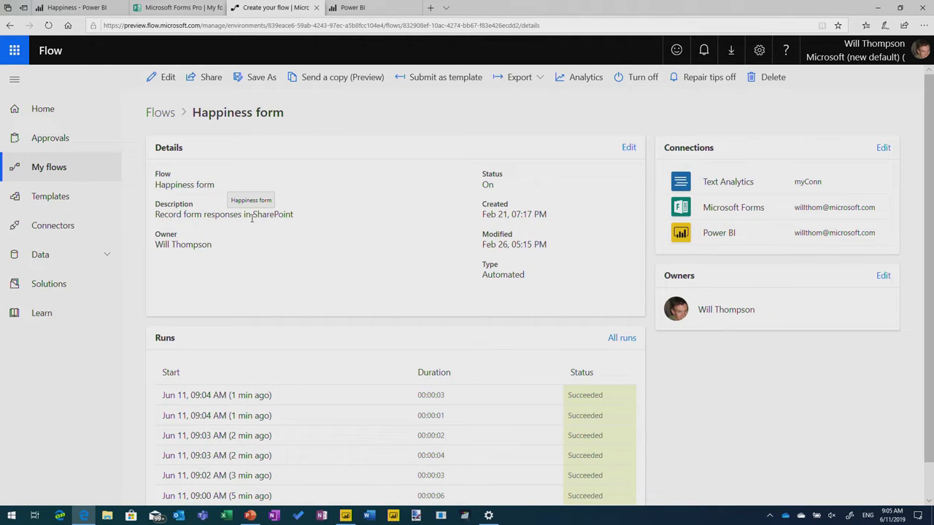
pyautogui.click(167, 76)
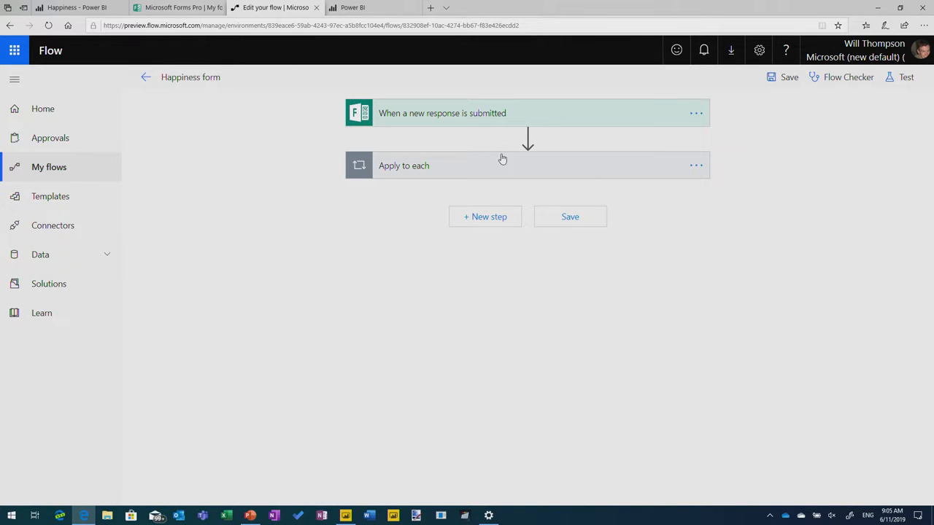
pyautogui.click(442, 113)
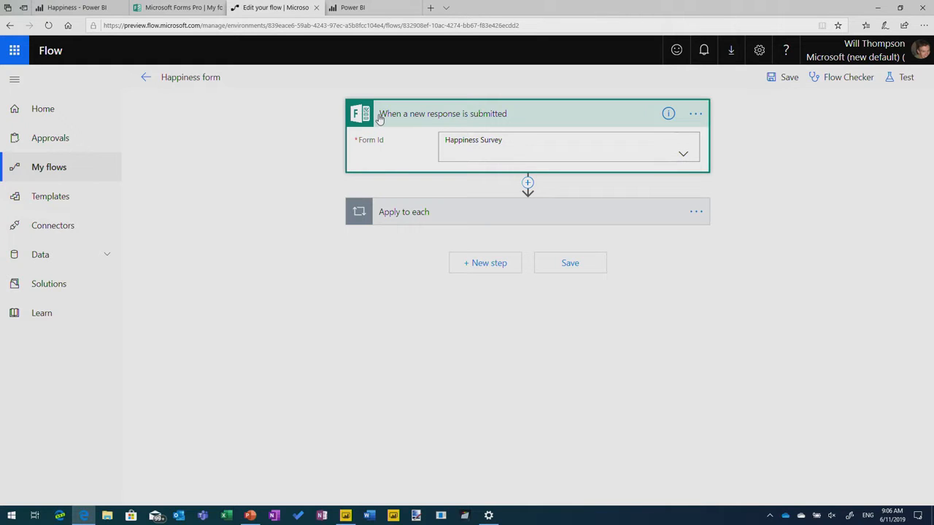
pyautogui.moveTo(499, 210)
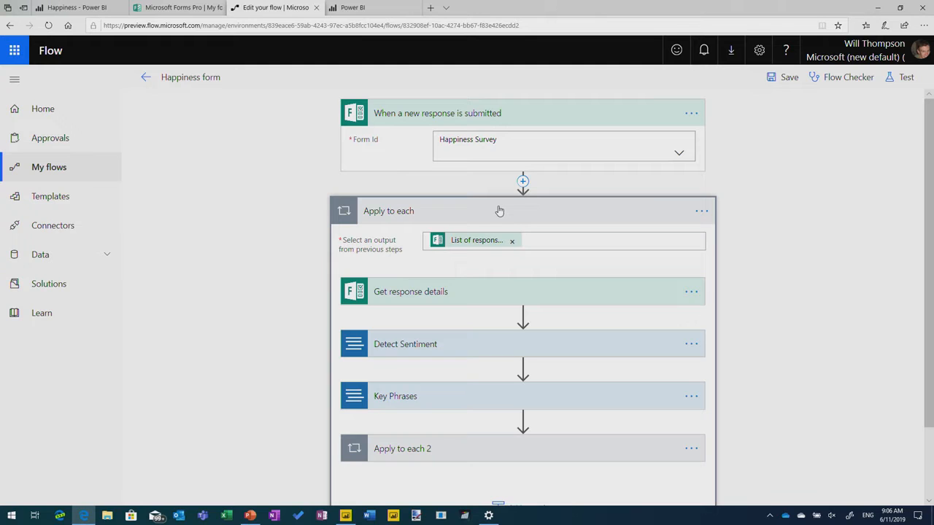
pyautogui.moveTo(406, 463)
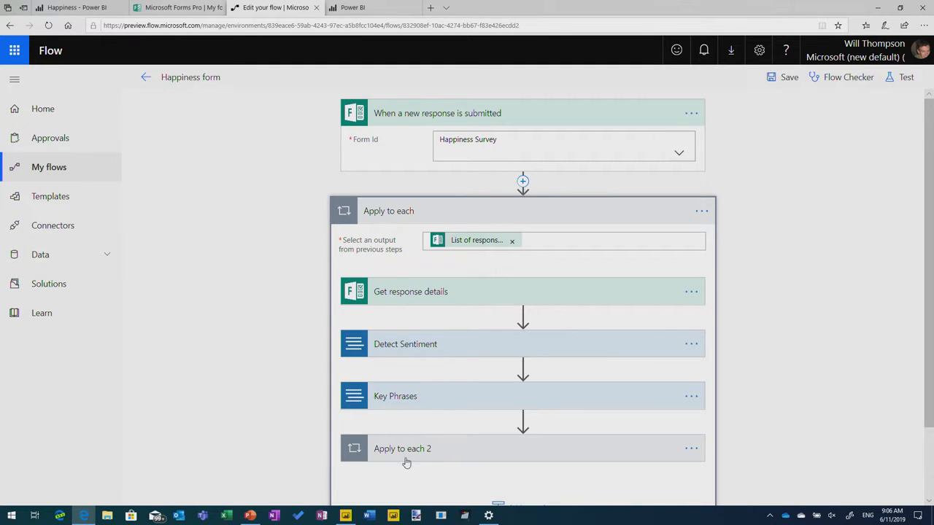
pyautogui.scroll(-3)
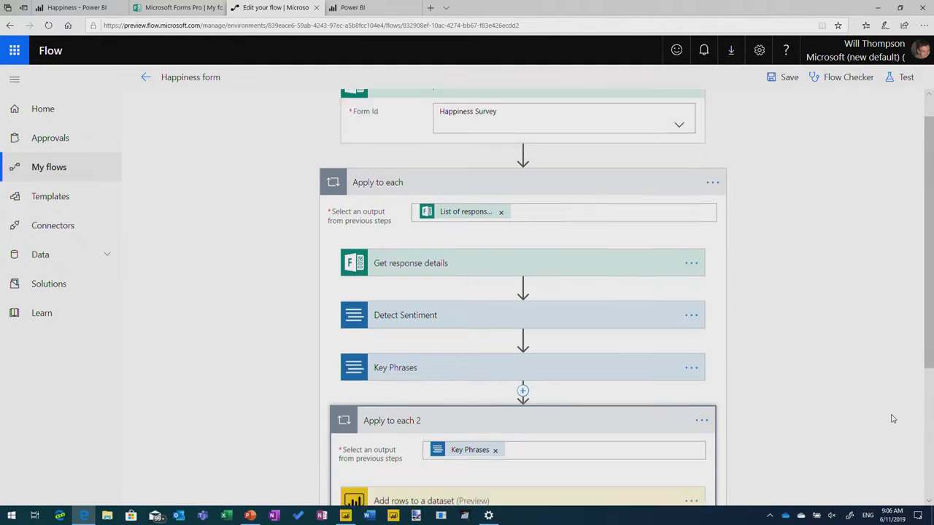
pyautogui.scroll(-3)
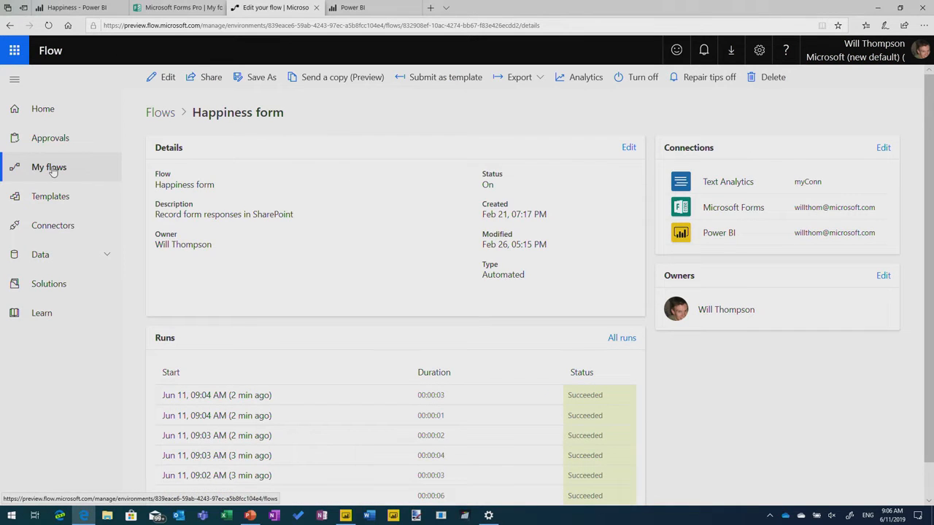
# Search the flow template gallery for 'forms to power bi'.
pyautogui.click(48, 167)
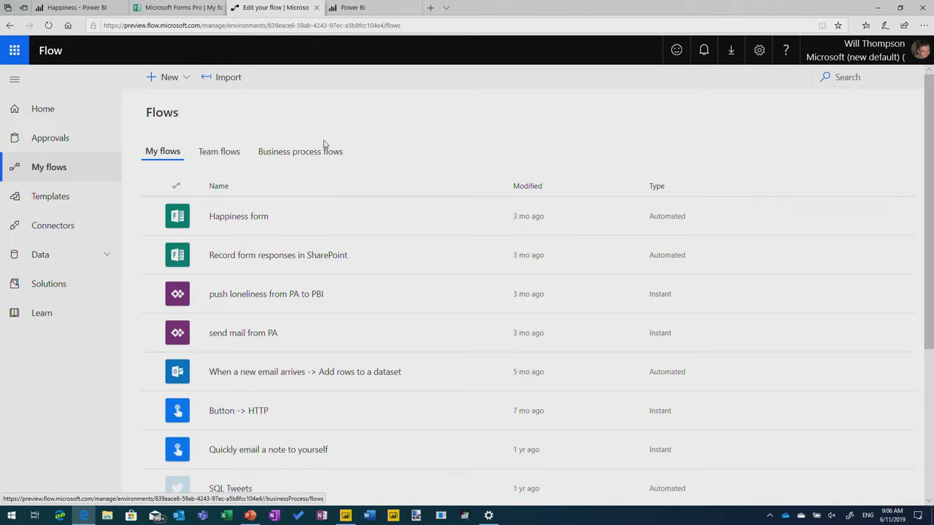
pyautogui.click(169, 77)
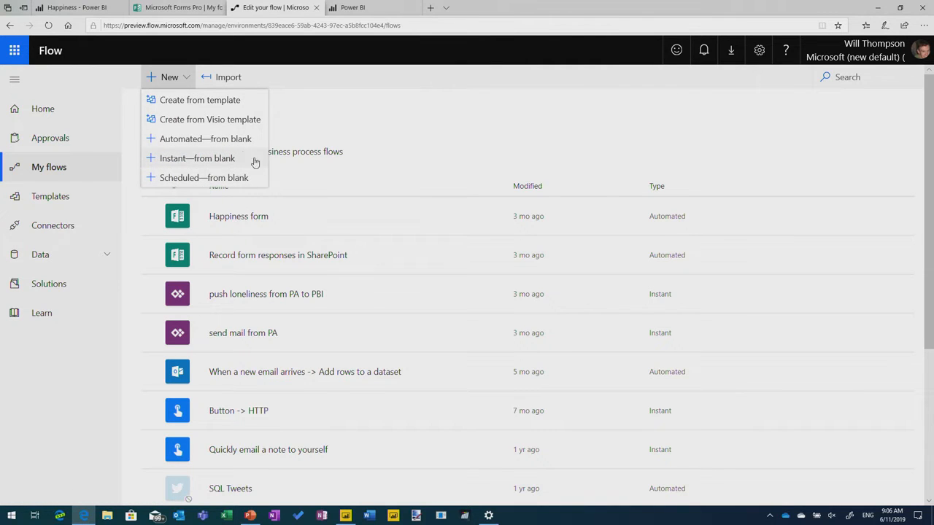
pyautogui.moveTo(199, 100)
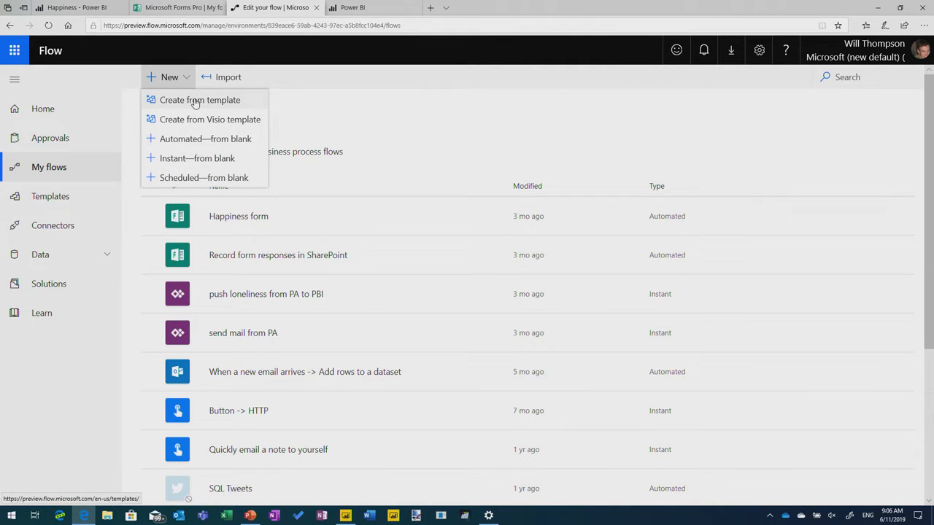
pyautogui.click(199, 100)
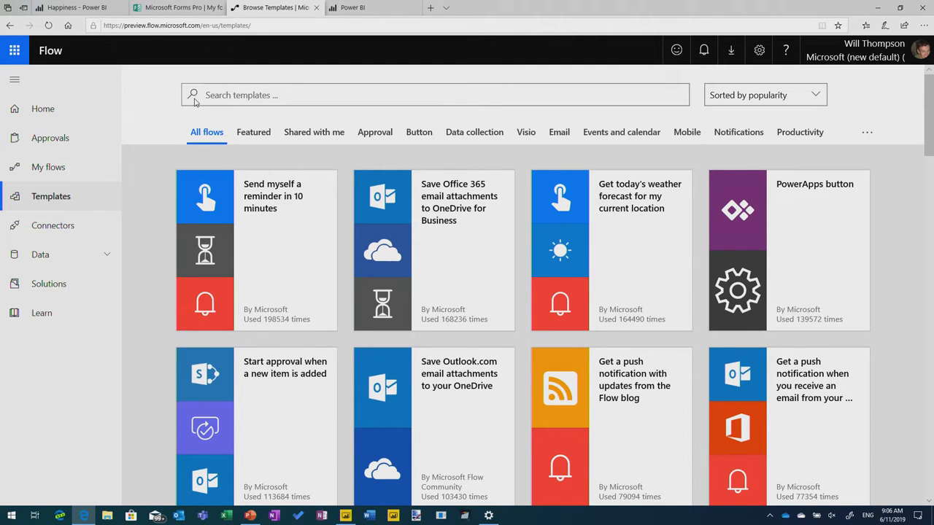
pyautogui.click(436, 95)
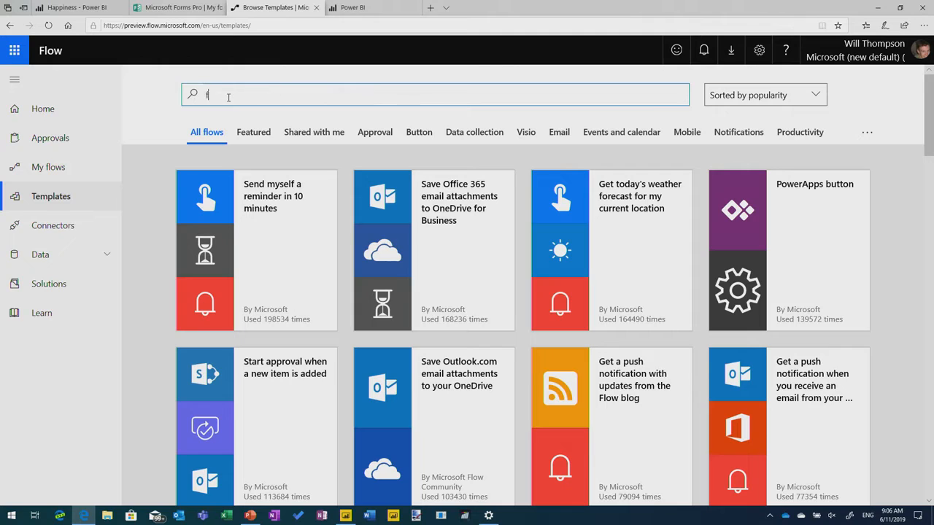
pyautogui.write('forms to power bi')
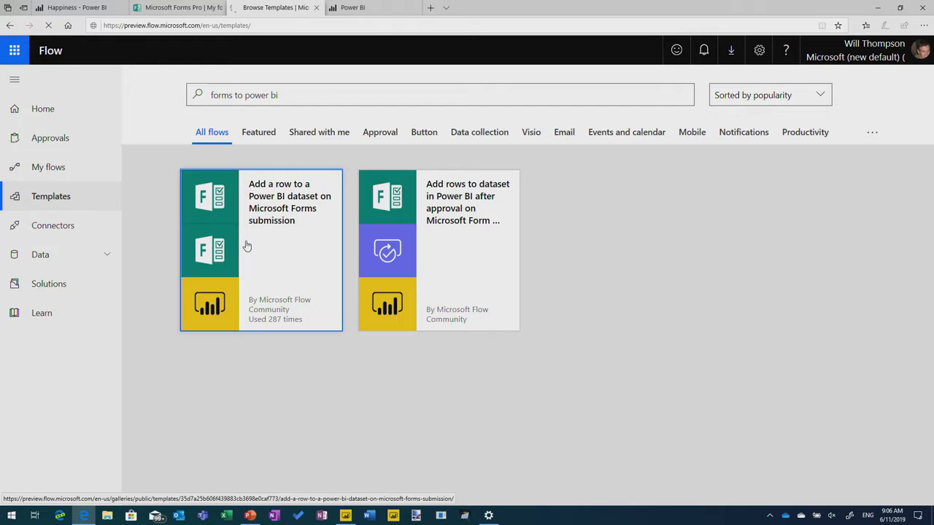
# Create the Forms-to-Power BI template flow with Happiness Survey as the form in both Forms steps.
pyautogui.click(261, 250)
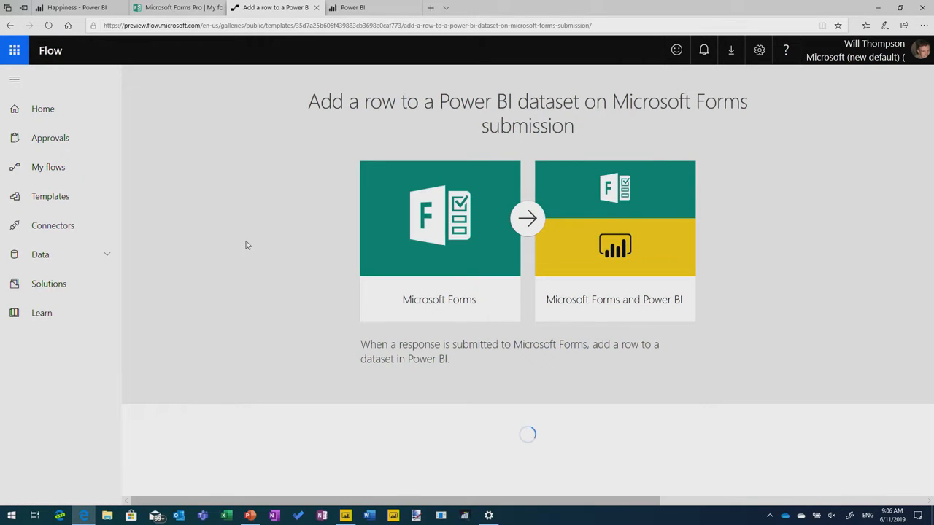
pyautogui.moveTo(588, 383)
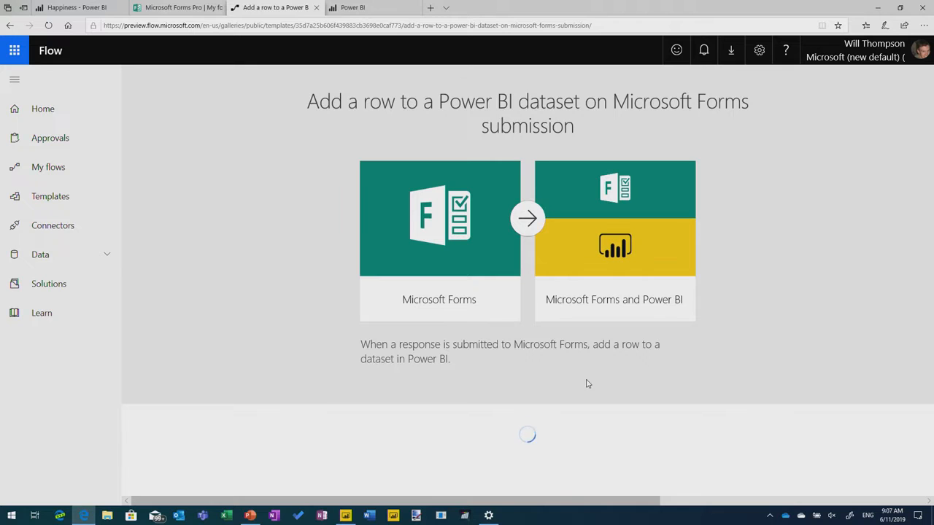
pyautogui.scroll(-3)
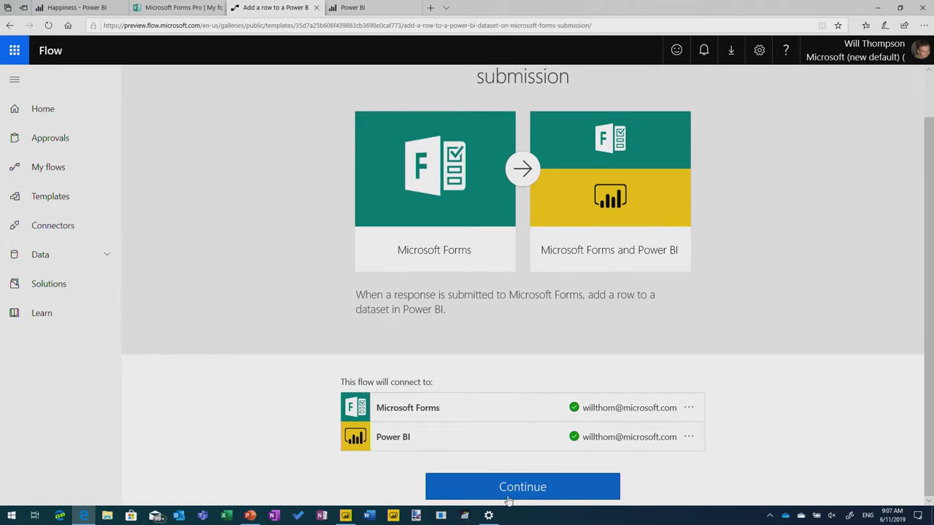
pyautogui.click(522, 487)
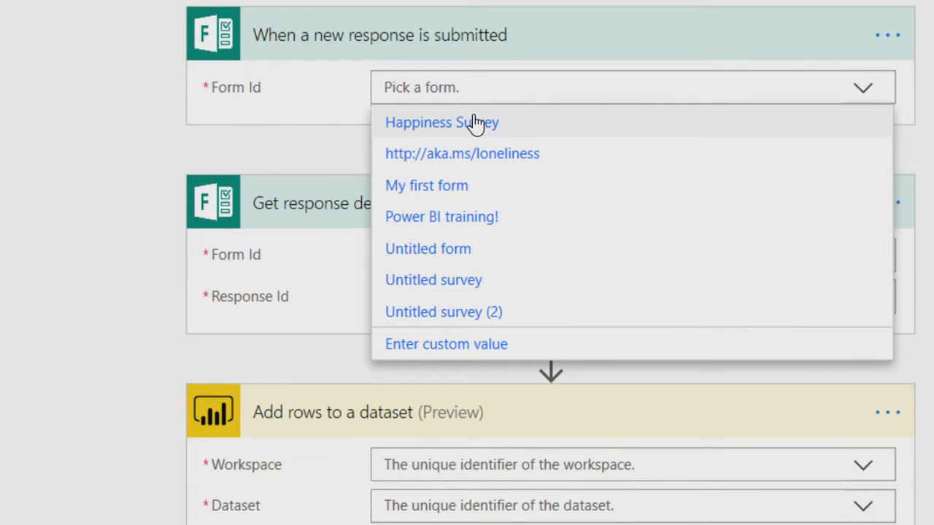
pyautogui.click(441, 122)
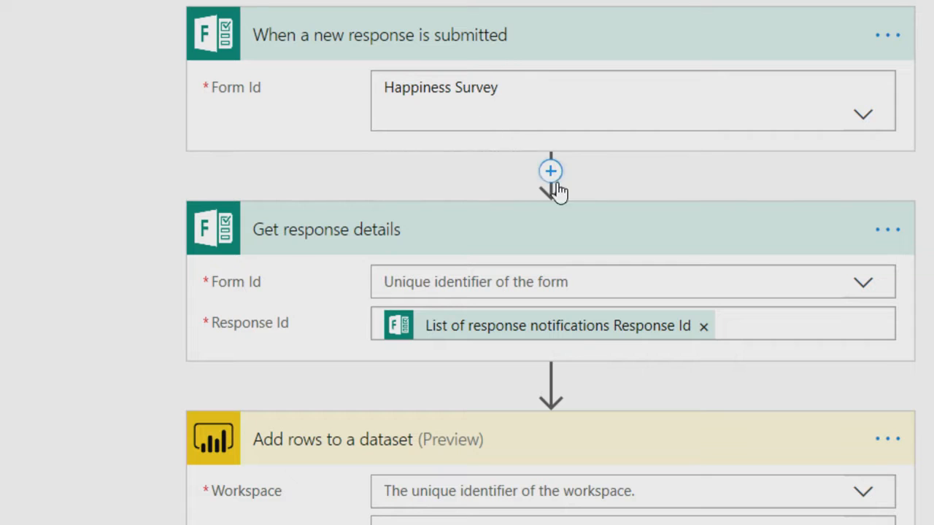
pyautogui.click(863, 282)
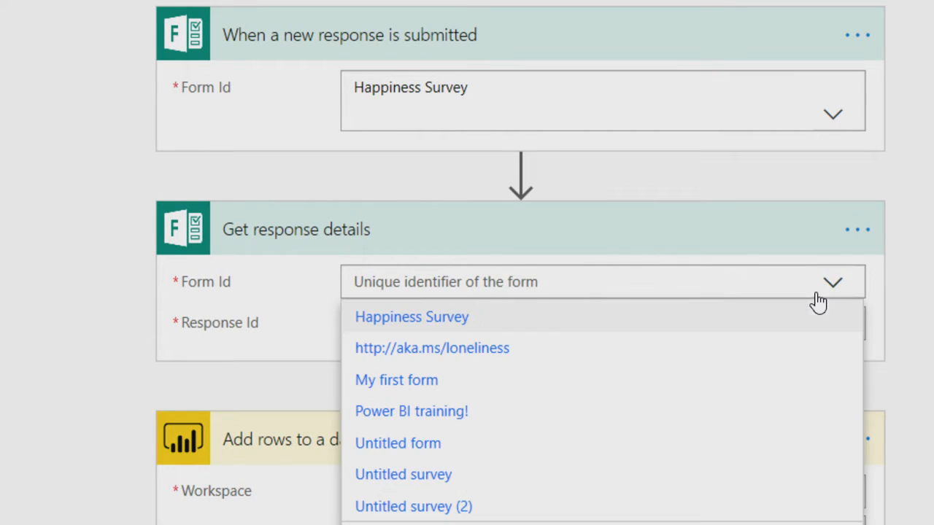
pyautogui.click(411, 317)
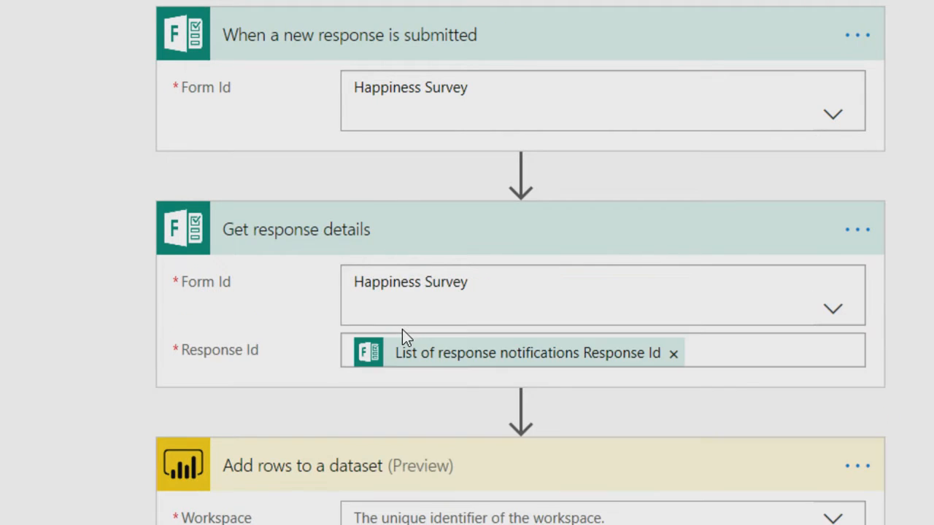
pyautogui.moveTo(659, 381)
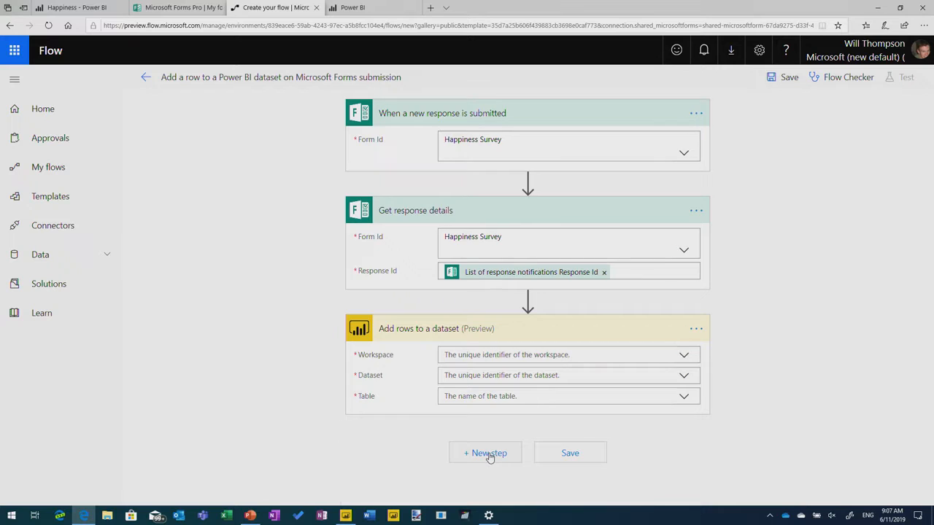
pyautogui.click(486, 452)
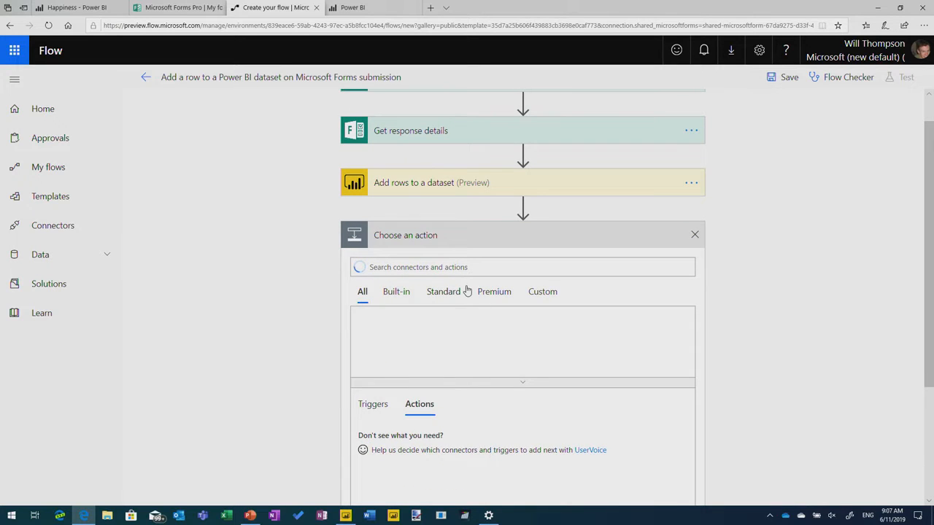
# Discard the end step, insert an action before Add rows, and search for sentiment actions.
pyautogui.click(523, 267)
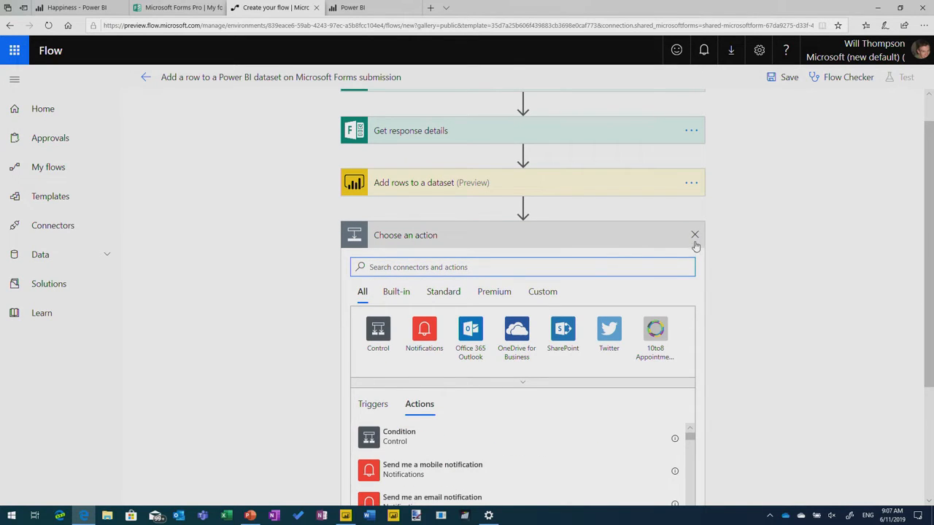
pyautogui.click(694, 235)
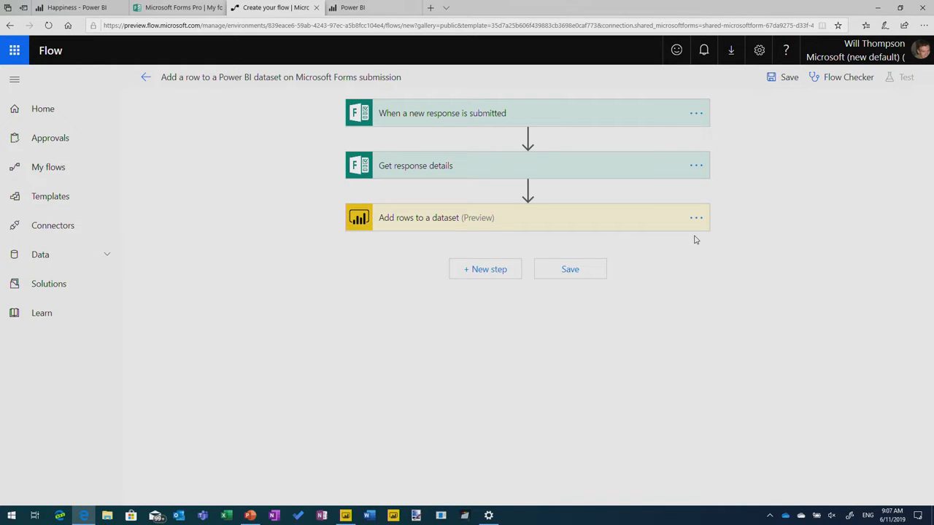
pyautogui.click(695, 218)
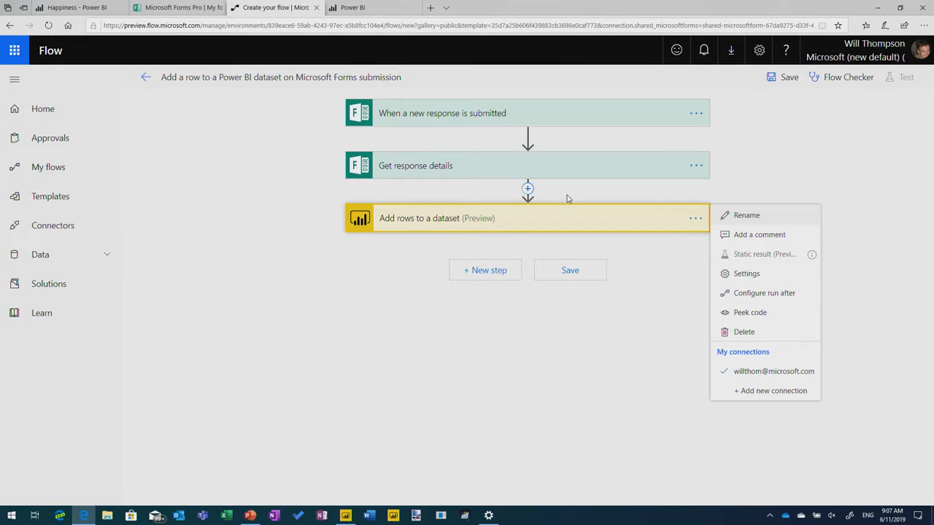
pyautogui.click(527, 188)
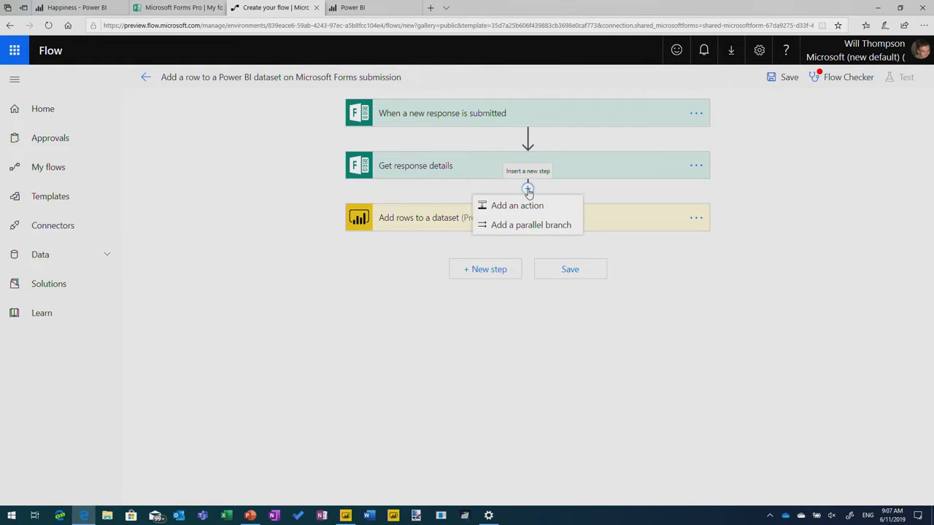
pyautogui.click(517, 205)
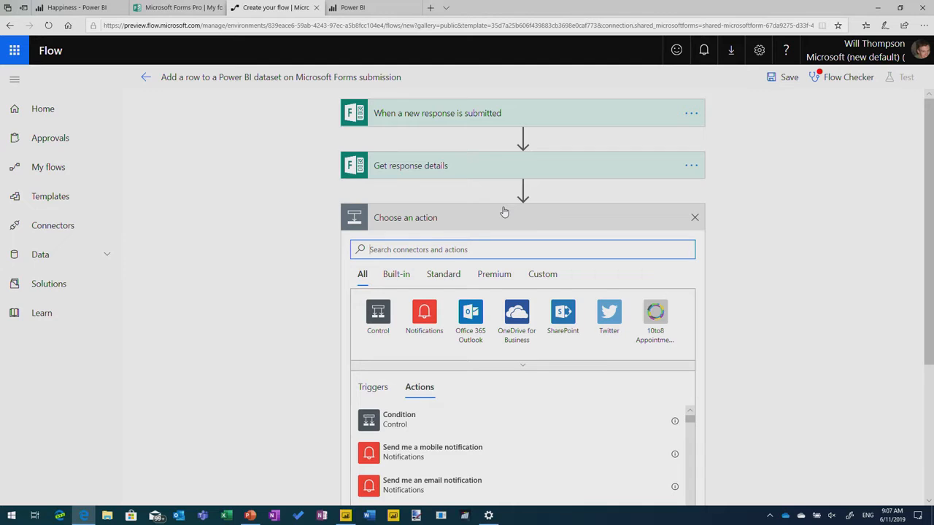
pyautogui.write('azure')
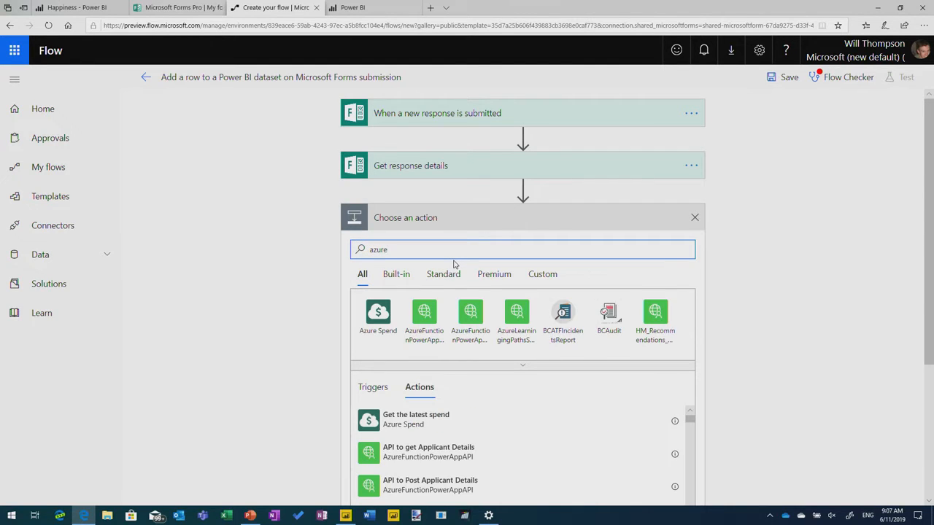
pyautogui.write('sentiment')
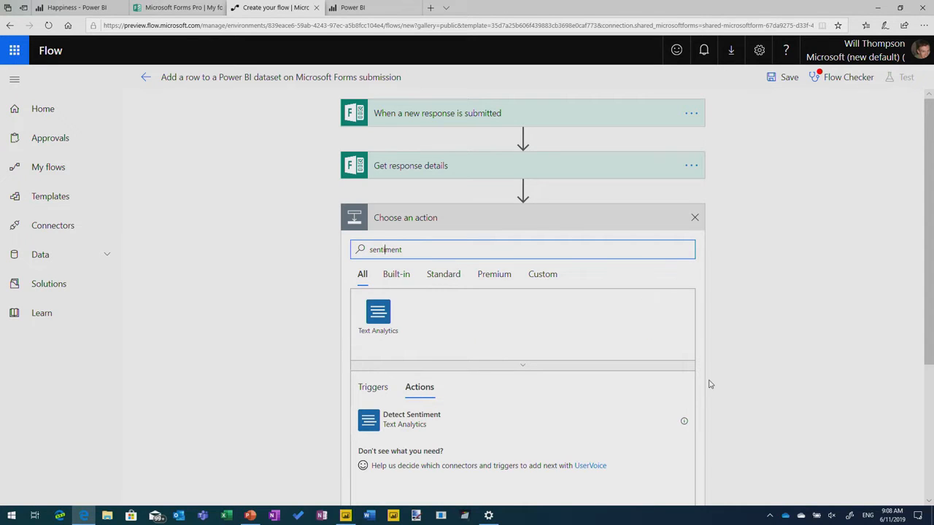
pyautogui.moveTo(378, 314)
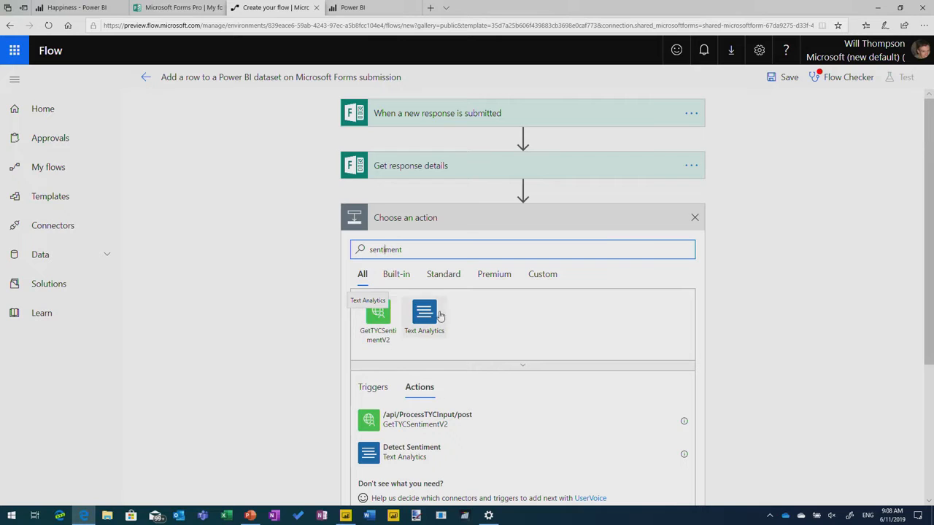
# Add a Text Analytics Detect Sentiment step analysing the 'what makes you the happiest?' answer.
pyautogui.click(424, 313)
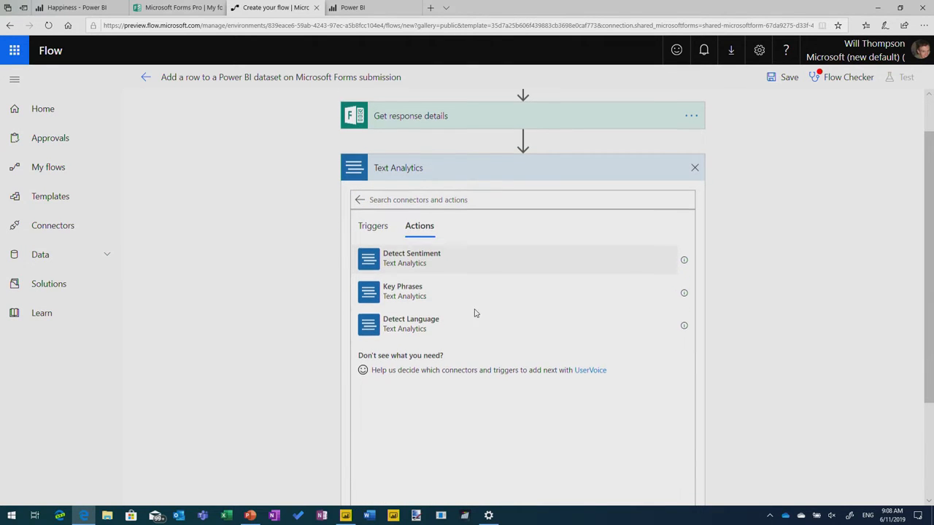
pyautogui.click(411, 258)
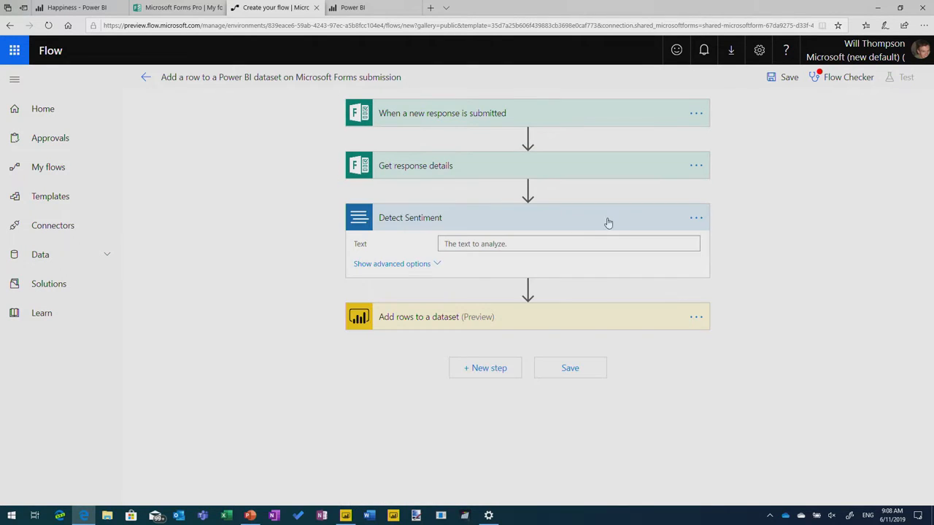
pyautogui.click(569, 244)
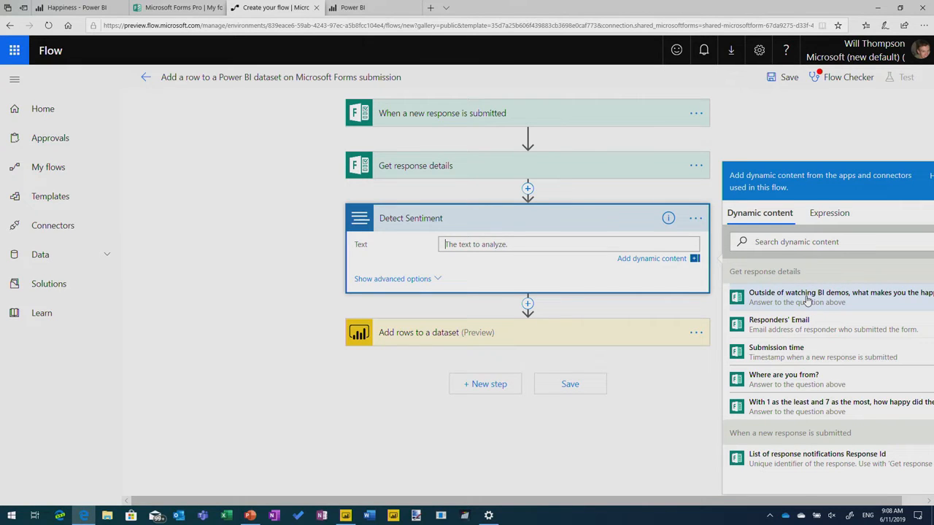
pyautogui.click(833, 298)
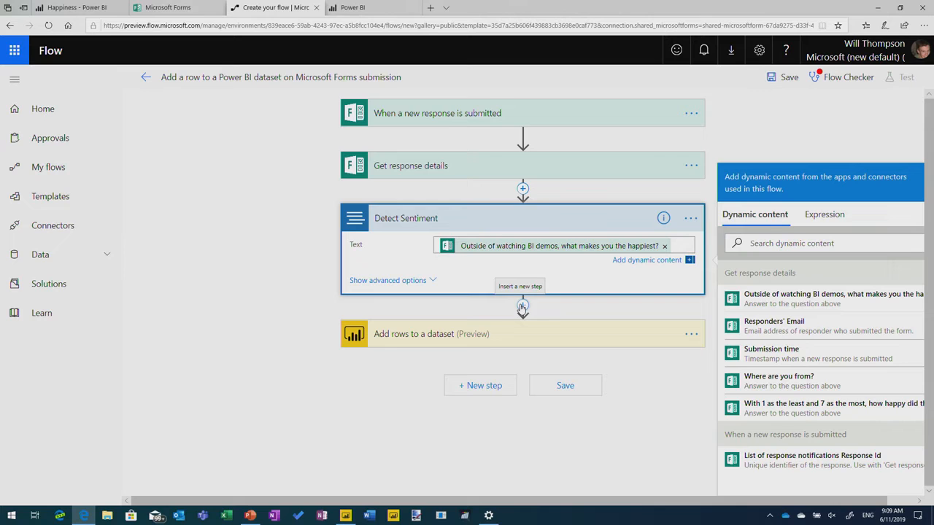
pyautogui.moveTo(660, 392)
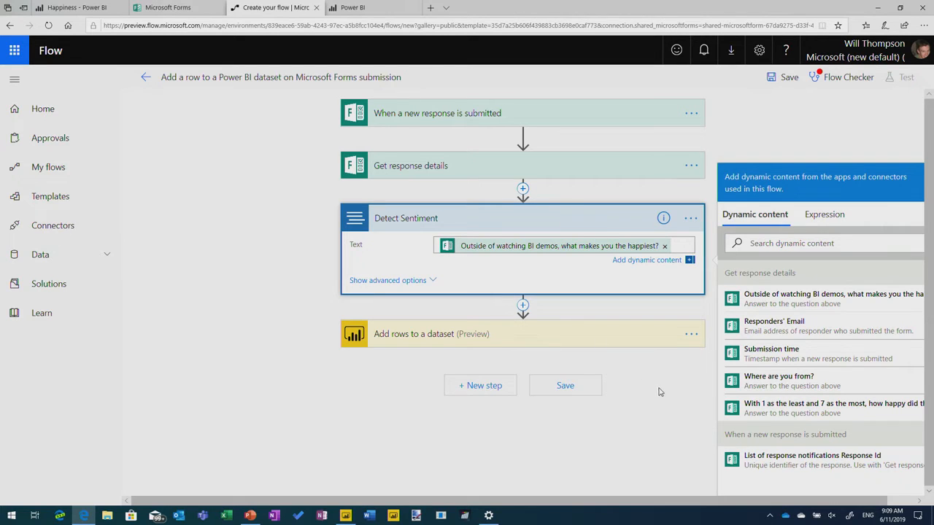
pyautogui.click(414, 334)
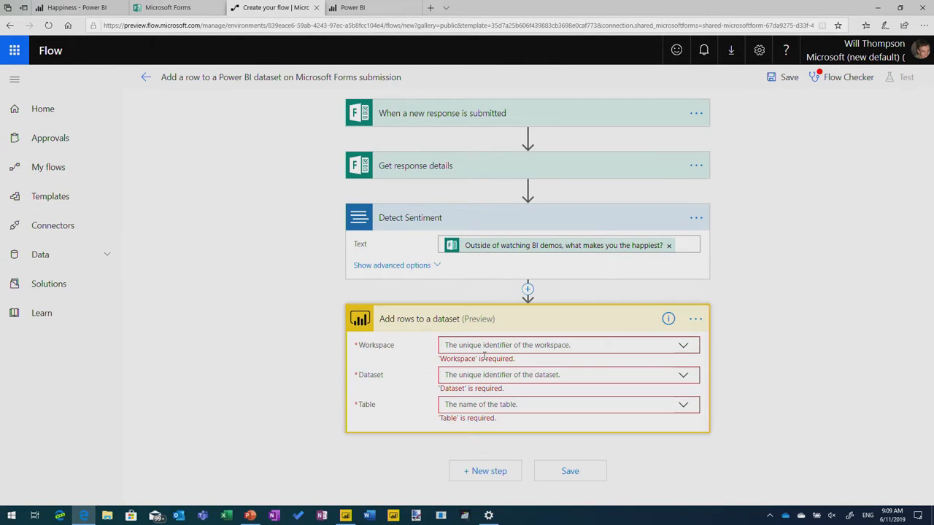
pyautogui.moveTo(611, 364)
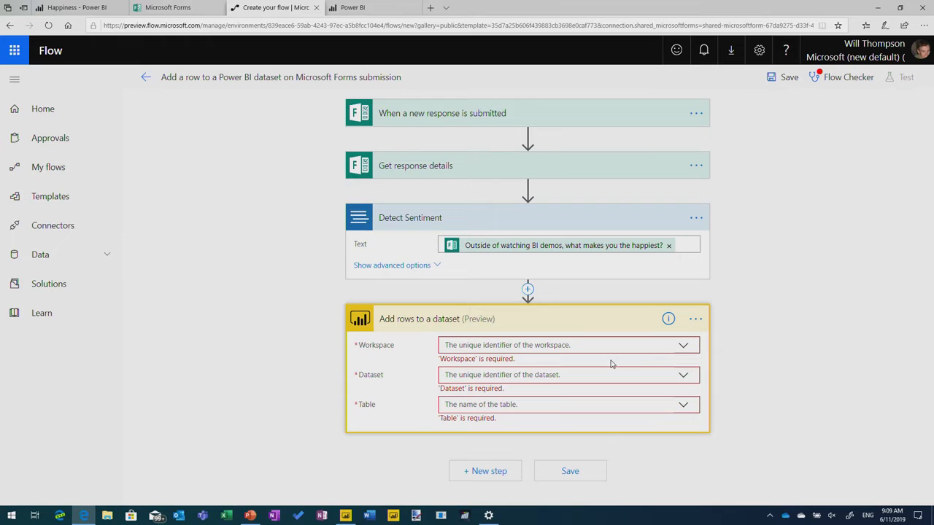
pyautogui.click(352, 7)
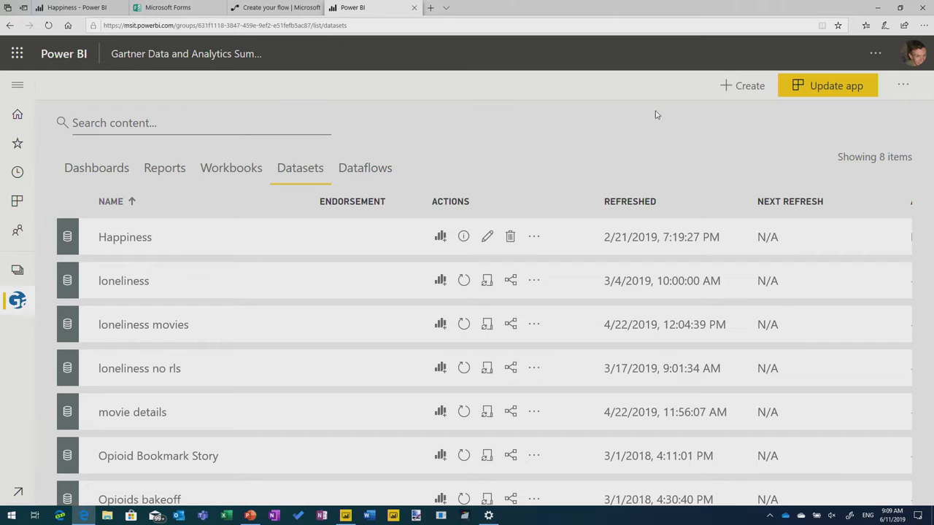
# Choose Streaming dataset from the workspace's + Create menu.
pyautogui.click(741, 85)
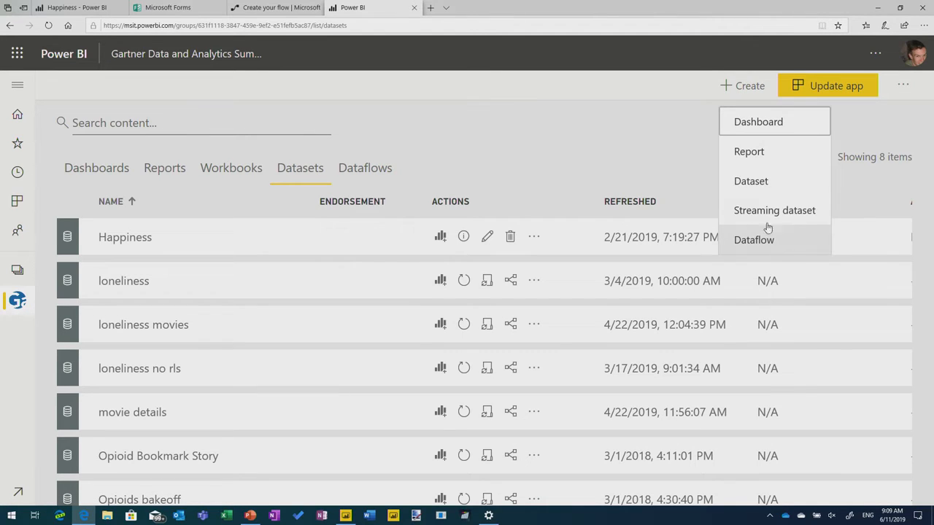
pyautogui.moveTo(774, 210)
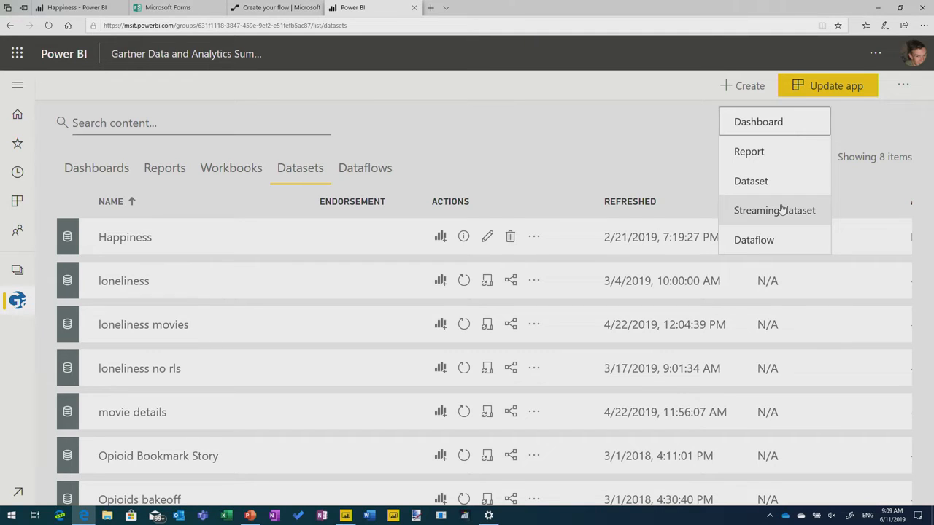
pyautogui.click(774, 210)
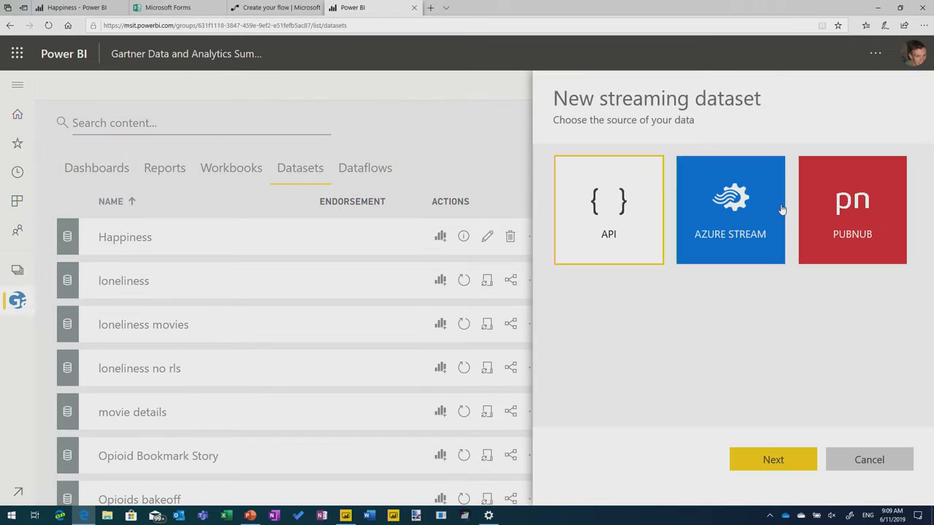
pyautogui.moveTo(645, 315)
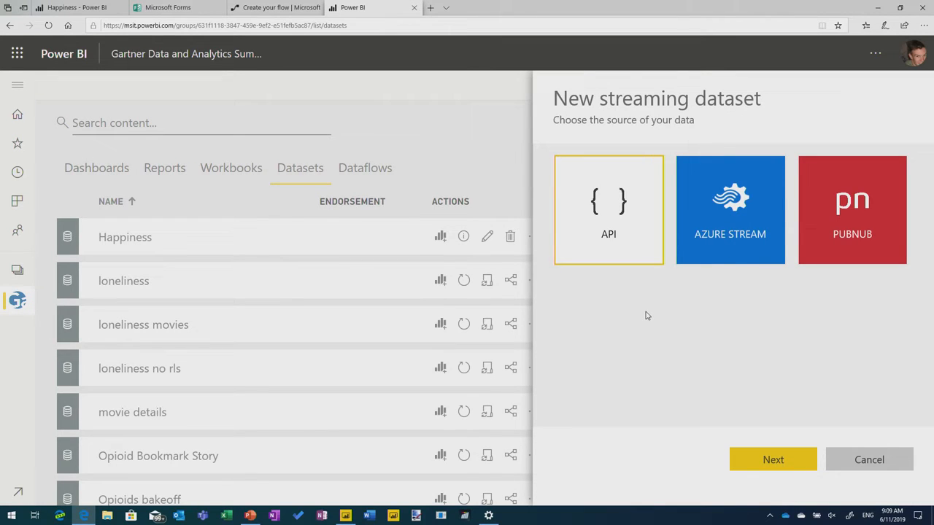
pyautogui.moveTo(792, 489)
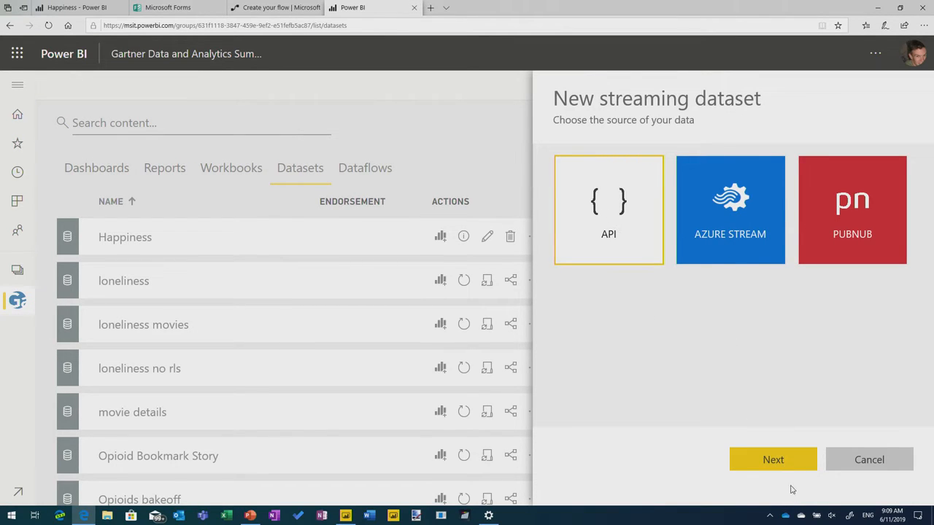
# Pick API as the source and name the streaming dataset '9am demo'.
pyautogui.click(773, 459)
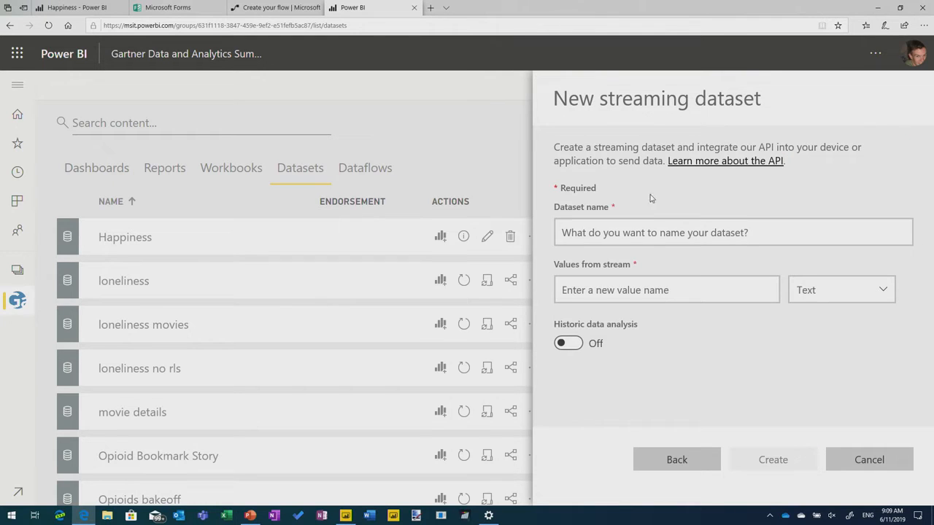
pyautogui.write('9am d')
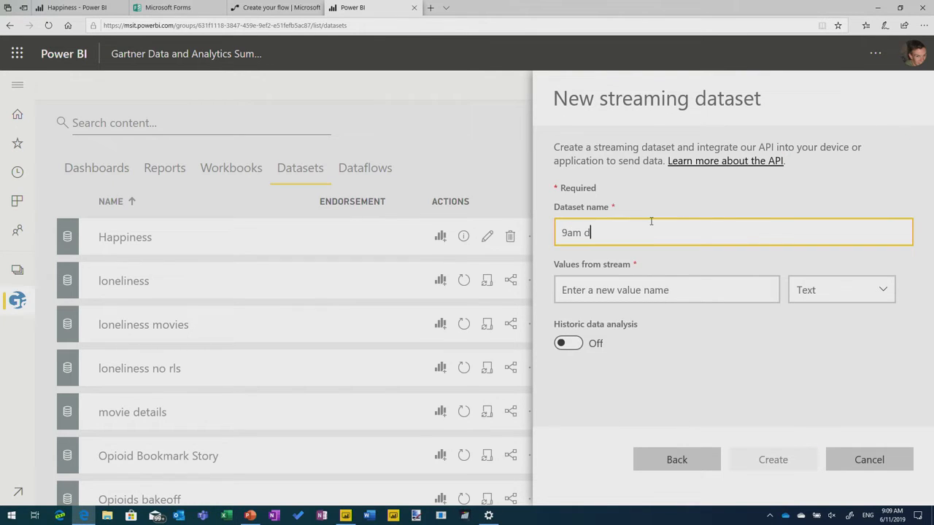
pyautogui.click(666, 290)
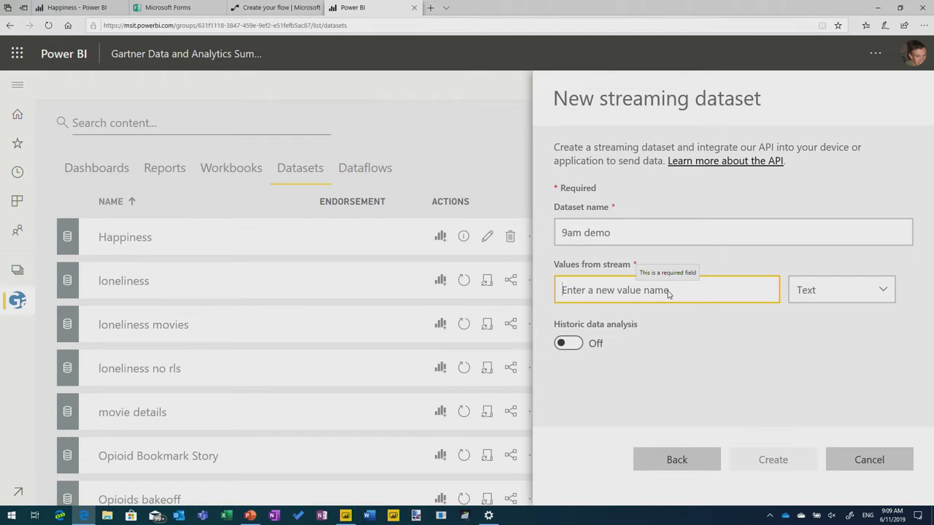
# Add the values phrases (Text), date (DateTime) and sentiment (Number).
pyautogui.click(656, 290)
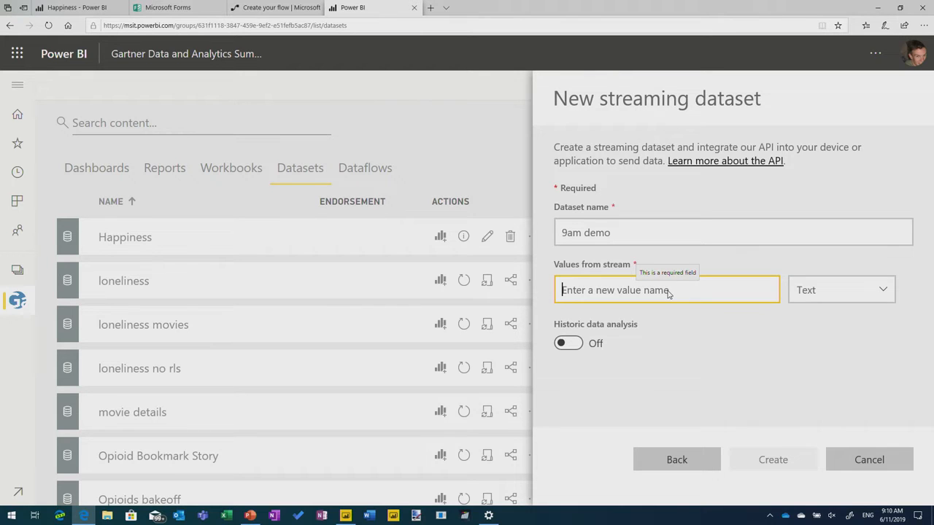
pyautogui.write('phrases')
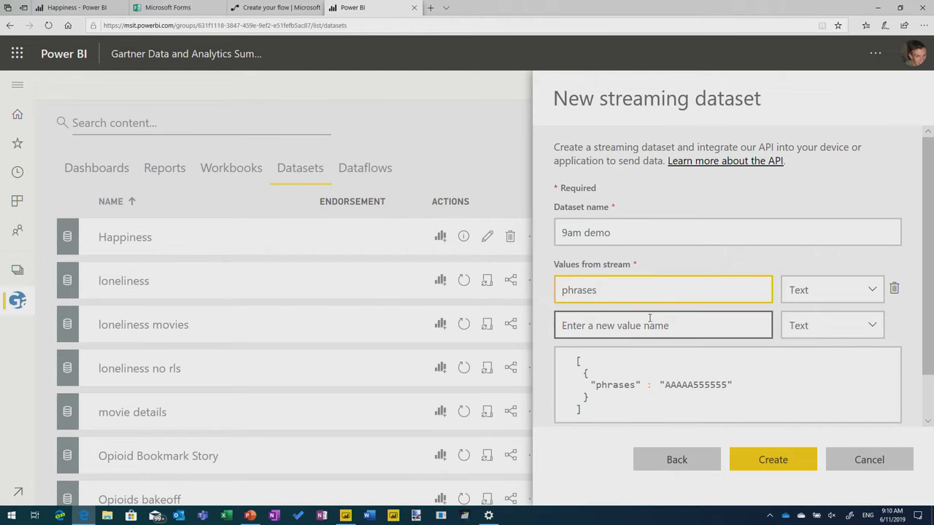
pyautogui.write('date')
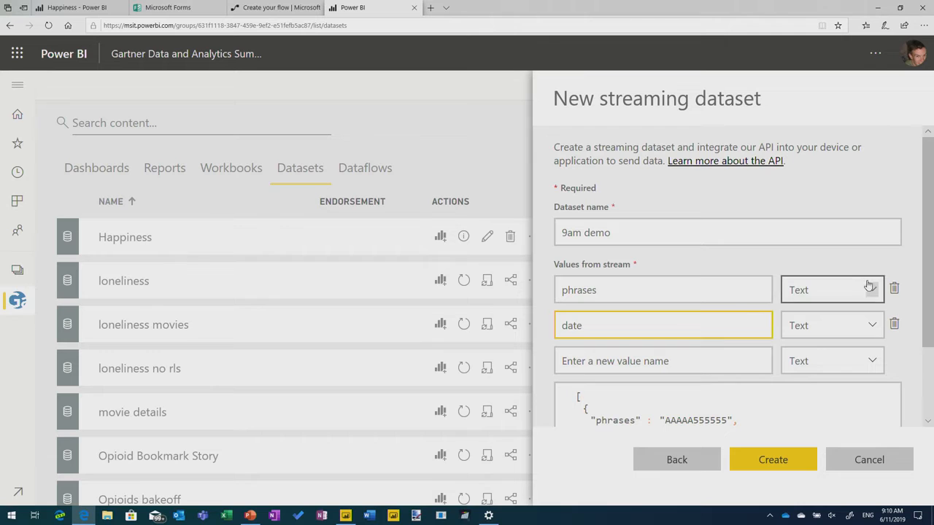
pyautogui.click(832, 325)
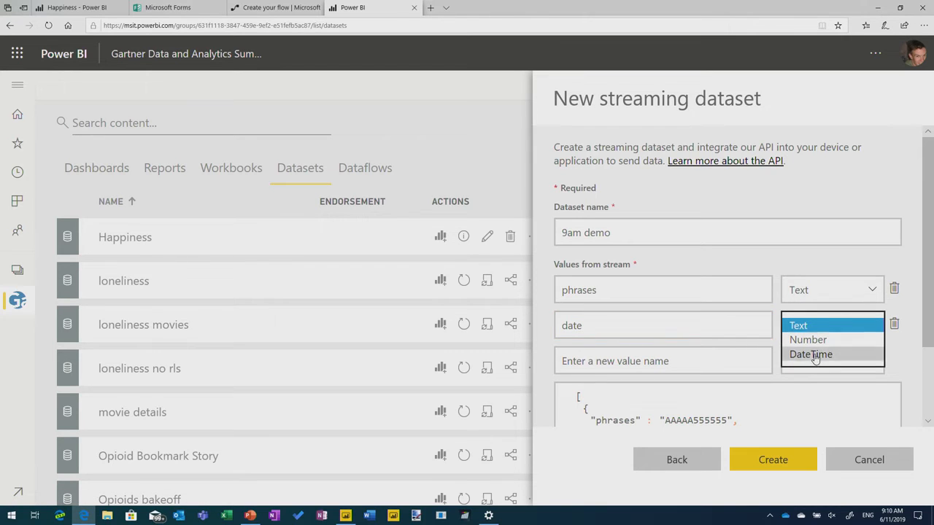
pyautogui.write('sent')
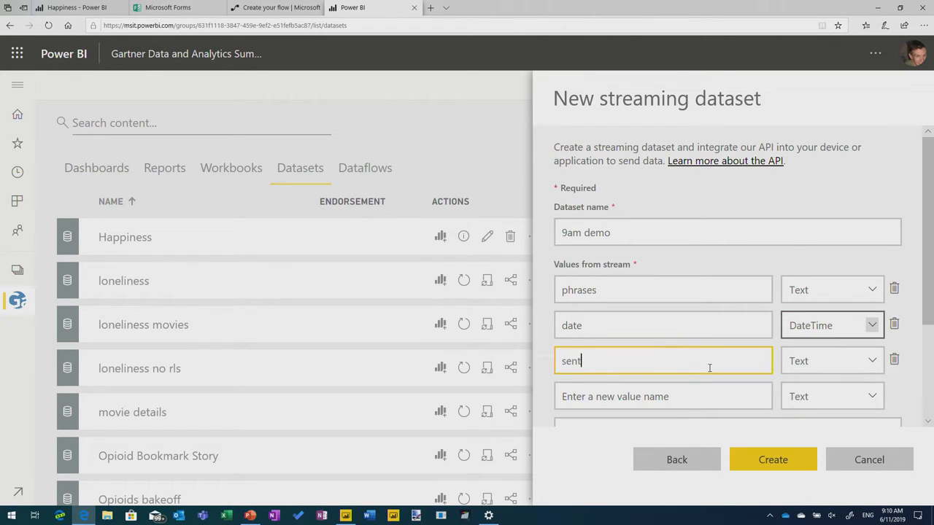
pyautogui.write('iment')
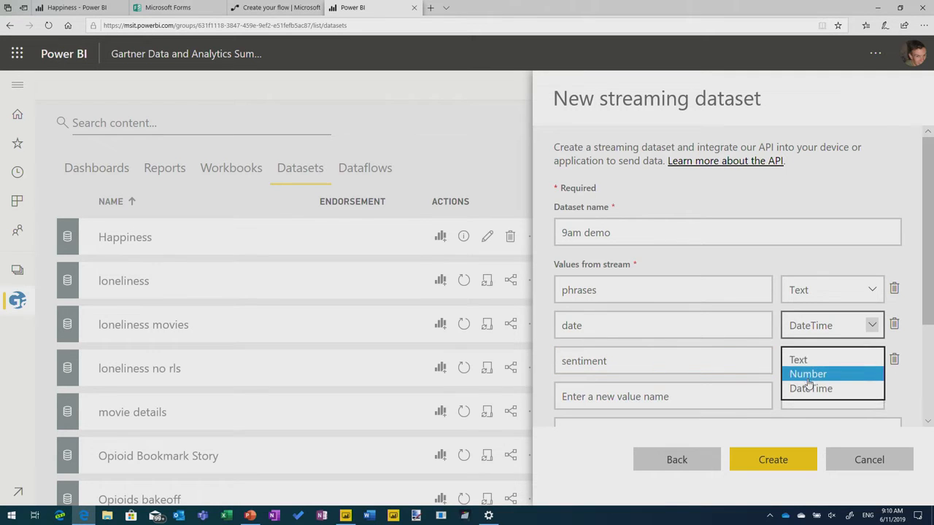
pyautogui.click(808, 373)
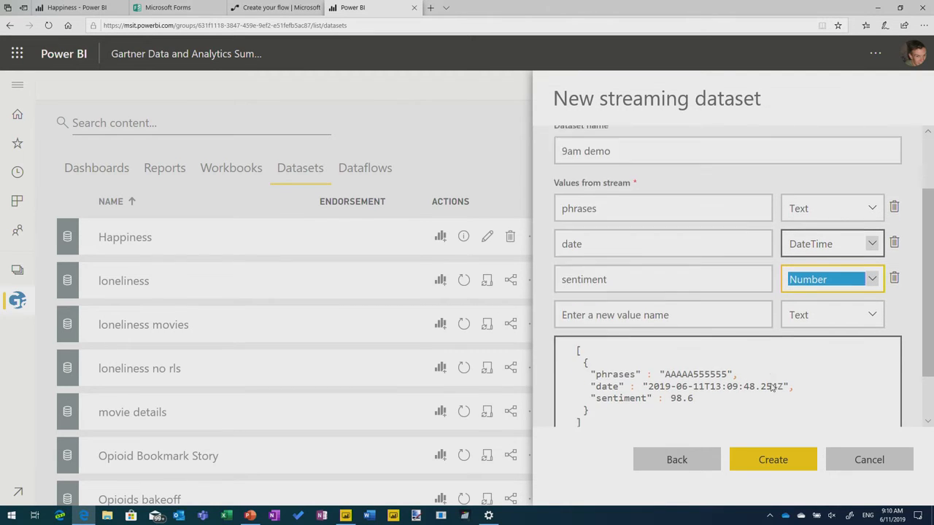
pyautogui.scroll(-3)
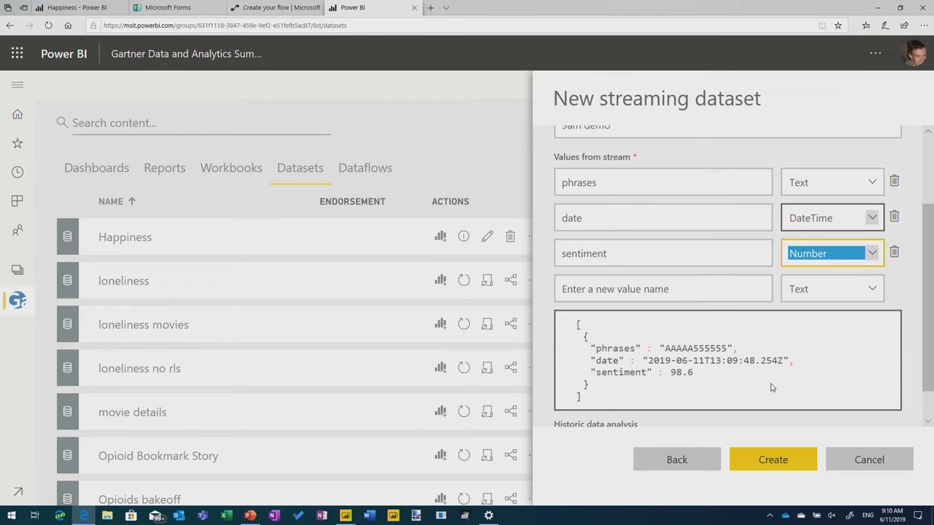
pyautogui.moveTo(777, 425)
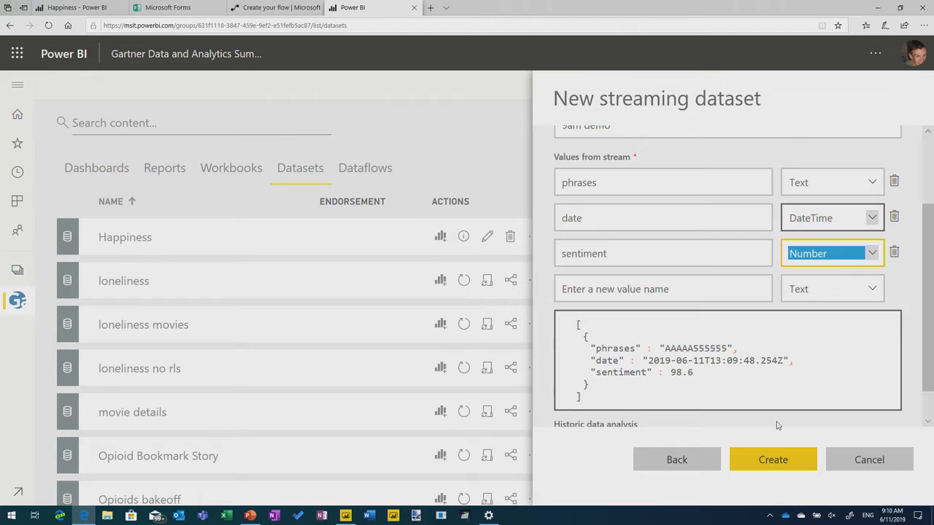
# Turn historic data analysis on and create the '9am demo' dataset.
pyautogui.scroll(-3)
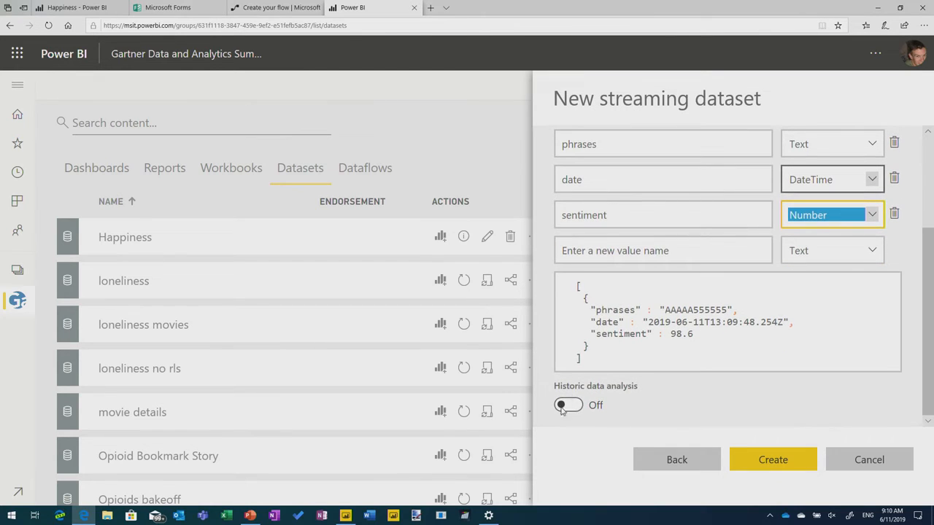
pyautogui.click(568, 405)
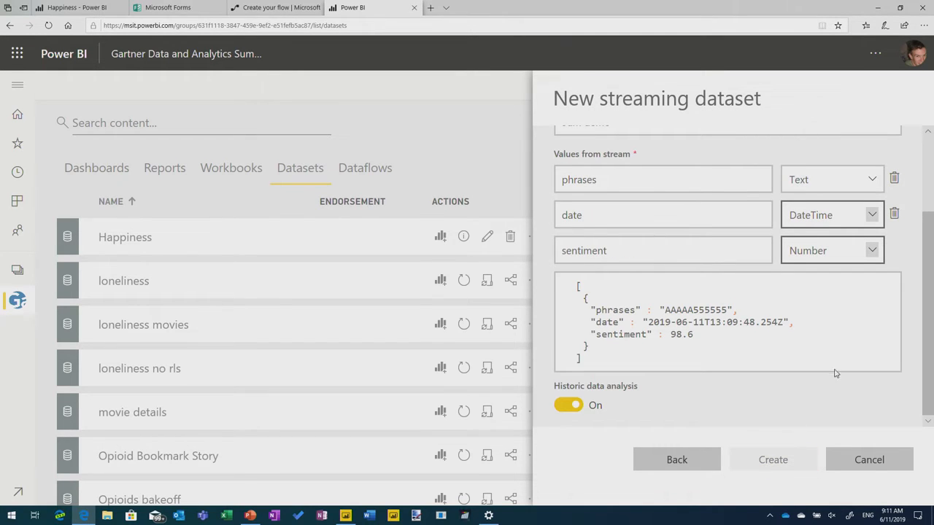
pyautogui.click(773, 460)
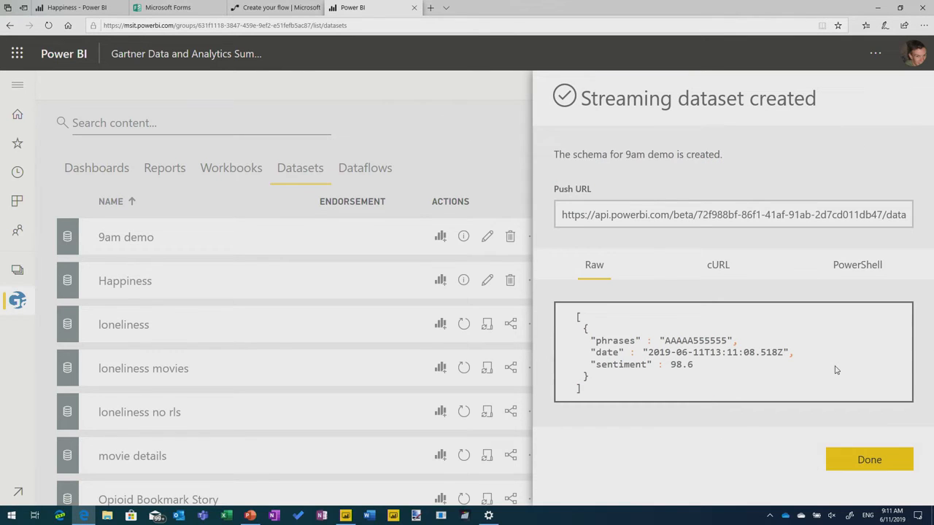
pyautogui.click(869, 460)
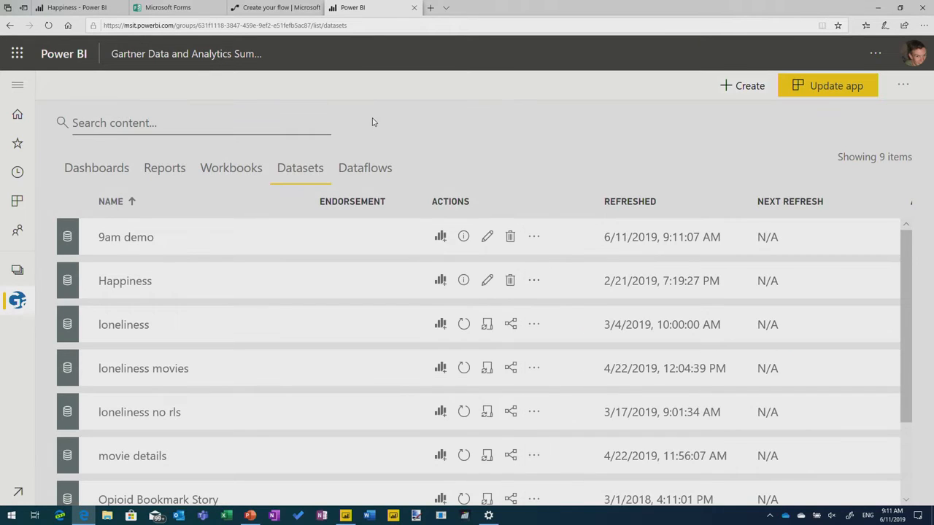
# Target the add-rows step at Gartner Data and Analytics Summit, dataset 9am demo, table RealTimeData.
pyautogui.click(273, 7)
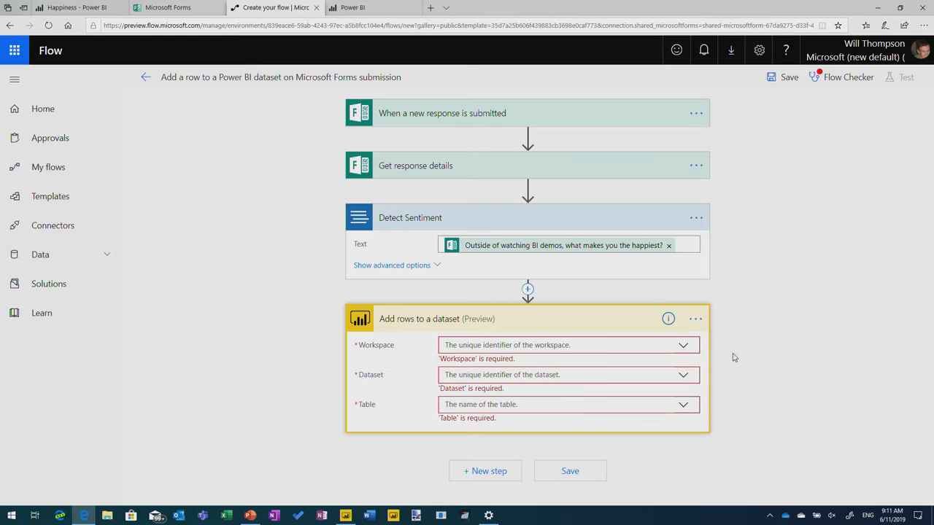
pyautogui.click(682, 345)
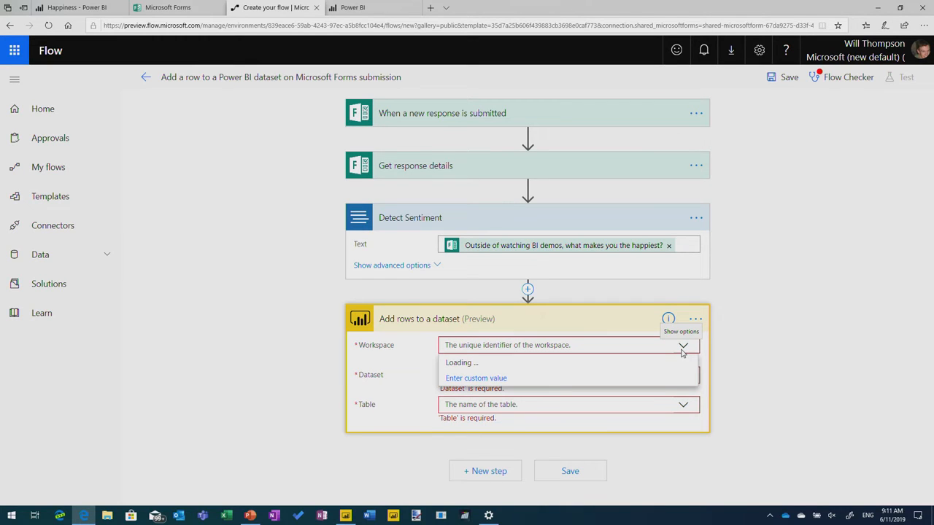
pyautogui.moveTo(638, 359)
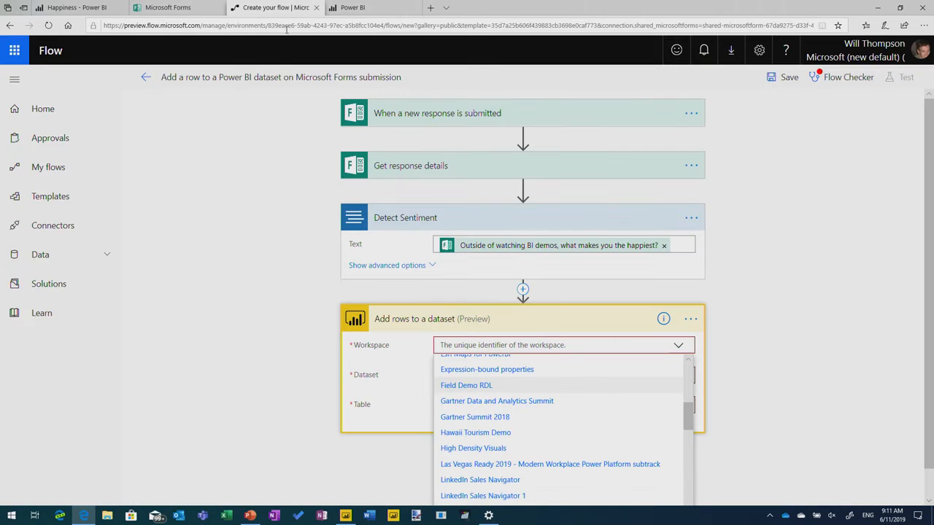
pyautogui.click(496, 401)
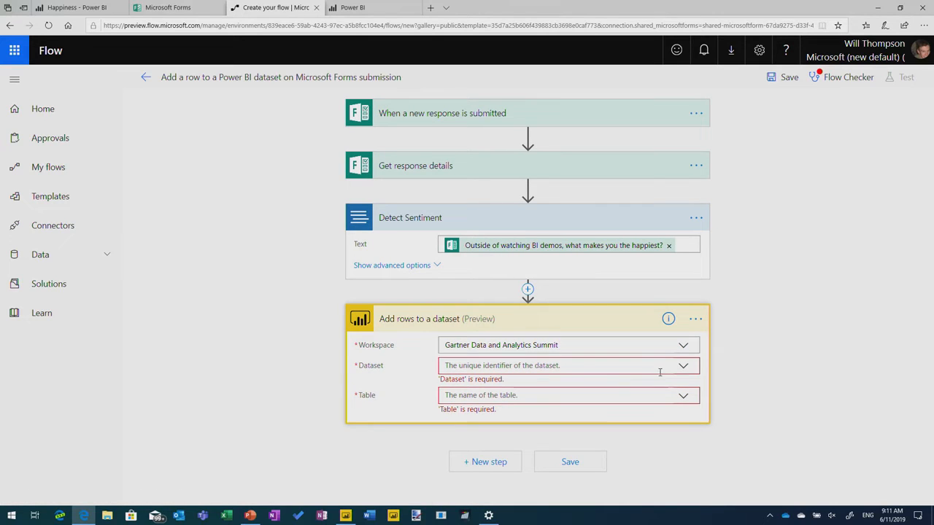
pyautogui.click(682, 365)
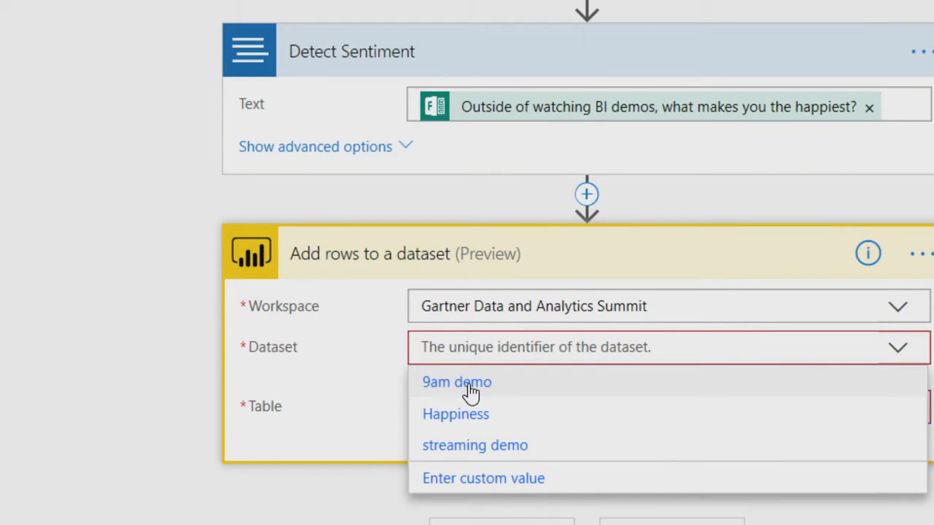
pyautogui.click(457, 381)
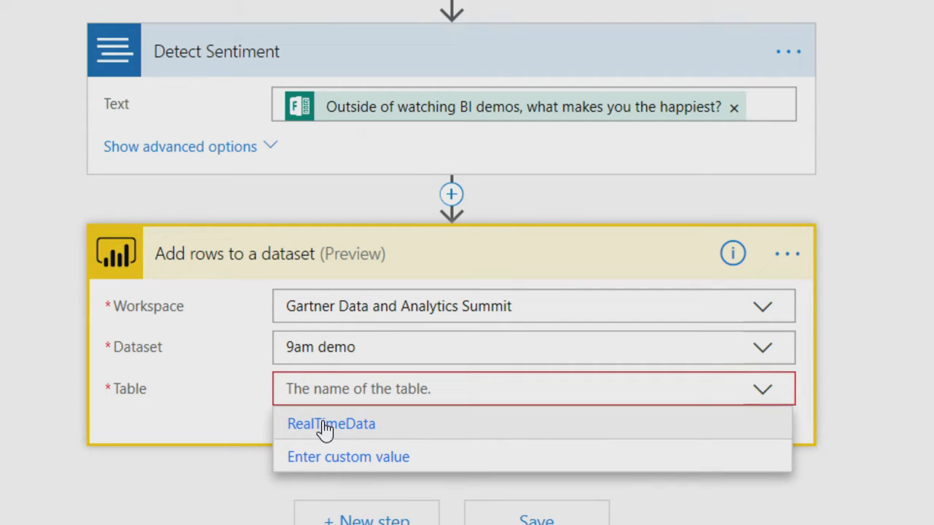
pyautogui.click(330, 424)
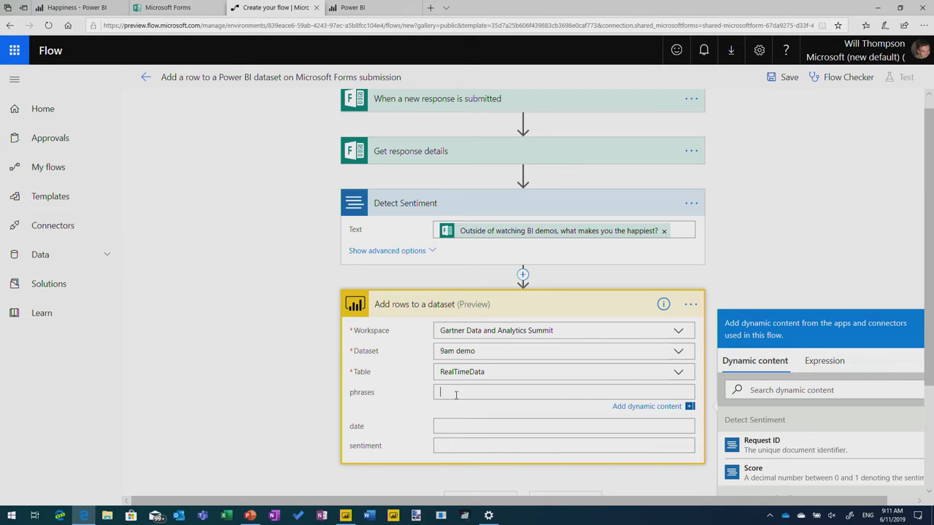
# Set the date field to the expression utcNow().
pyautogui.scroll(-3)
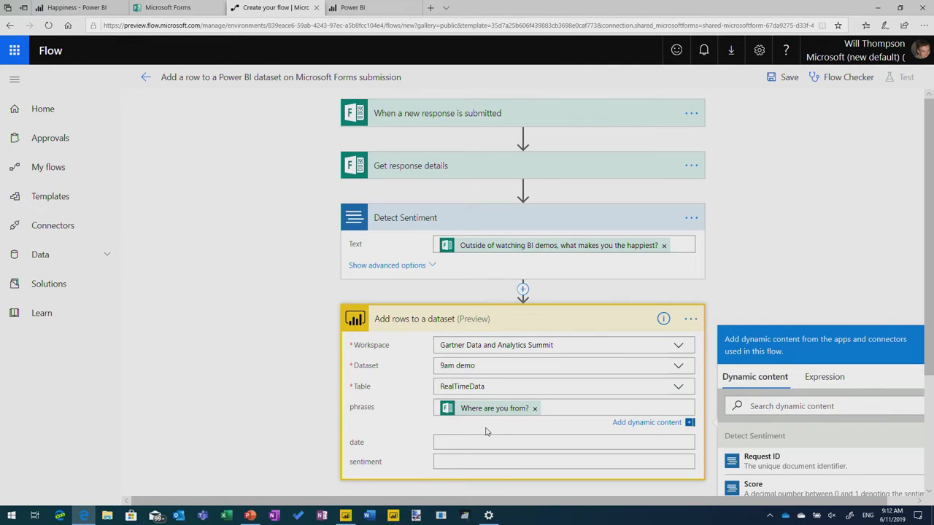
pyautogui.scroll(-3)
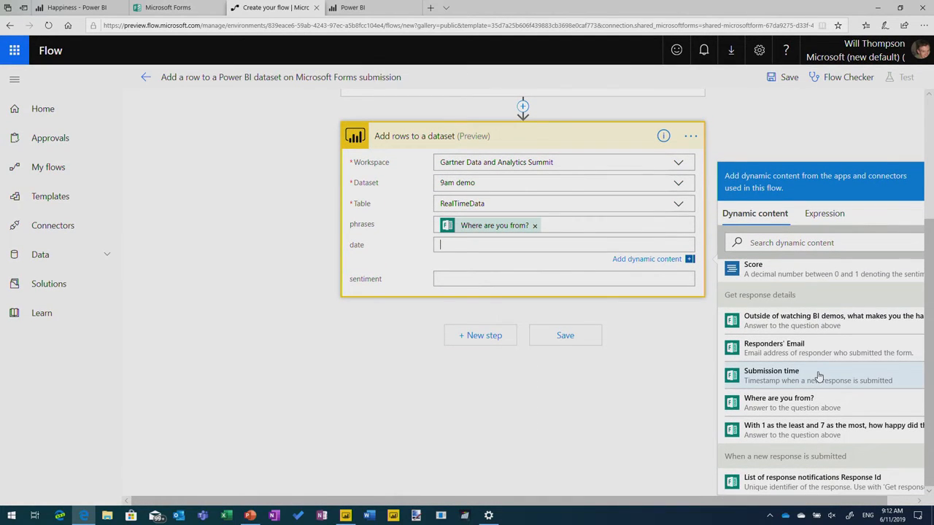
pyautogui.click(823, 213)
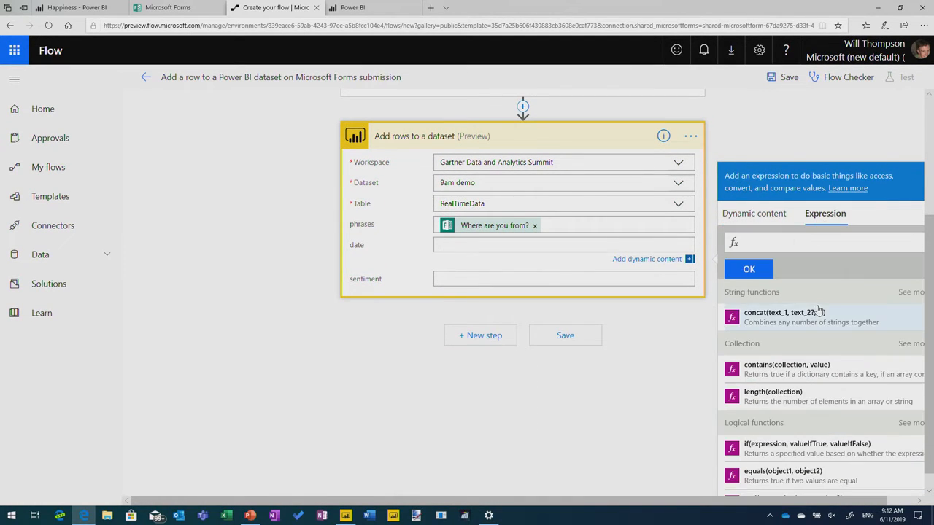
pyautogui.moveTo(806, 401)
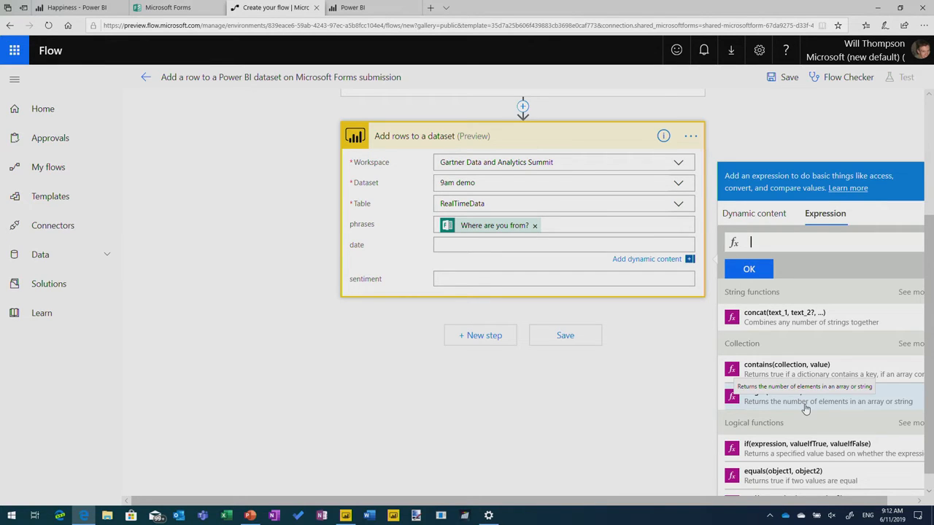
pyautogui.write('date')
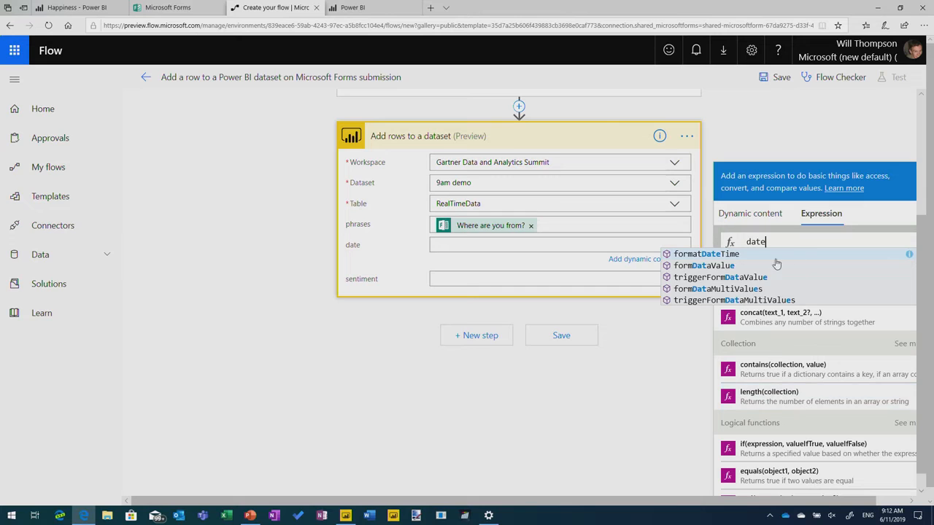
pyautogui.write('now')
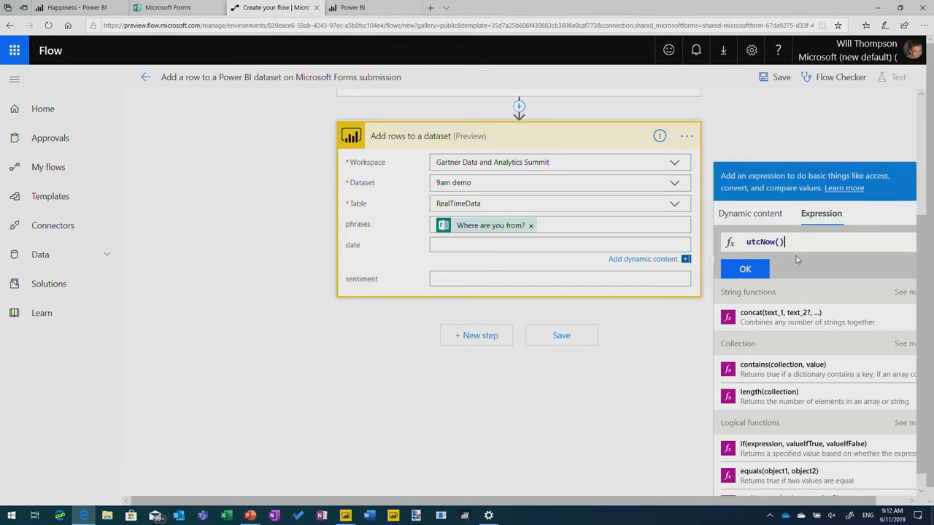
pyautogui.click(745, 268)
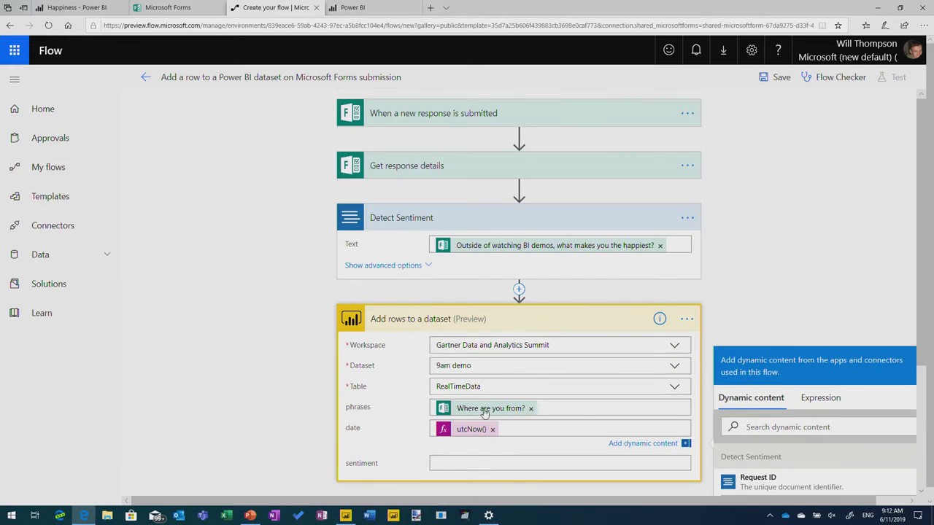
# Fill sentiment with the detected Score, finish the add-rows step and save the flow.
pyautogui.scroll(-3)
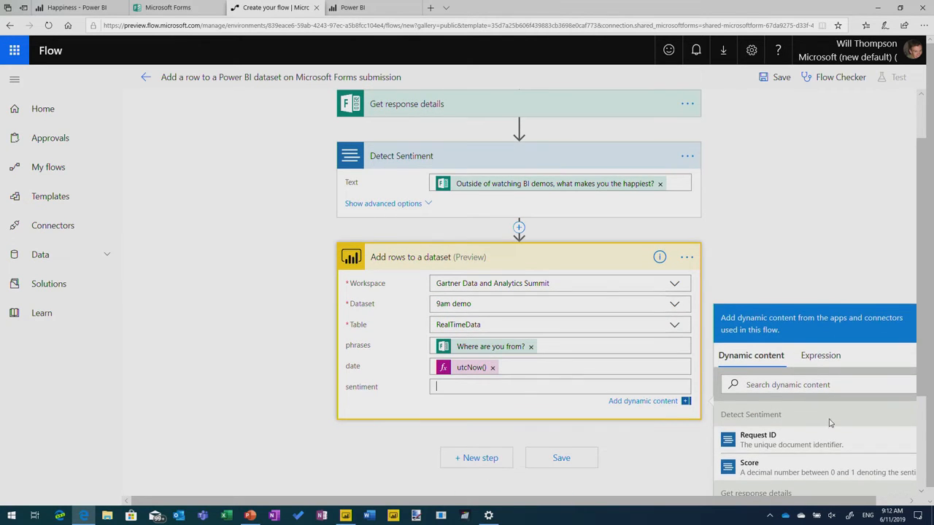
pyautogui.click(748, 467)
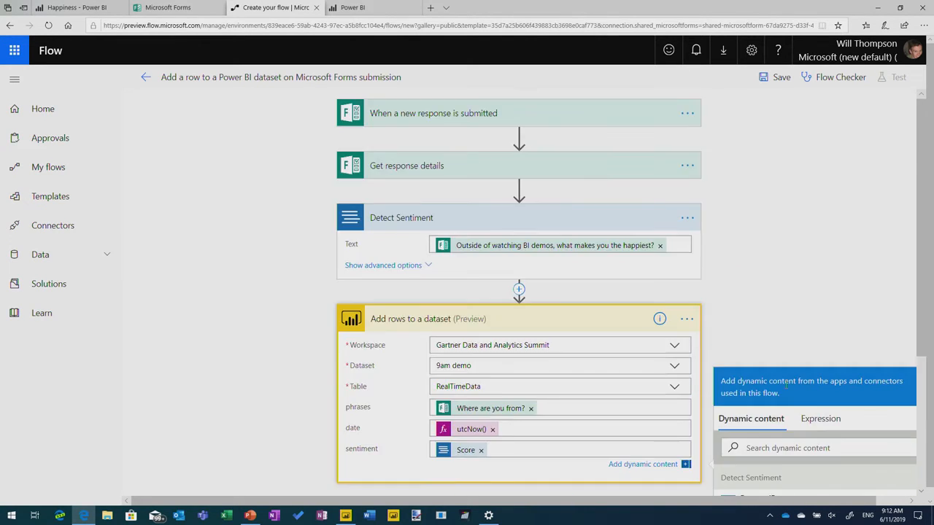
pyautogui.click(760, 332)
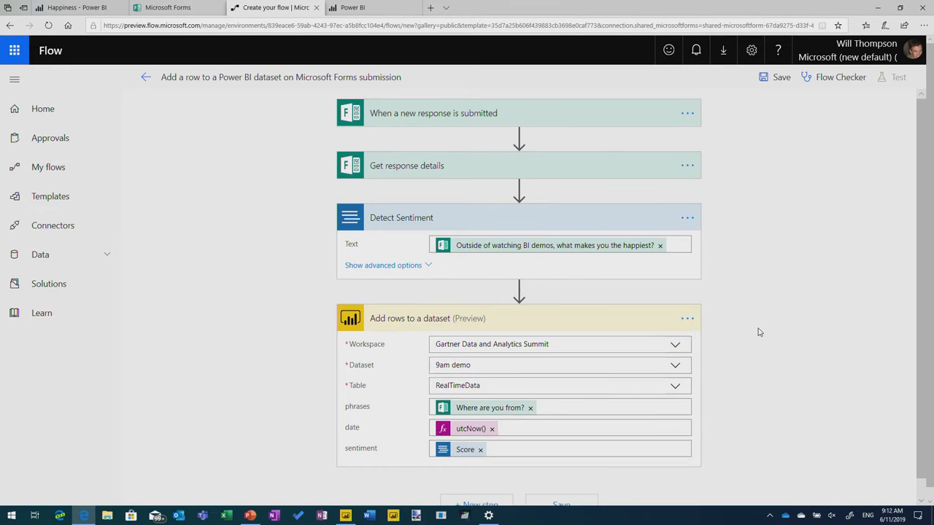
pyautogui.click(561, 474)
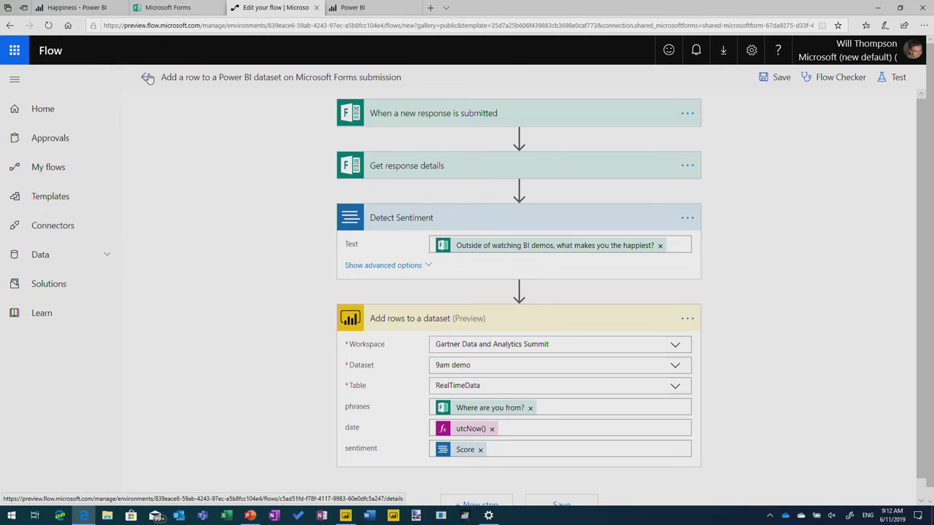
# Leave the editor to view the flow's Text Analytics, Forms and Power BI connections, then start a new tab.
pyautogui.click(147, 77)
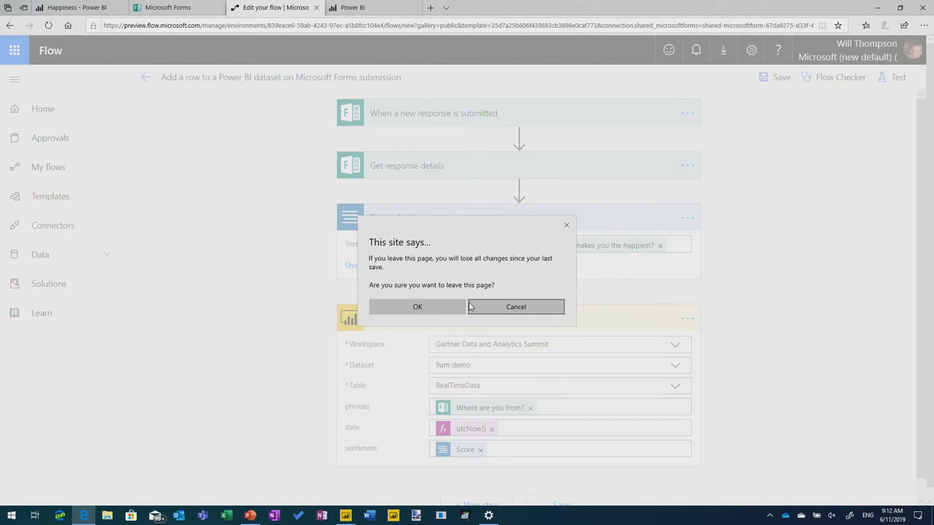
pyautogui.click(417, 306)
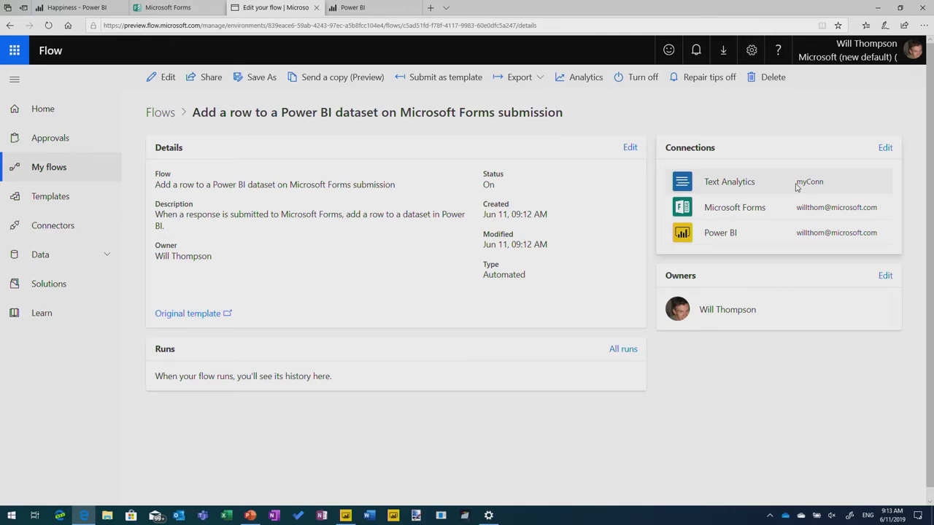
pyautogui.moveTo(733, 182)
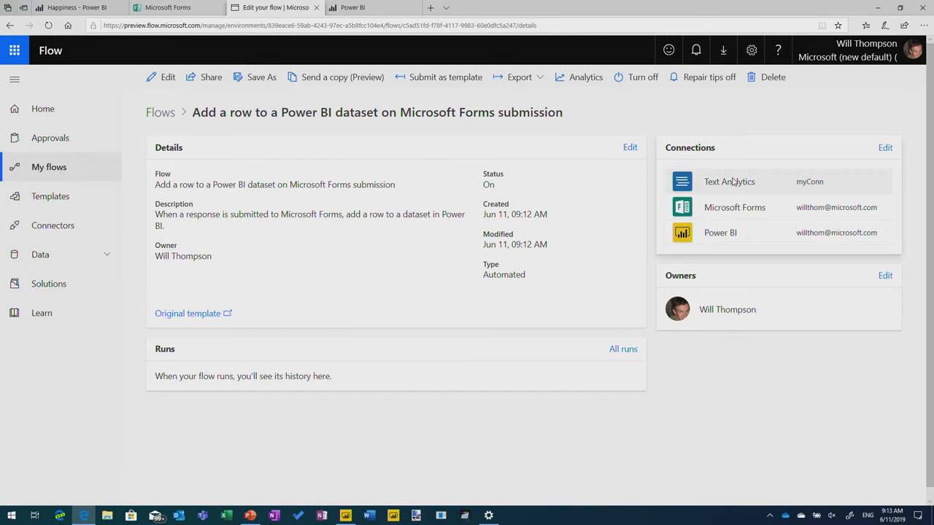
pyautogui.moveTo(728, 181)
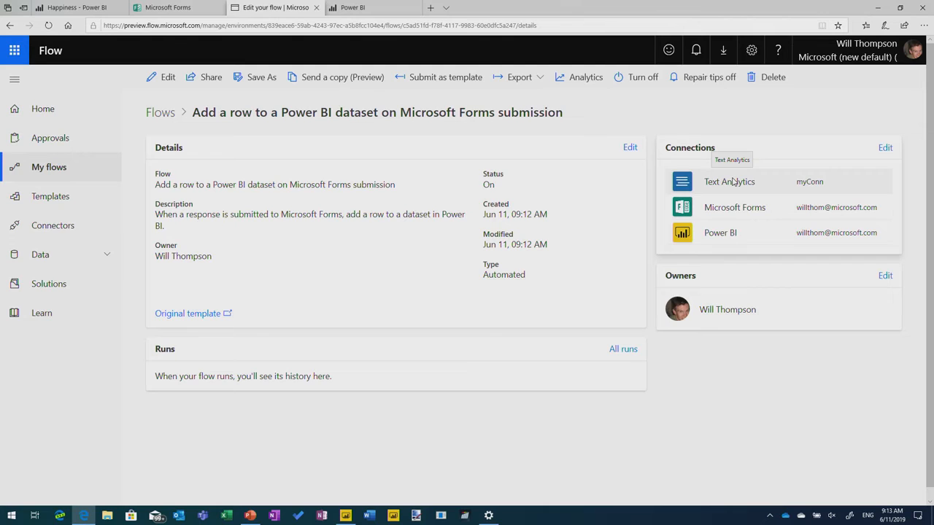
pyautogui.click(511, 7)
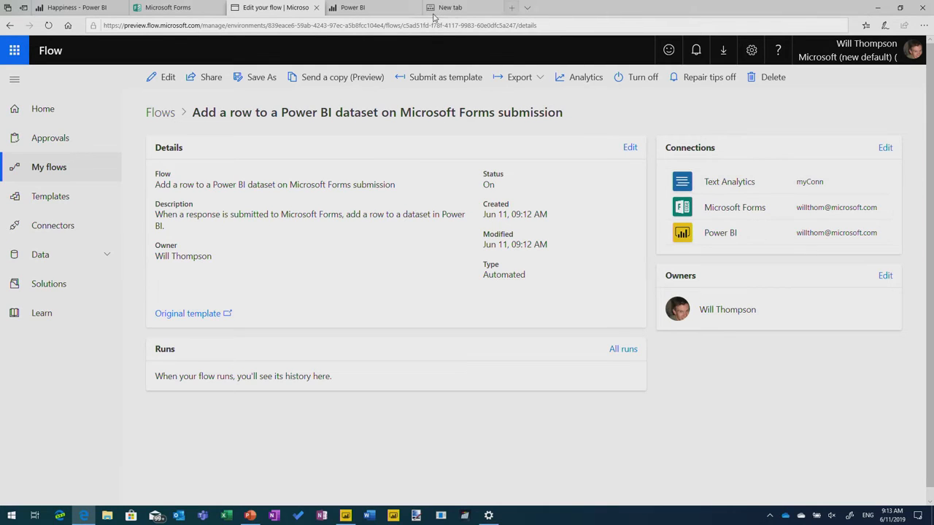
# Search Bing for Azure machine learning in Flow, open the centricconsulting article, then return to Power BI.
pyautogui.click(450, 8)
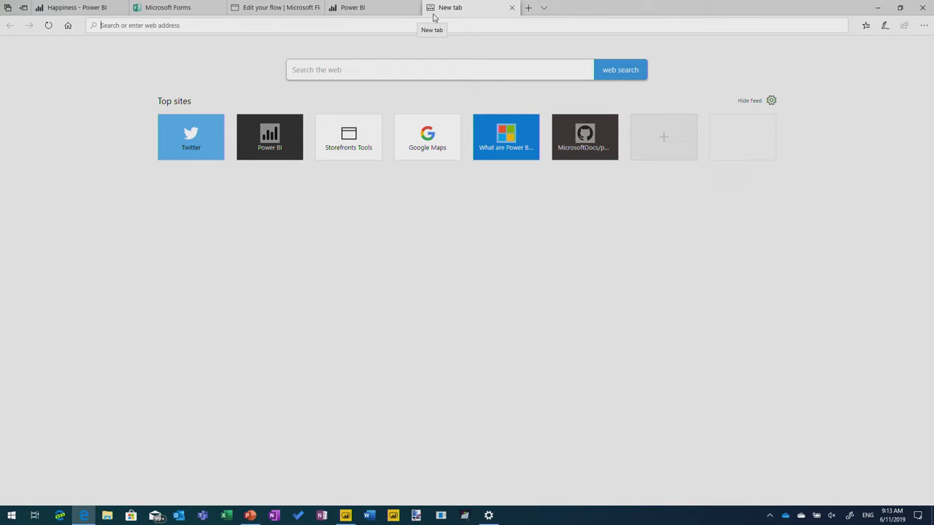
pyautogui.moveTo(434, 17)
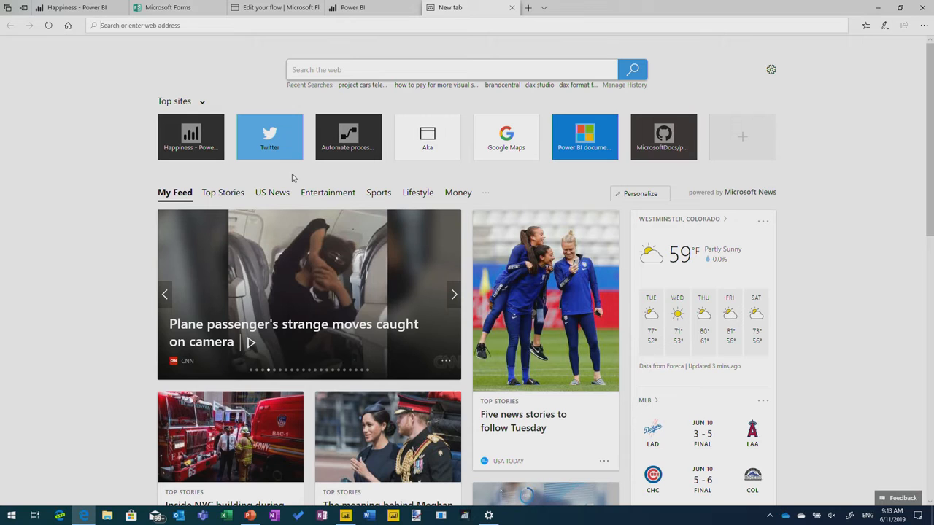
pyautogui.write('stea')
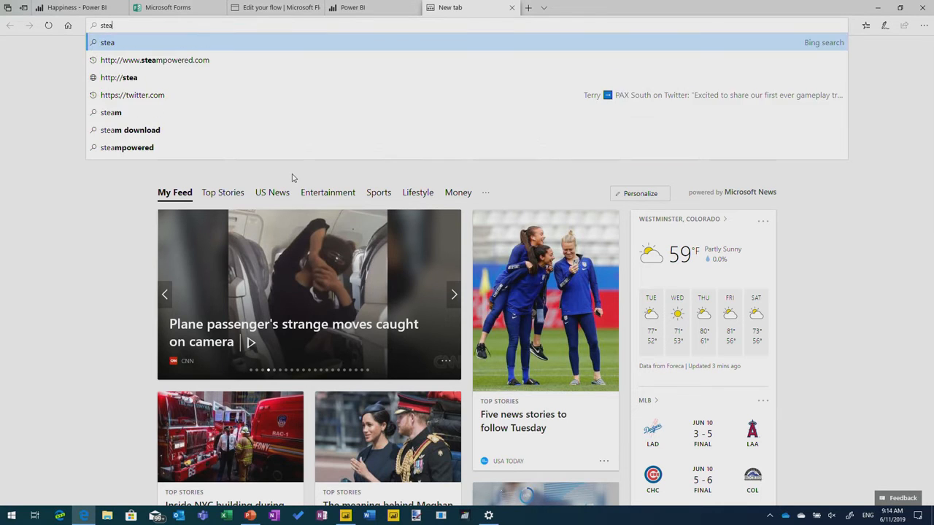
pyautogui.write('azure mad')
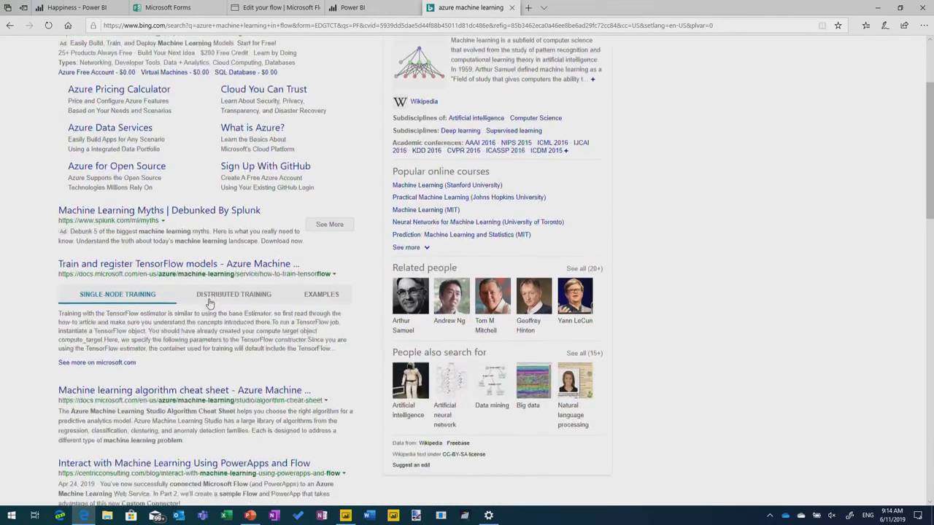
pyautogui.scroll(-3)
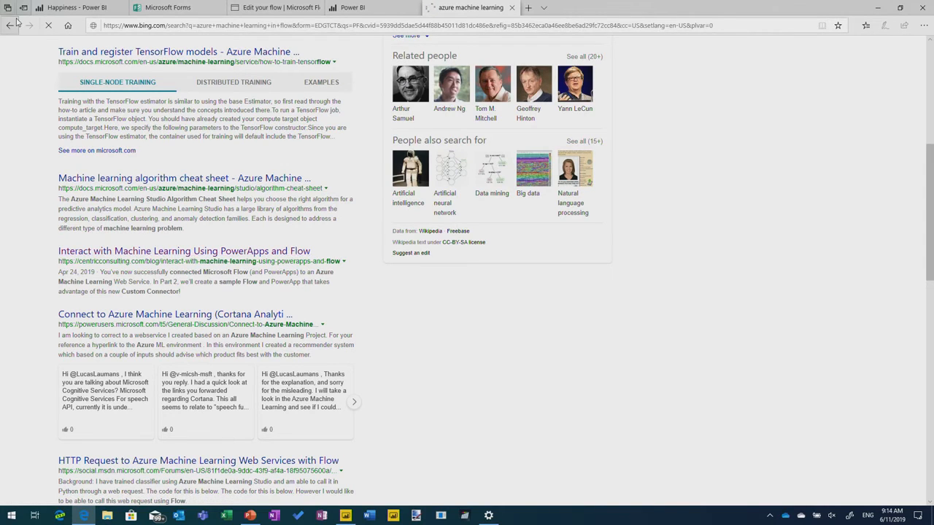
pyautogui.click(184, 251)
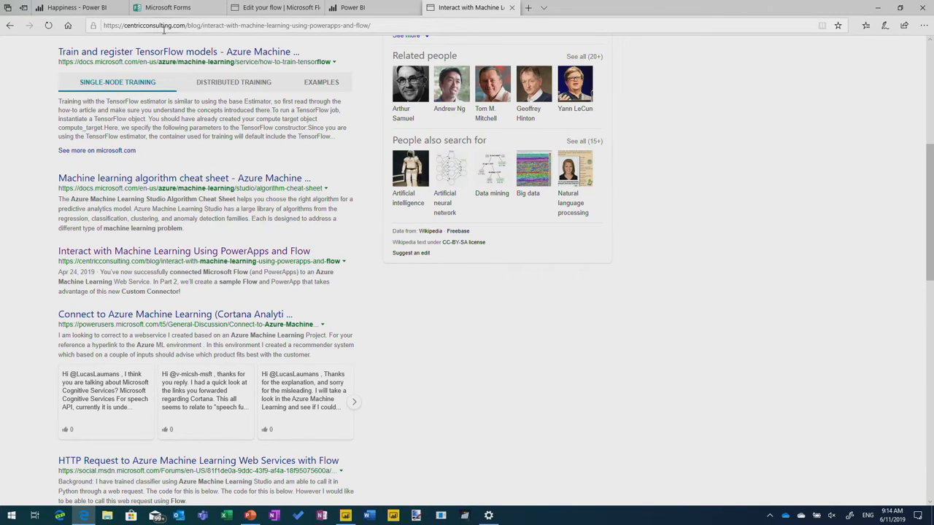
pyautogui.click(351, 8)
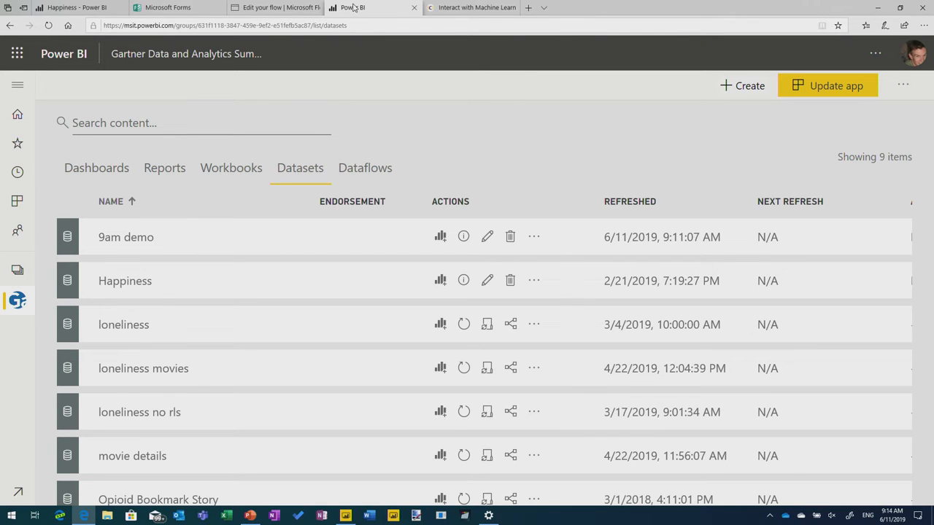
# Open the Happiness form flow from the Flows list to see its successful runs, then return to Power BI.
pyautogui.click(274, 7)
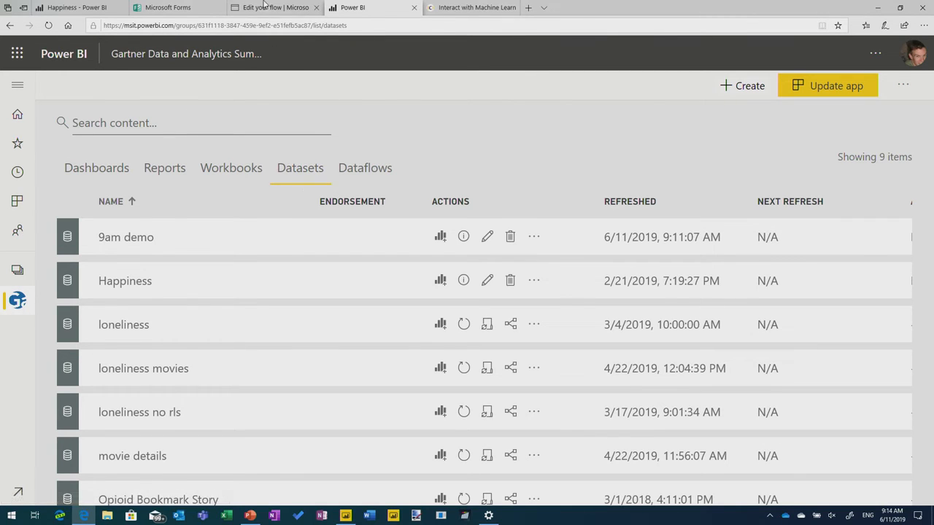
pyautogui.click(273, 8)
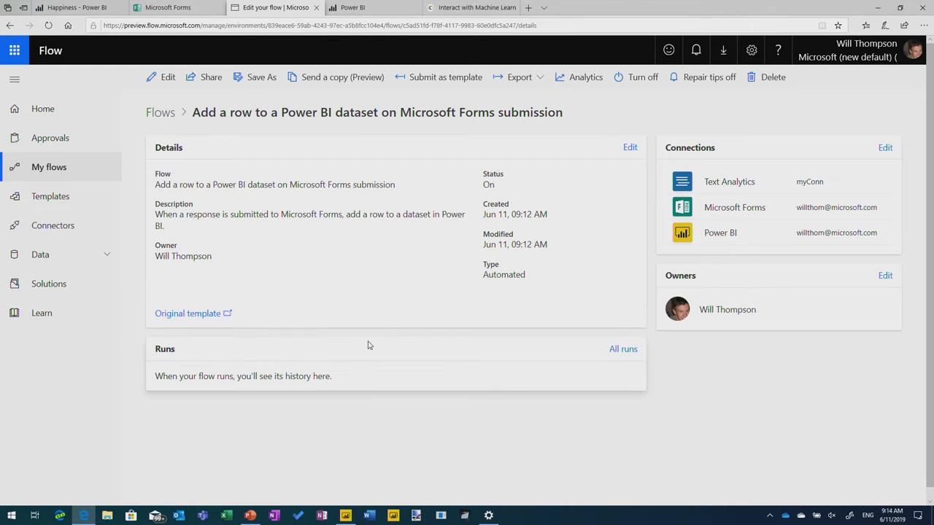
pyautogui.click(159, 112)
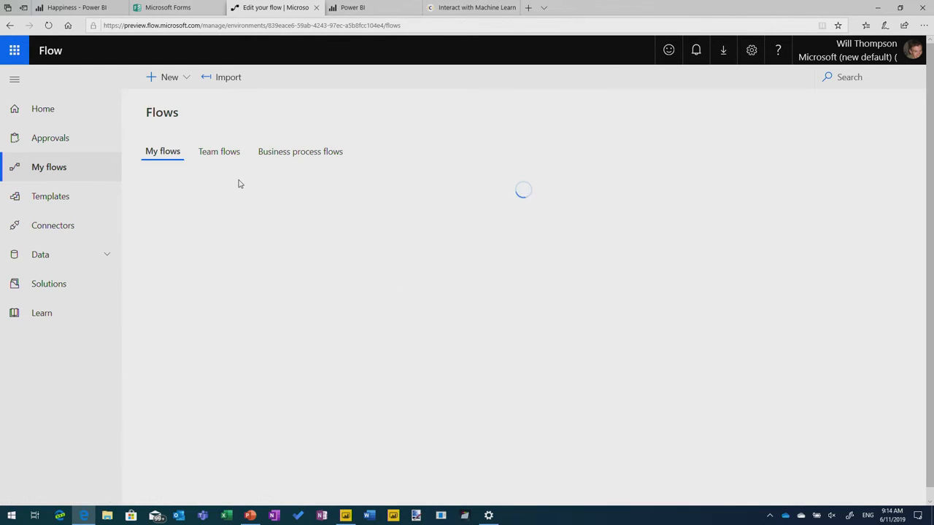
pyautogui.click(239, 255)
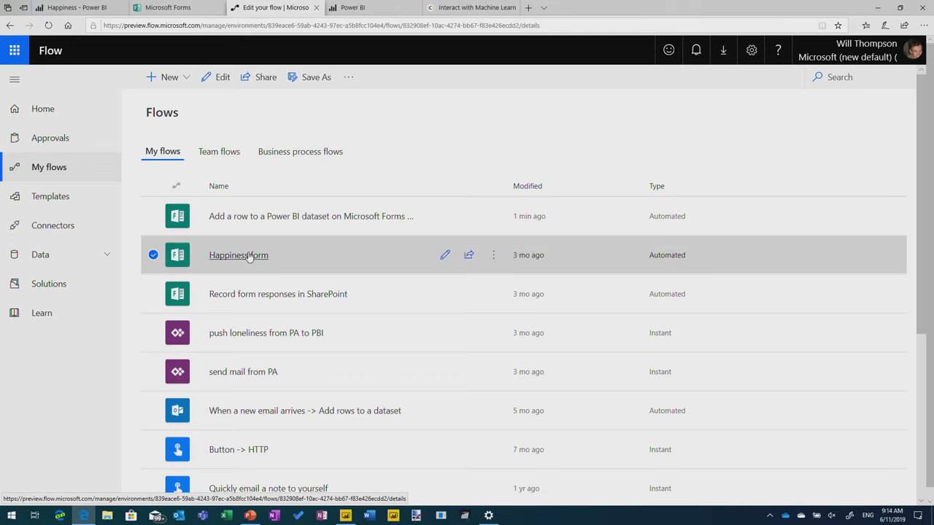
pyautogui.click(238, 255)
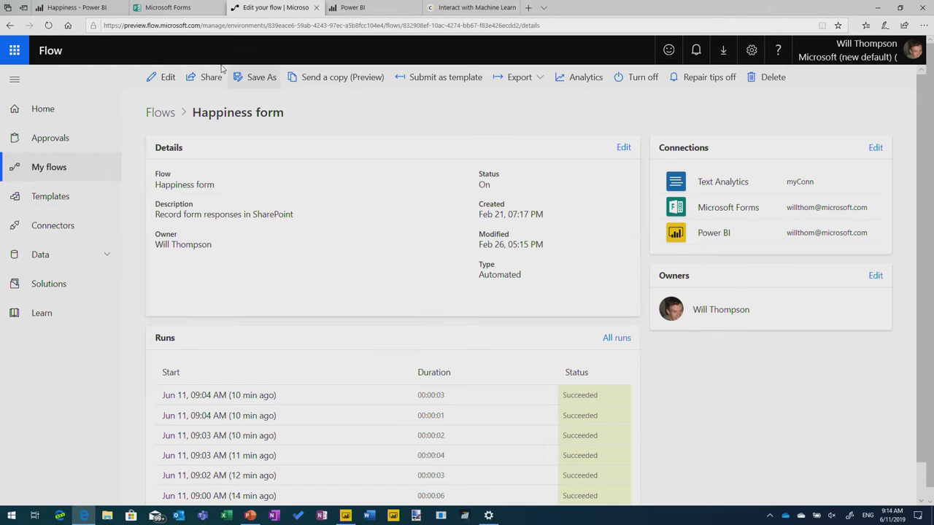
pyautogui.click(374, 7)
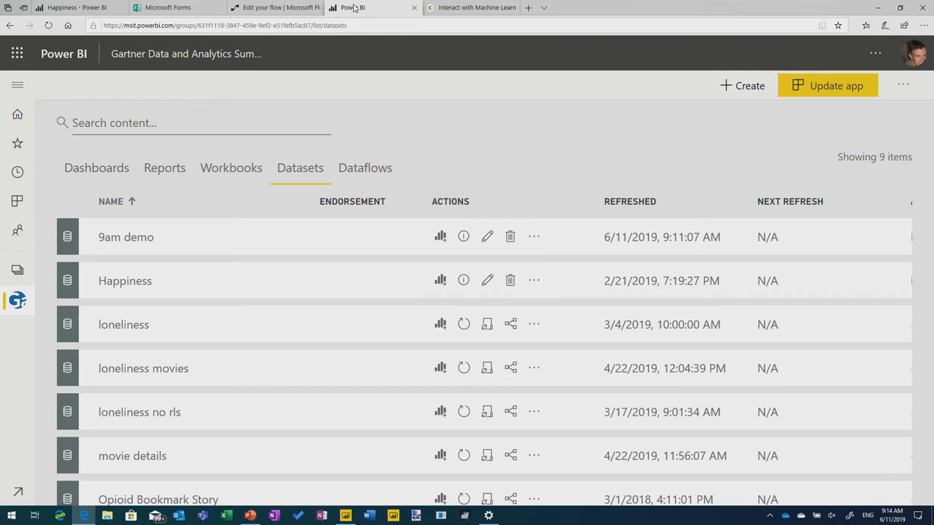
pyautogui.moveTo(125, 237)
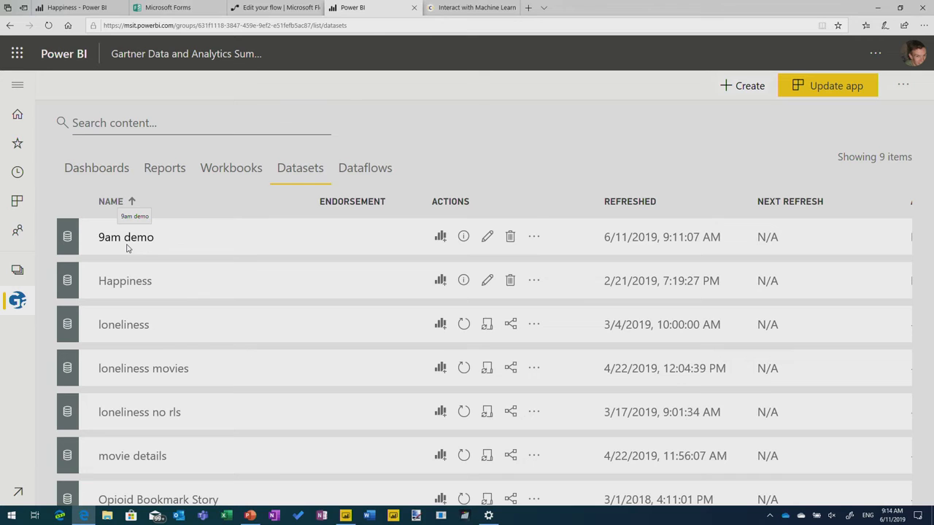
# Submit a Happiness Survey response: from Atlanta, happiness 7, liked 'other demos'.
pyautogui.click(172, 7)
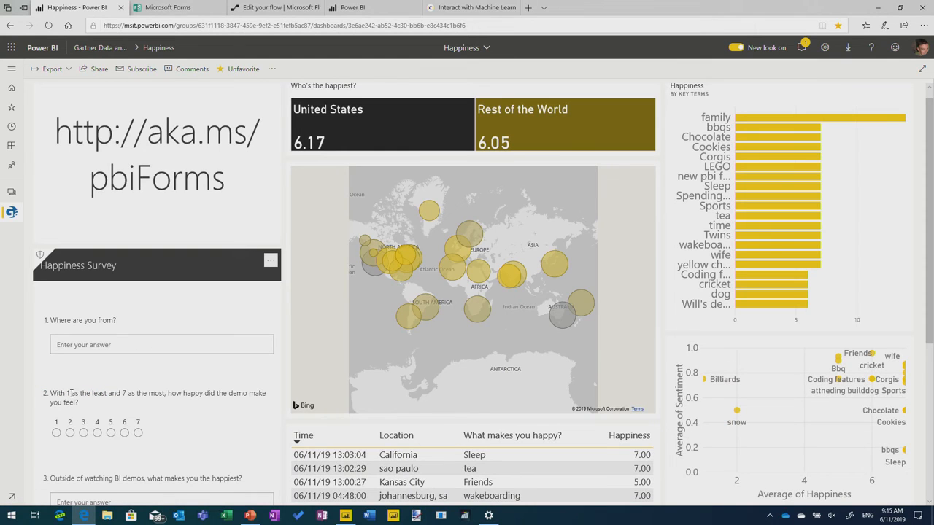
pyautogui.click(161, 344)
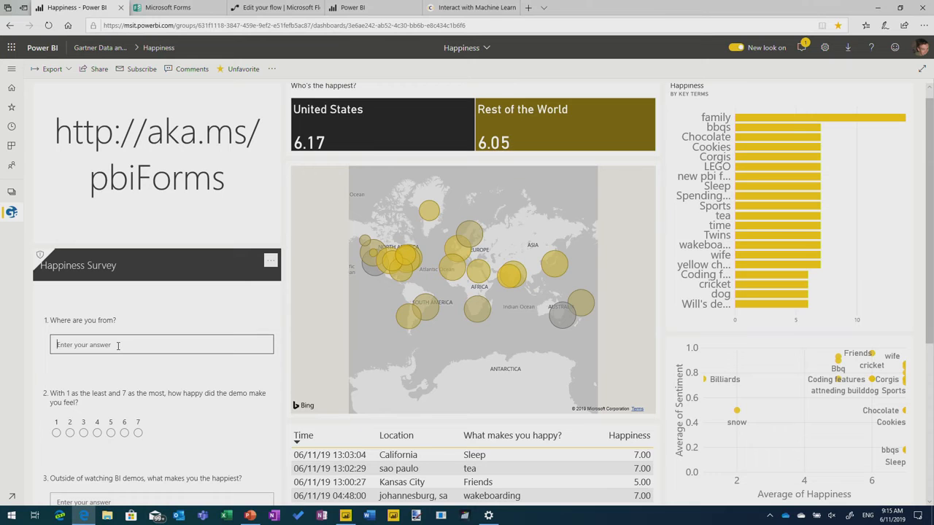
pyautogui.write('Atlanta')
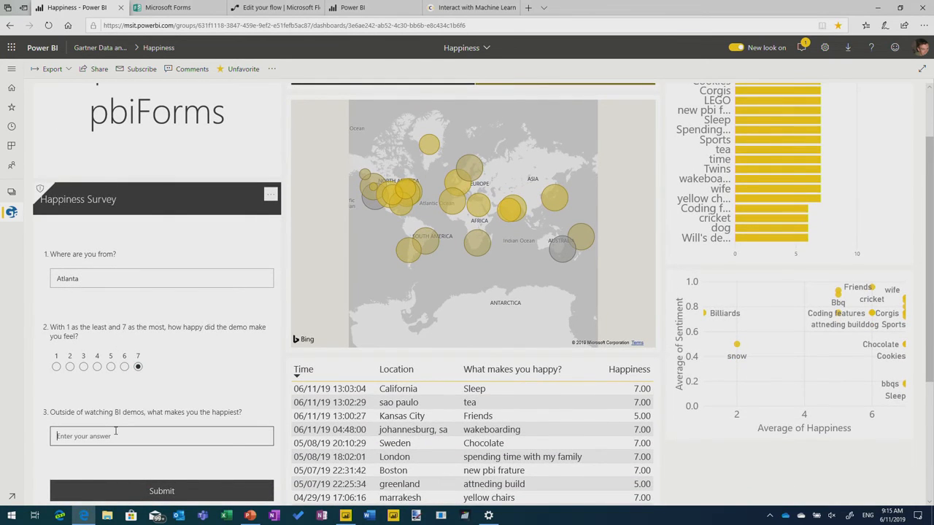
pyautogui.write('demos')
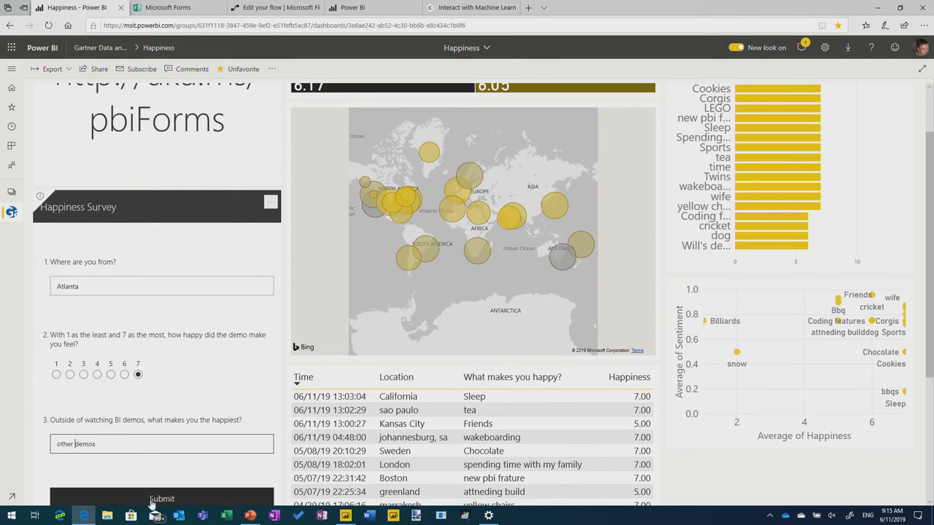
pyautogui.click(275, 7)
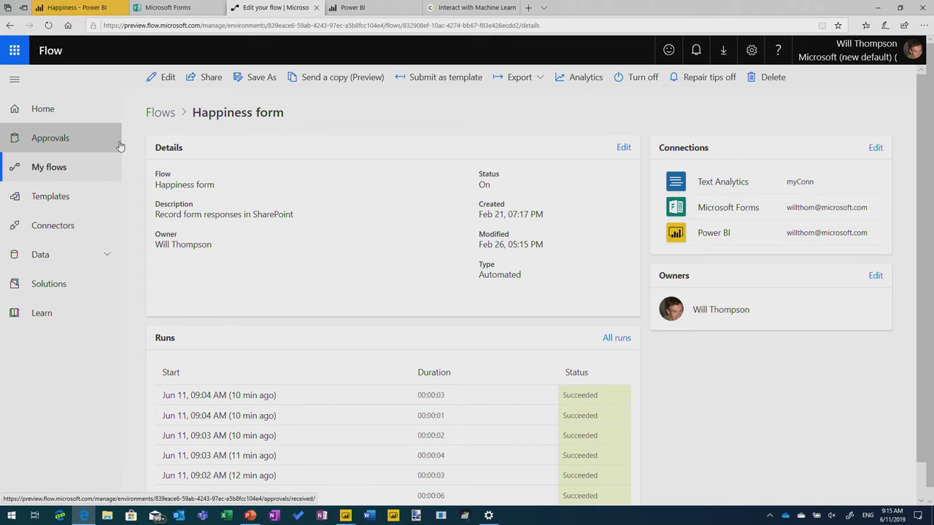
# Open 'Add a row to a Power BI dataset on Microsoft Forms submission' from My flows and check its empty runs.
pyautogui.click(49, 167)
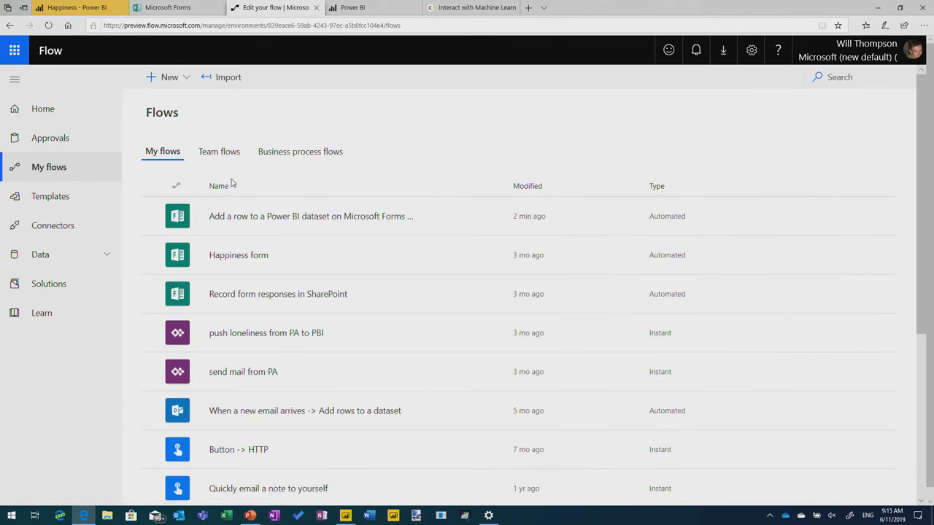
pyautogui.click(310, 216)
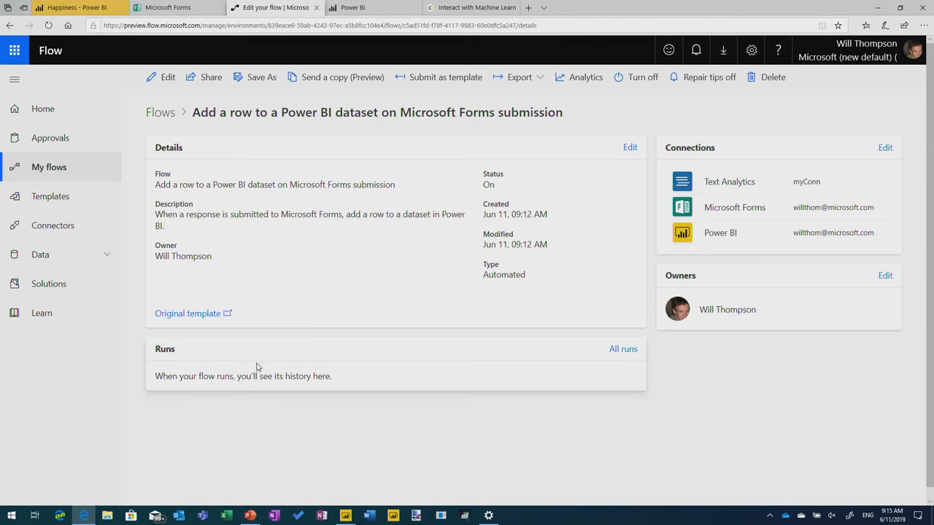
pyautogui.moveTo(617, 386)
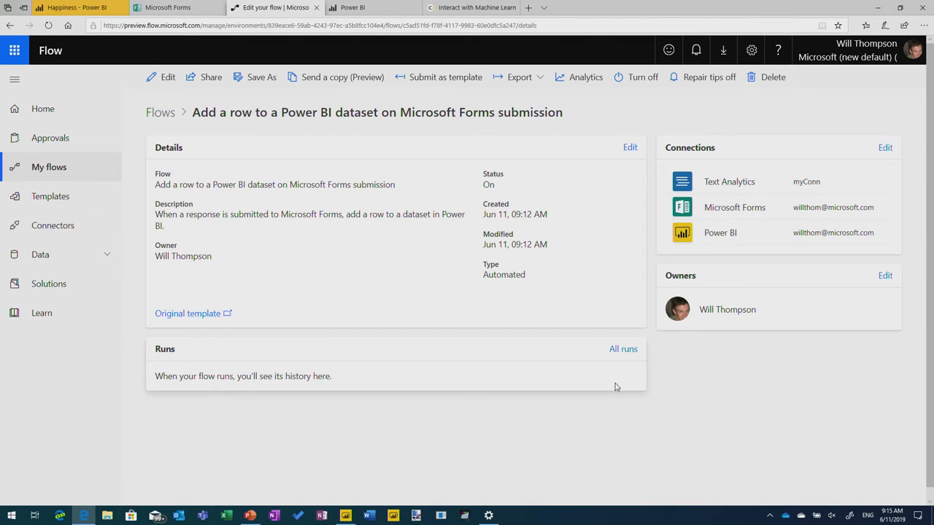
pyautogui.click(623, 349)
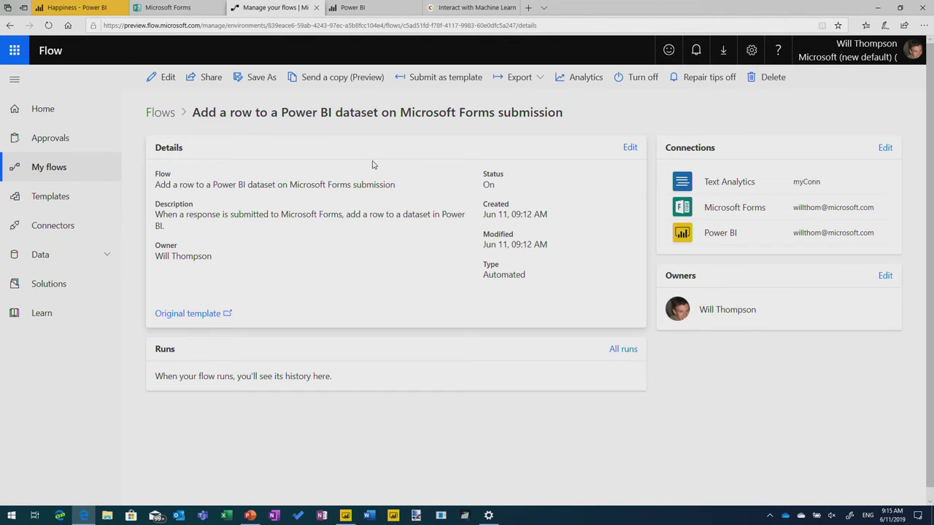
pyautogui.moveTo(312, 250)
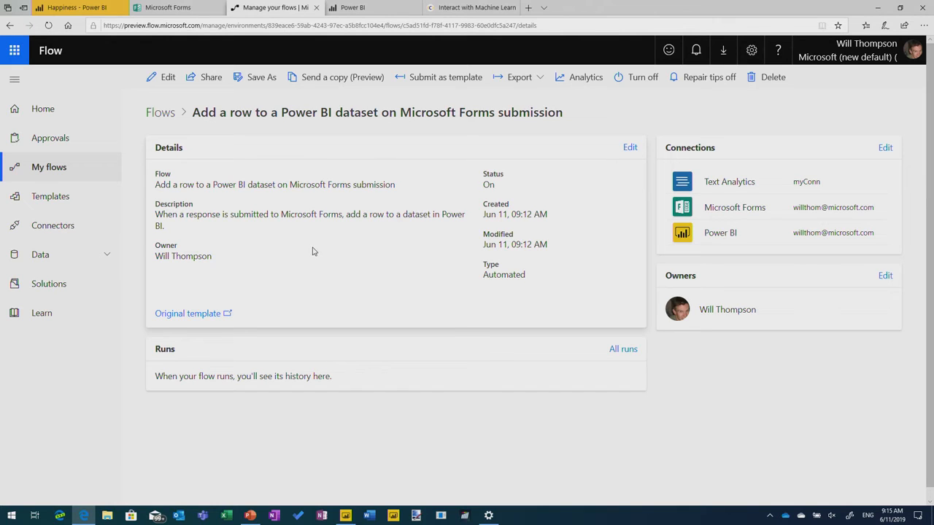
pyautogui.click(313, 25)
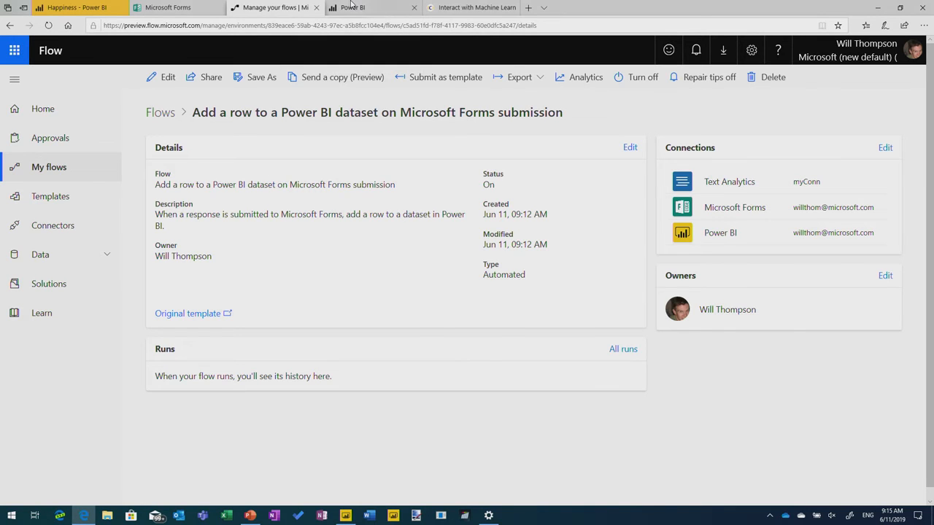
# Return to the Power BI tab listing the Gartner workspace's datasets.
pyautogui.click(353, 7)
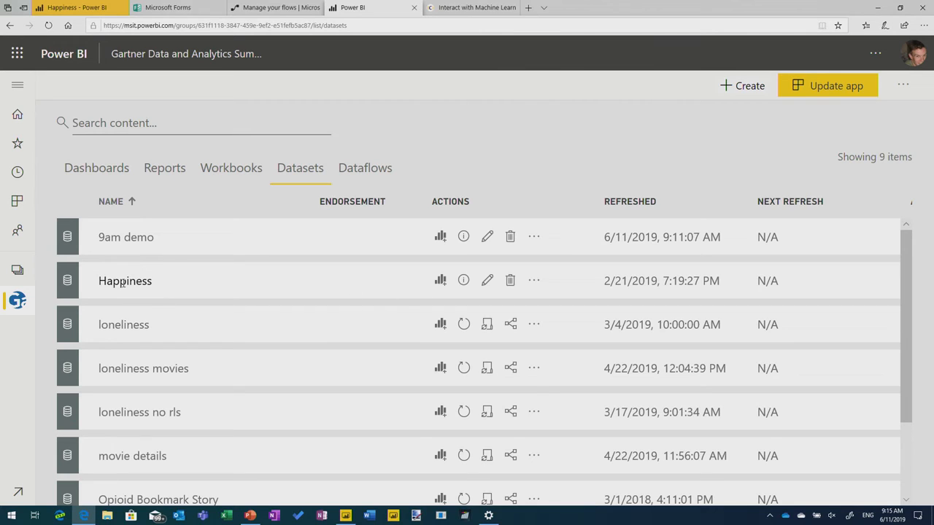
pyautogui.moveTo(440, 280)
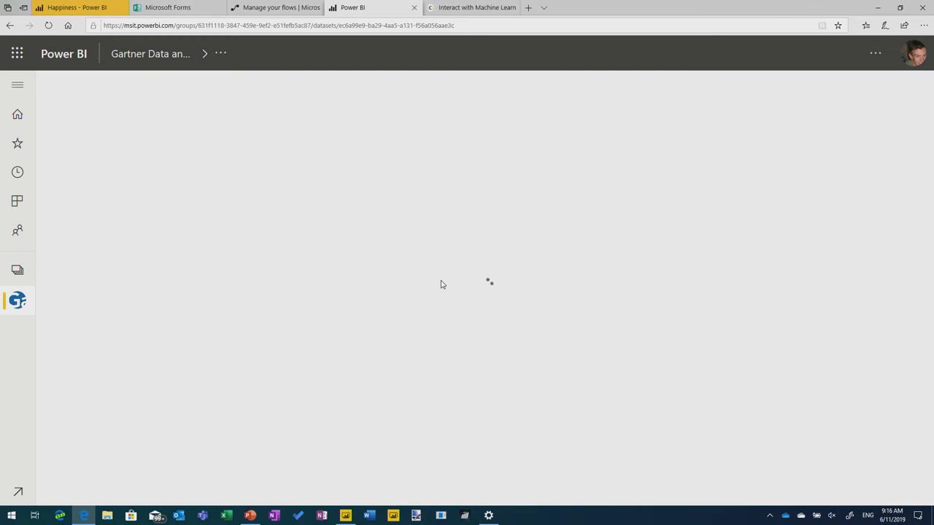
pyautogui.click(346, 515)
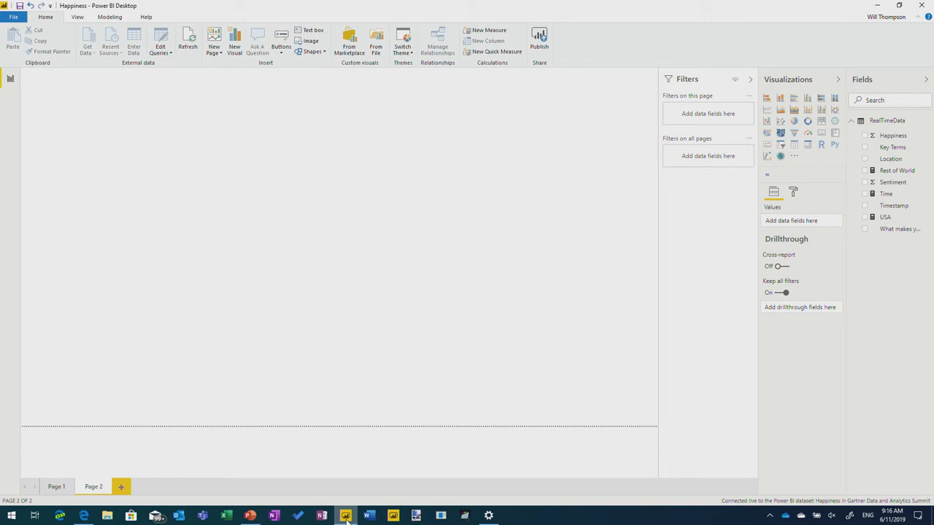
pyautogui.moveTo(211, 199)
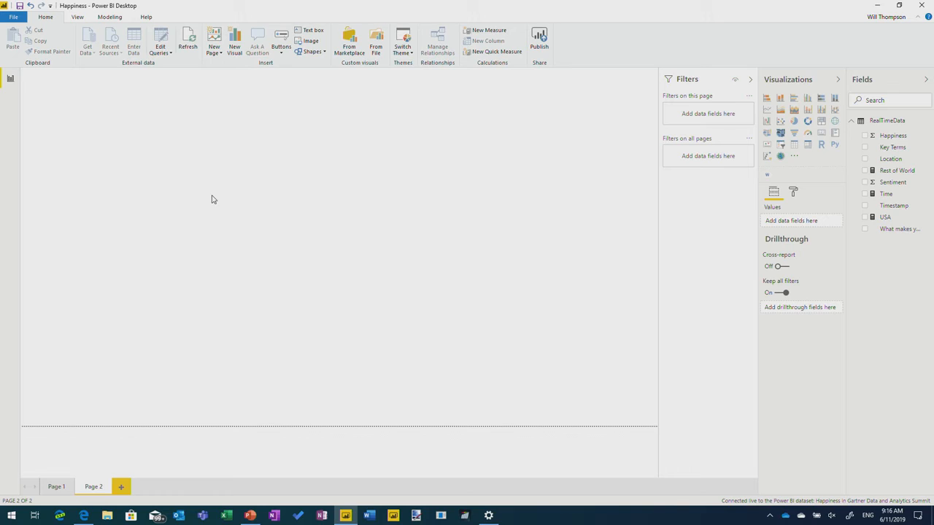
pyautogui.moveTo(87, 42)
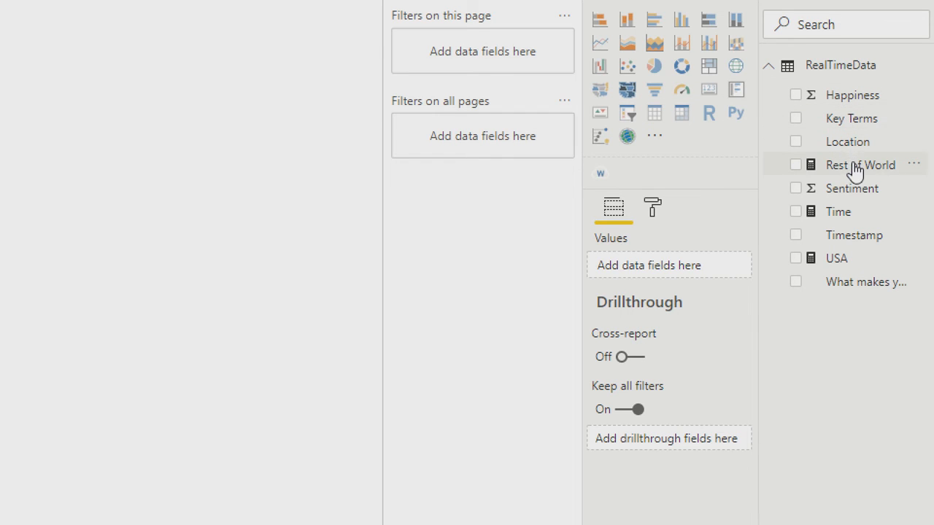
pyautogui.moveTo(860, 164)
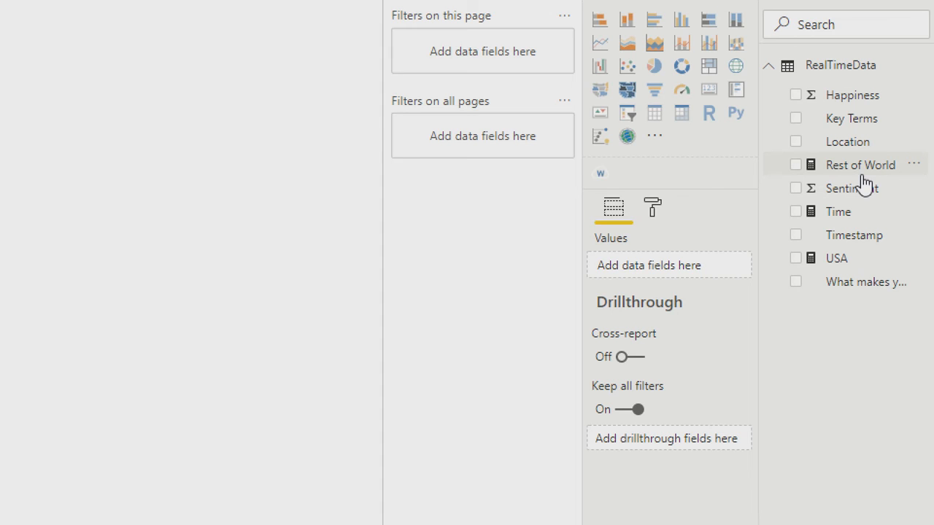
pyautogui.moveTo(839, 212)
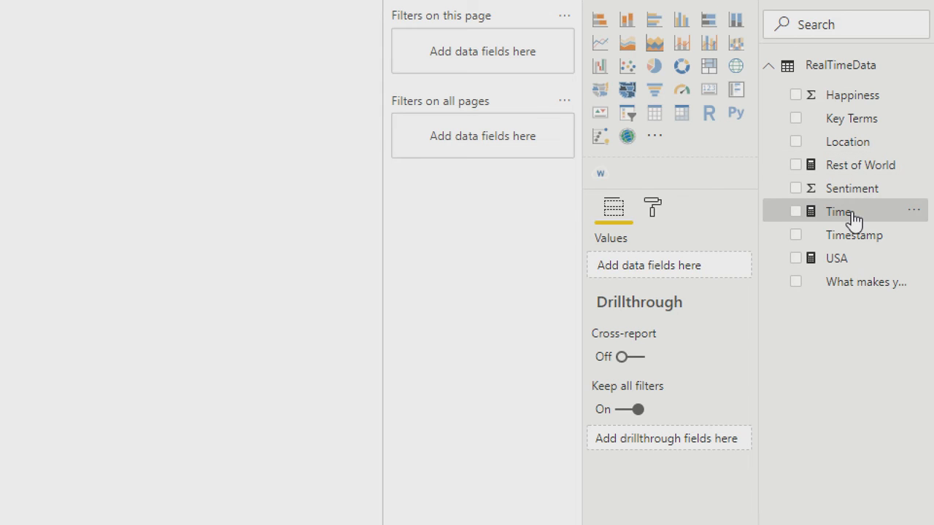
pyautogui.moveTo(839, 212)
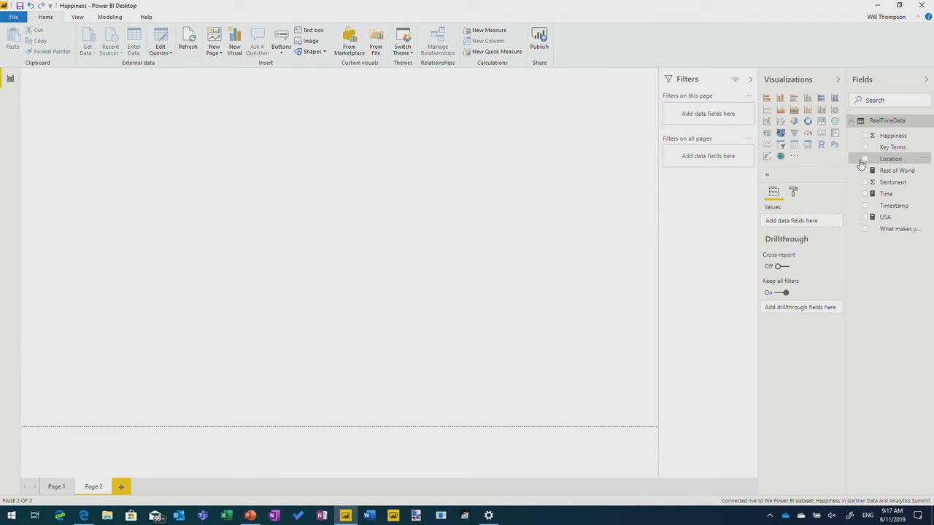
# Build a Location map and a Sentiment column chart, choosing Sentiment's aggregation.
pyautogui.click(865, 158)
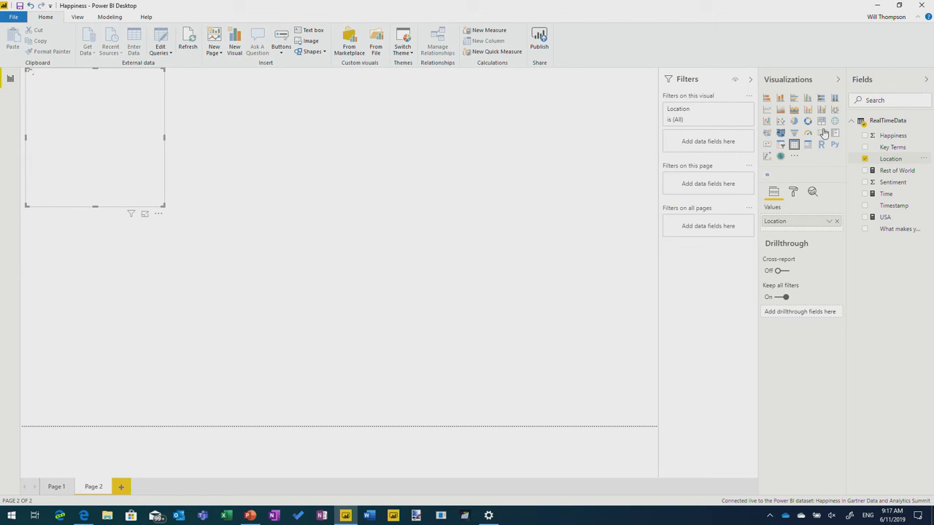
pyautogui.moveTo(434, 272)
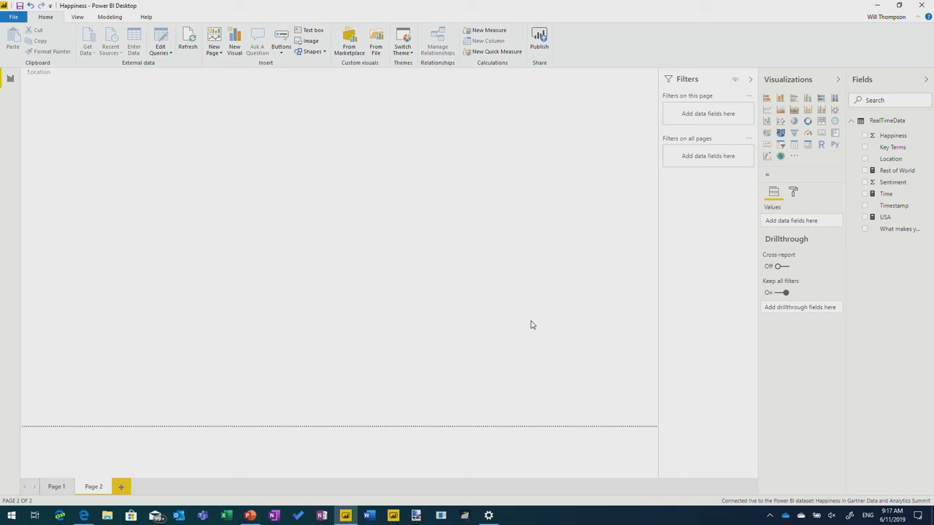
pyautogui.moveTo(528, 325)
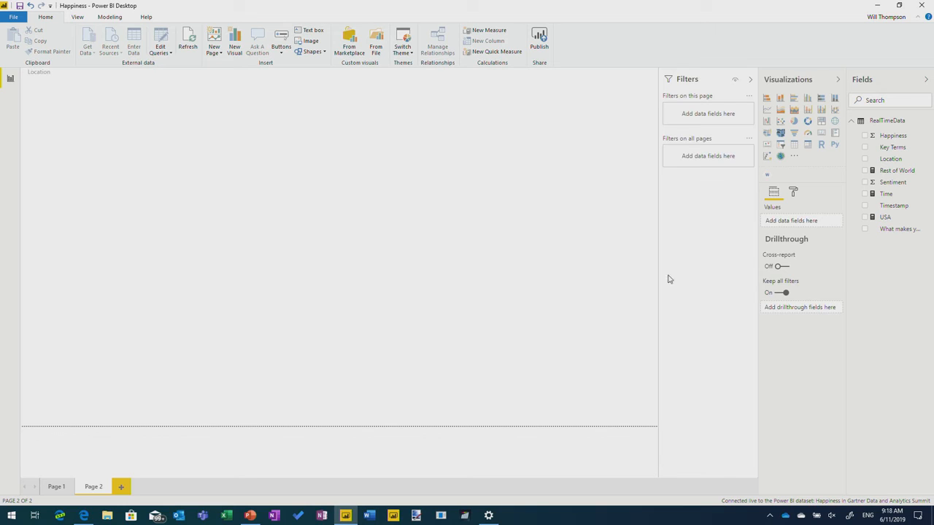
pyautogui.click(865, 182)
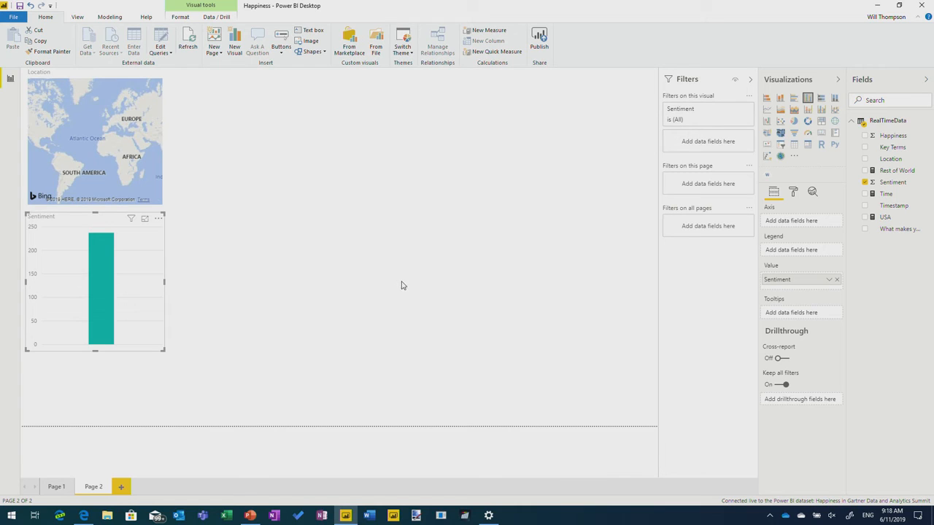
pyautogui.moveTo(801, 282)
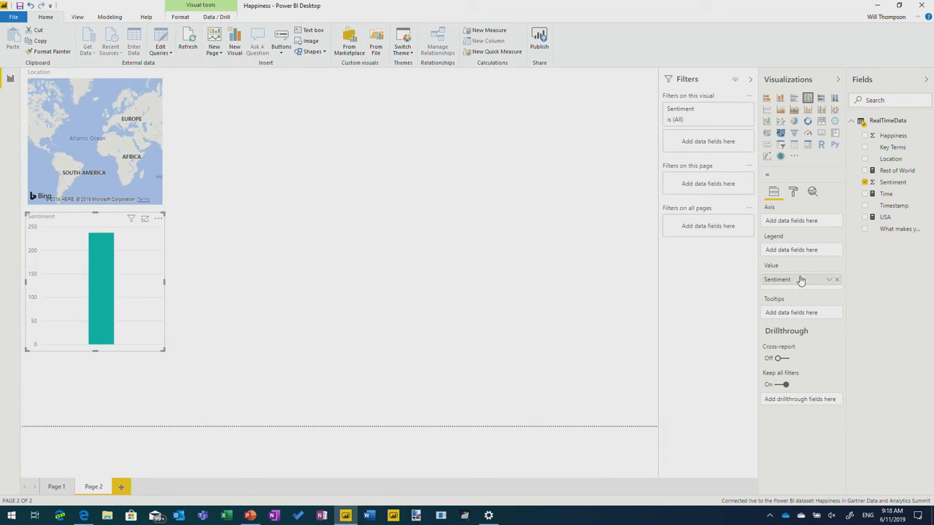
pyautogui.click(828, 279)
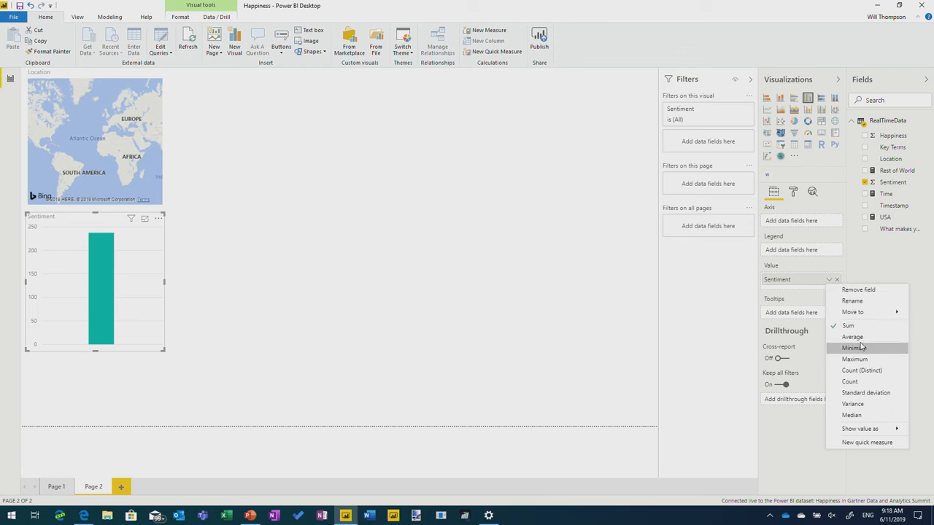
pyautogui.click(851, 336)
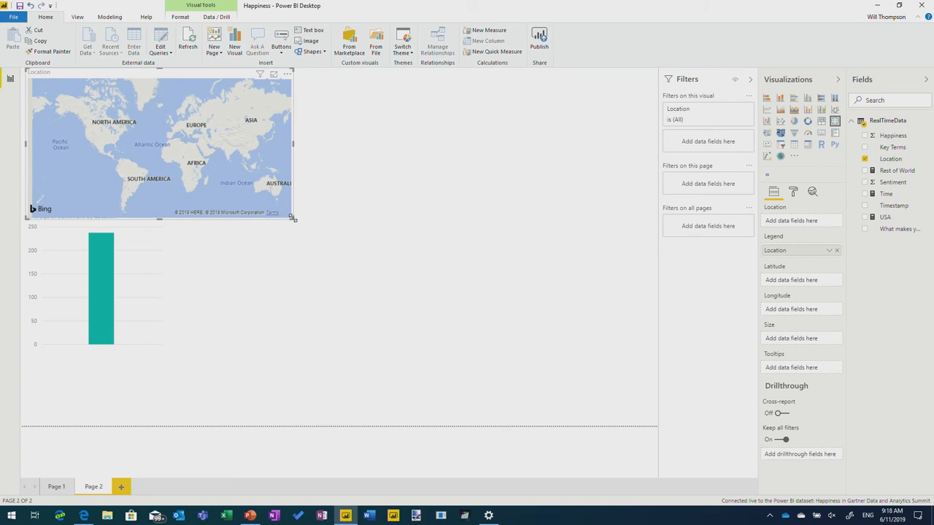
pyautogui.moveTo(783, 250)
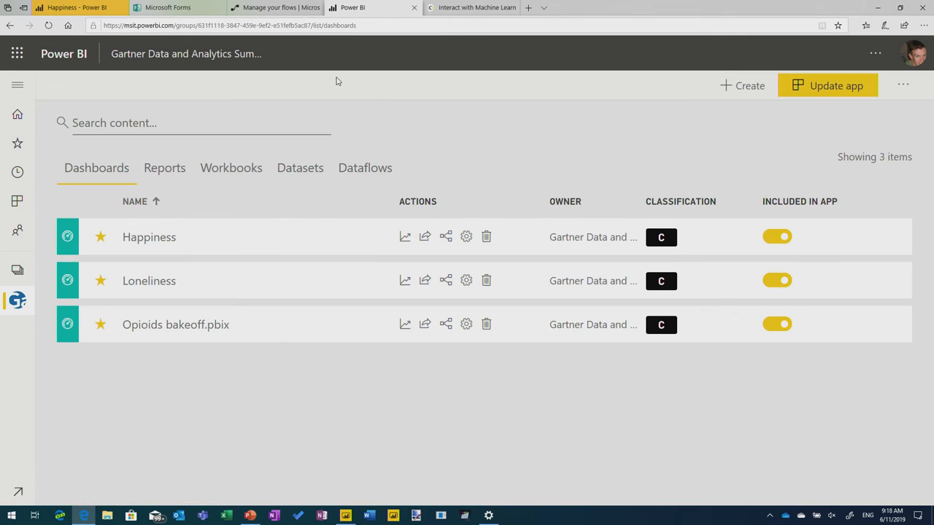
pyautogui.moveTo(174, 191)
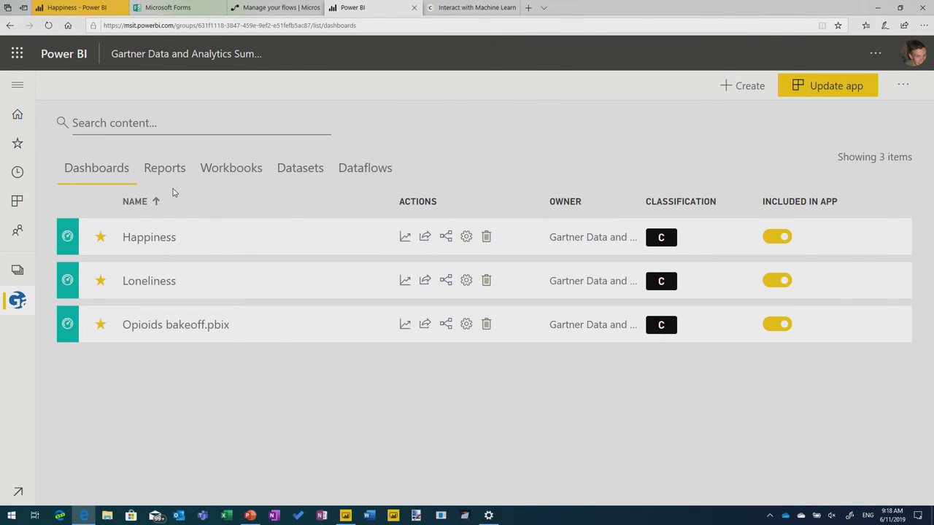
# Open the Happiness dashboard from Dashboards and show its More options menu.
pyautogui.click(165, 168)
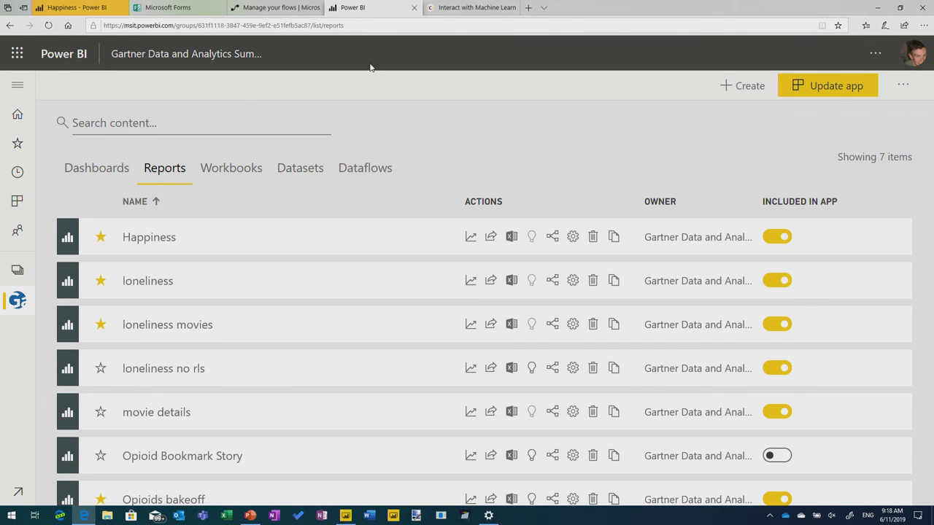
pyautogui.click(96, 168)
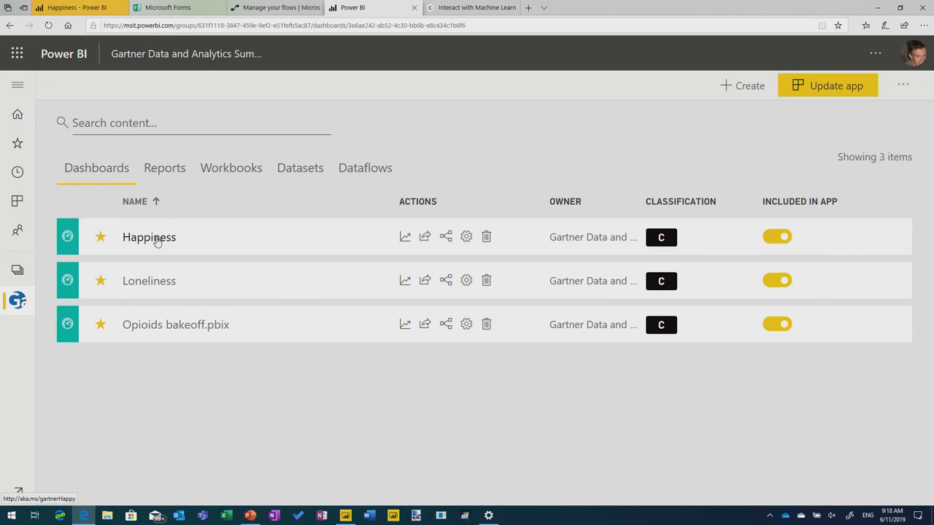
pyautogui.click(148, 236)
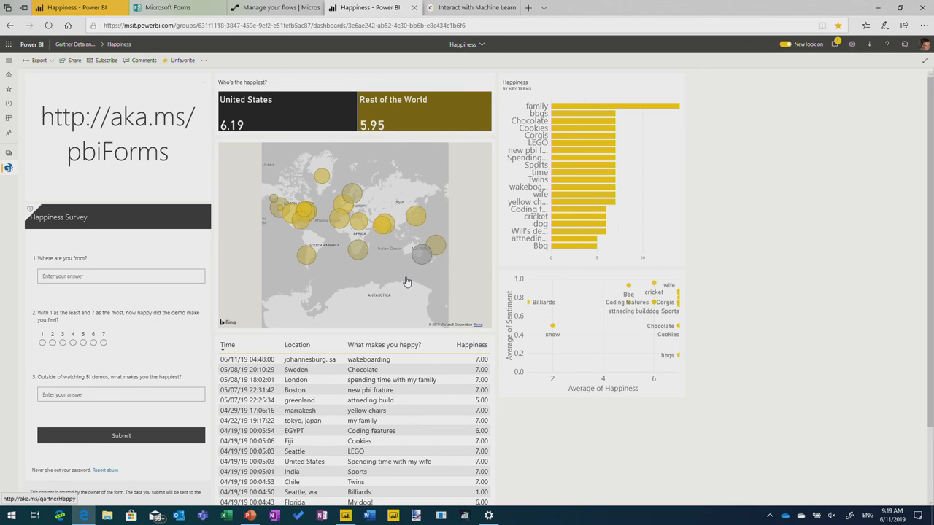
pyautogui.moveTo(138, 218)
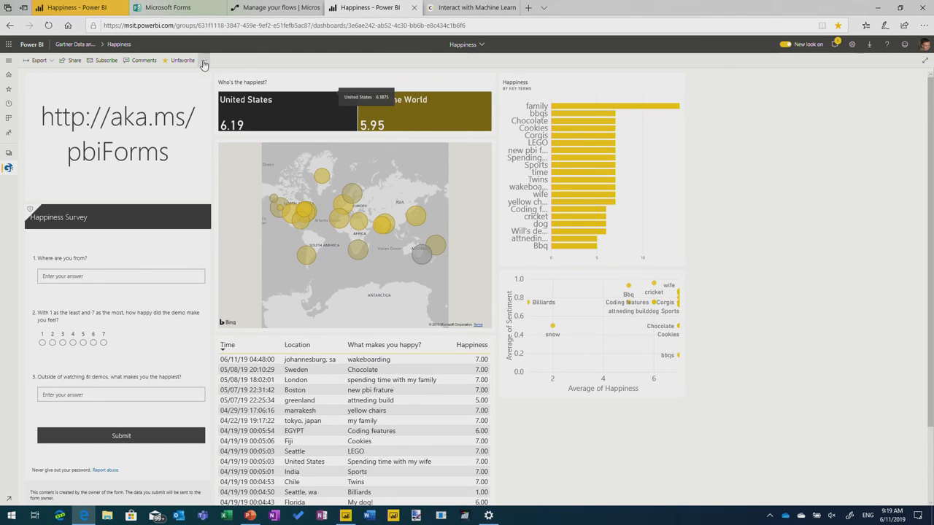
pyautogui.click(205, 60)
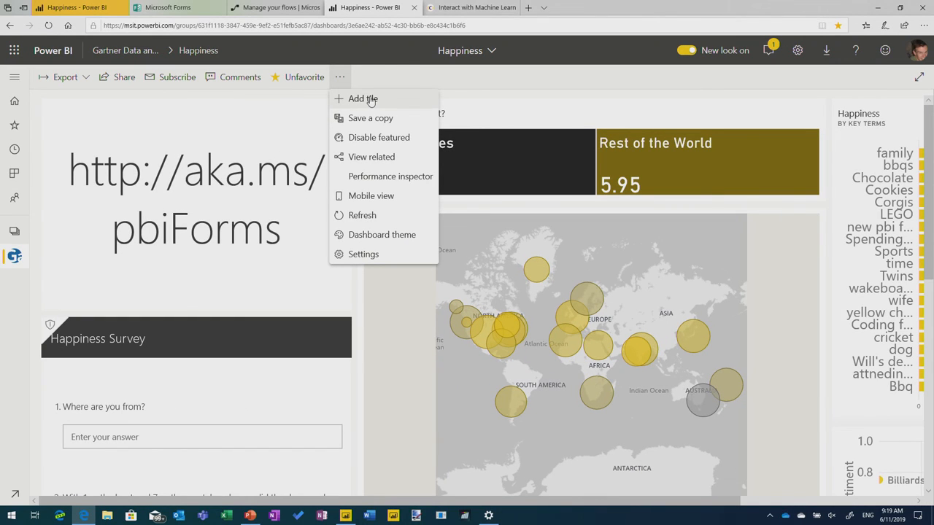
pyautogui.click(363, 98)
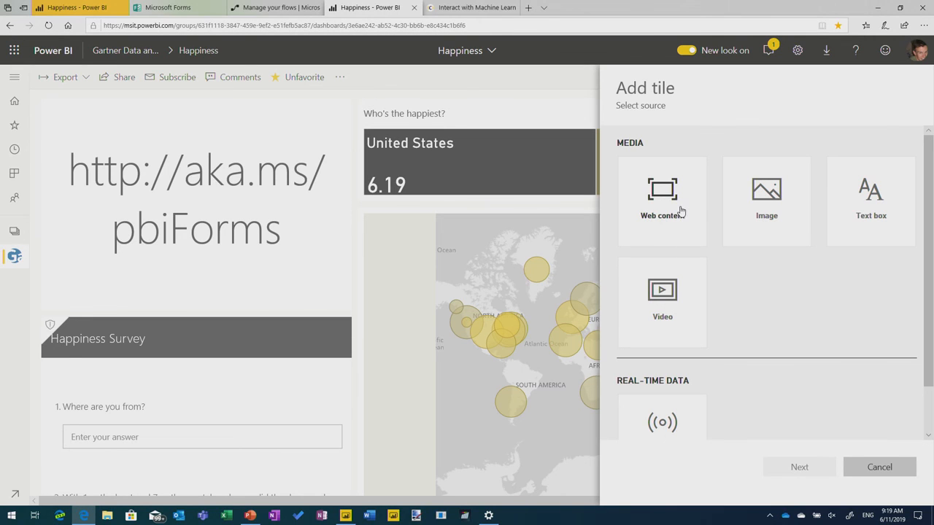
pyautogui.click(661, 200)
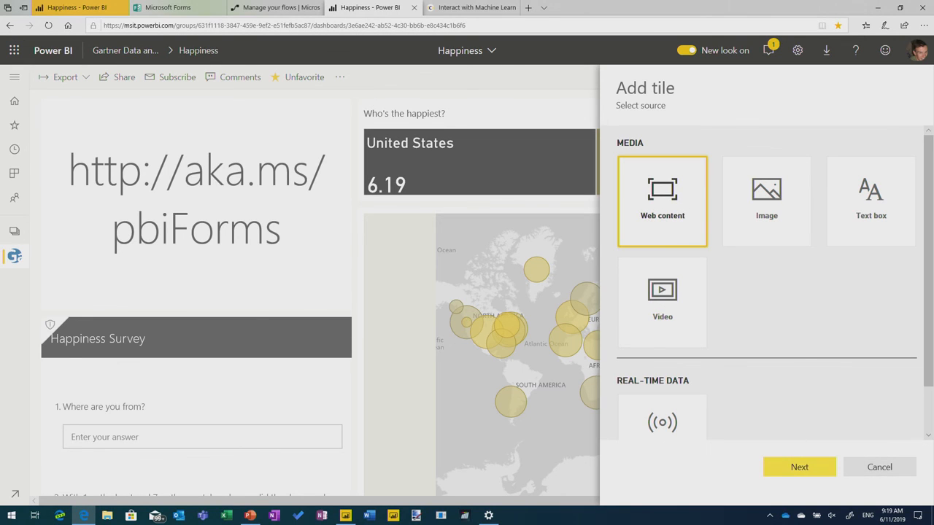
pyautogui.click(799, 467)
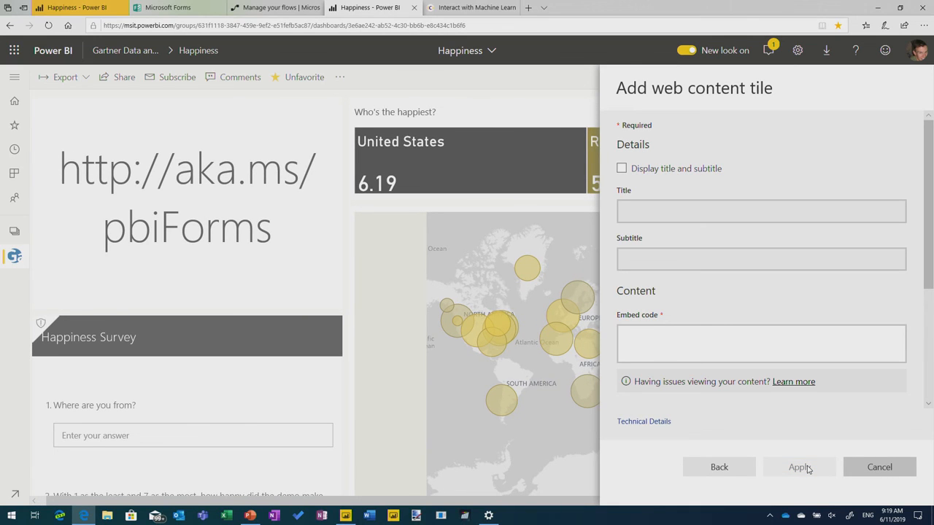
pyautogui.click(761, 344)
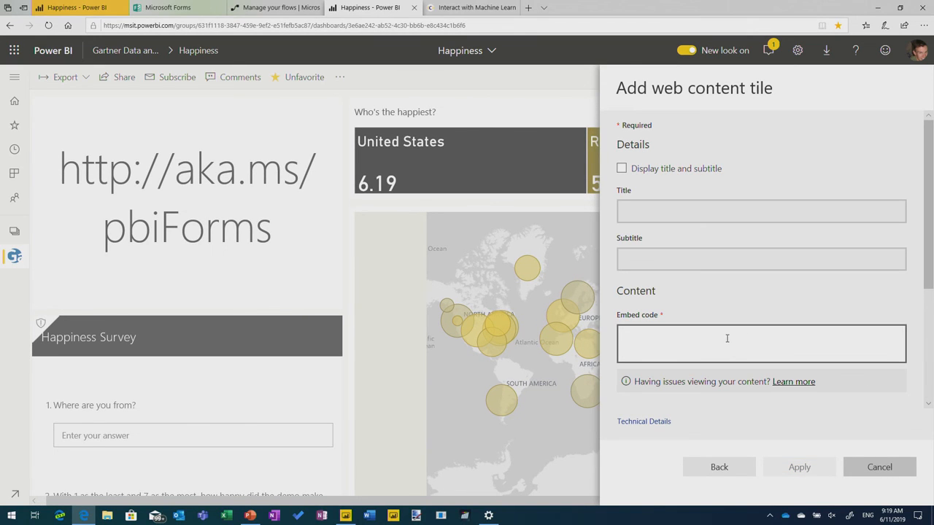
pyautogui.click(761, 344)
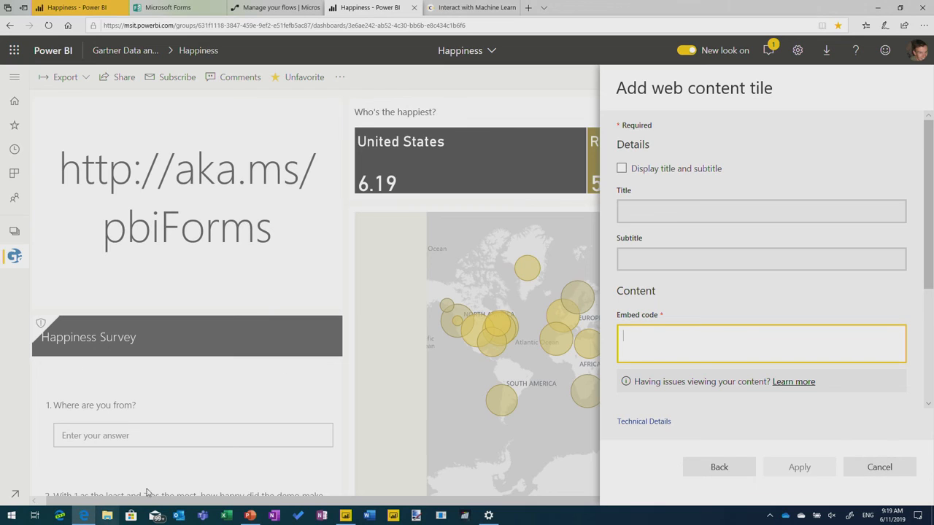
pyautogui.moveTo(290, 375)
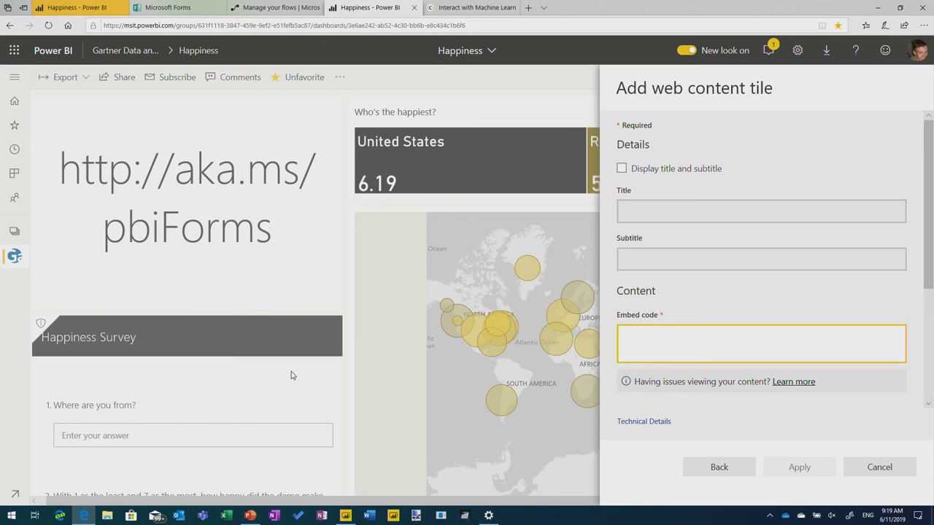
pyautogui.click(718, 467)
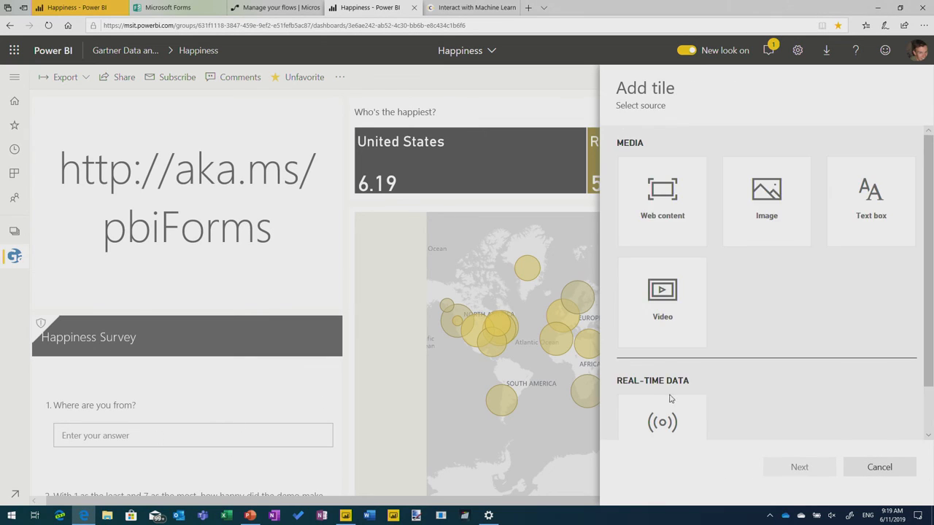
pyautogui.click(879, 467)
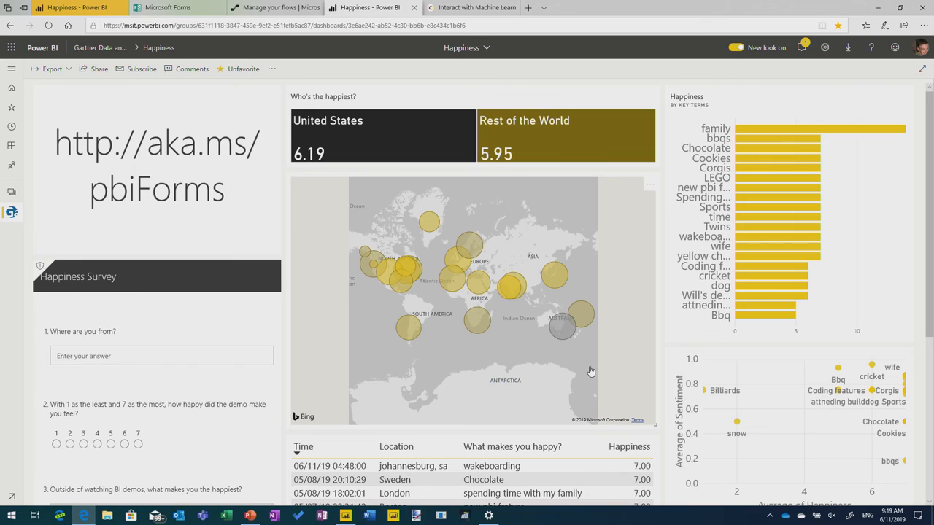
pyautogui.moveTo(140, 387)
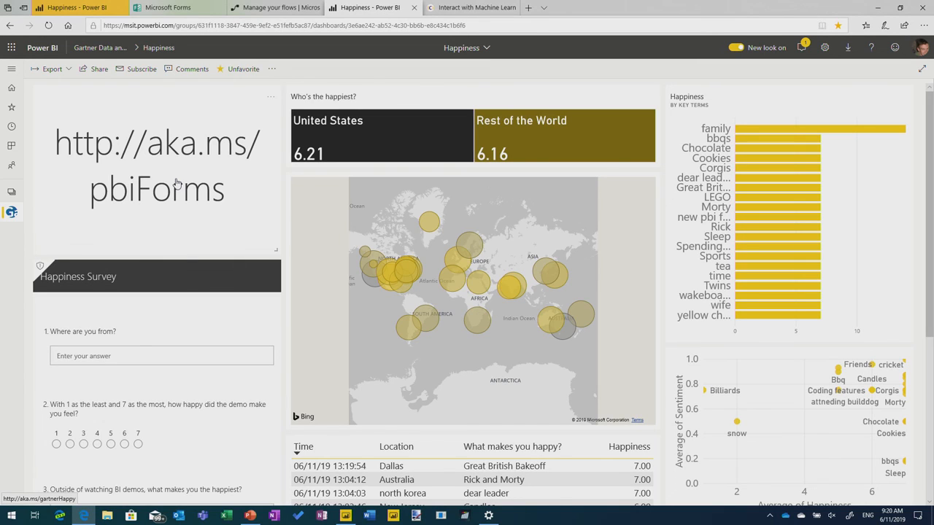
pyautogui.moveTo(138, 321)
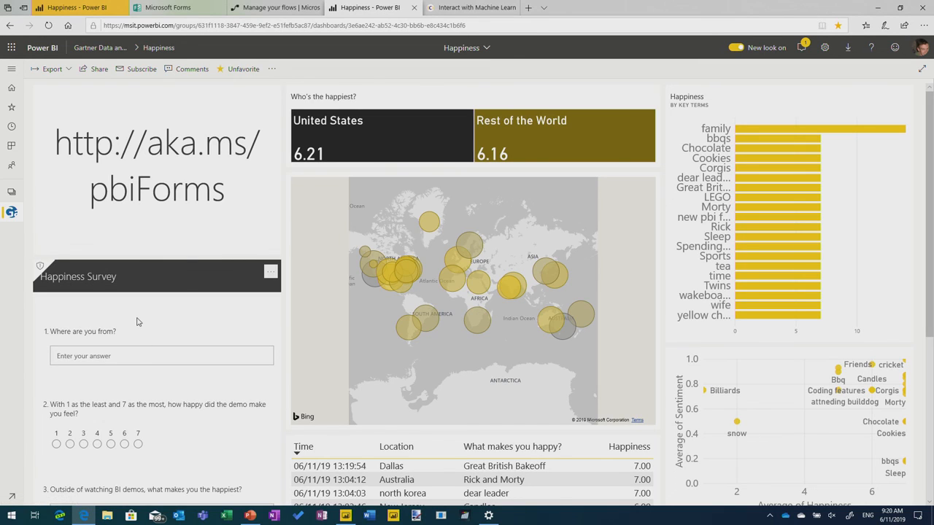